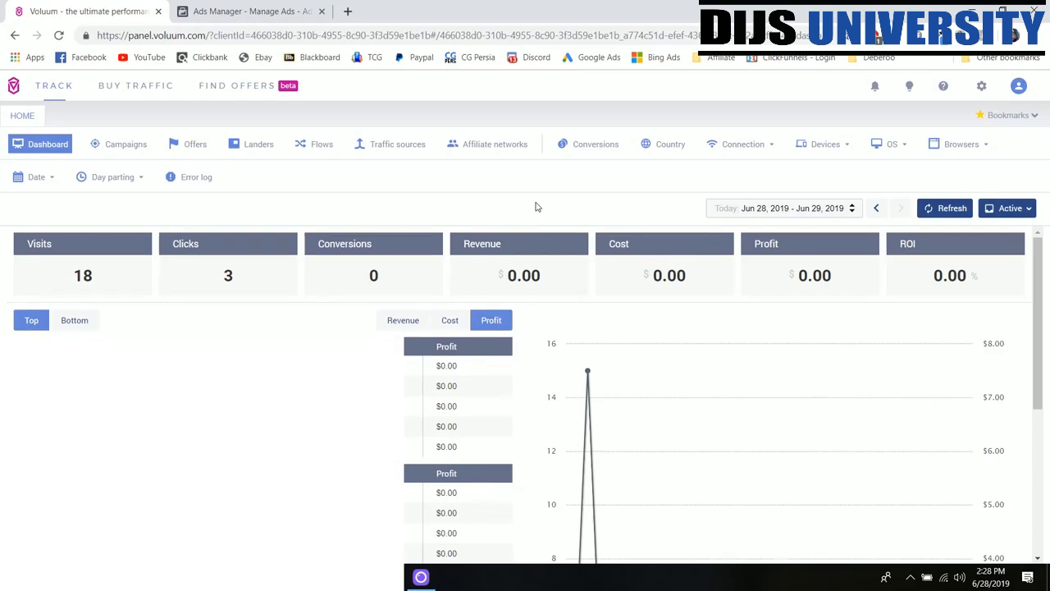
pyautogui.moveTo(490, 158)
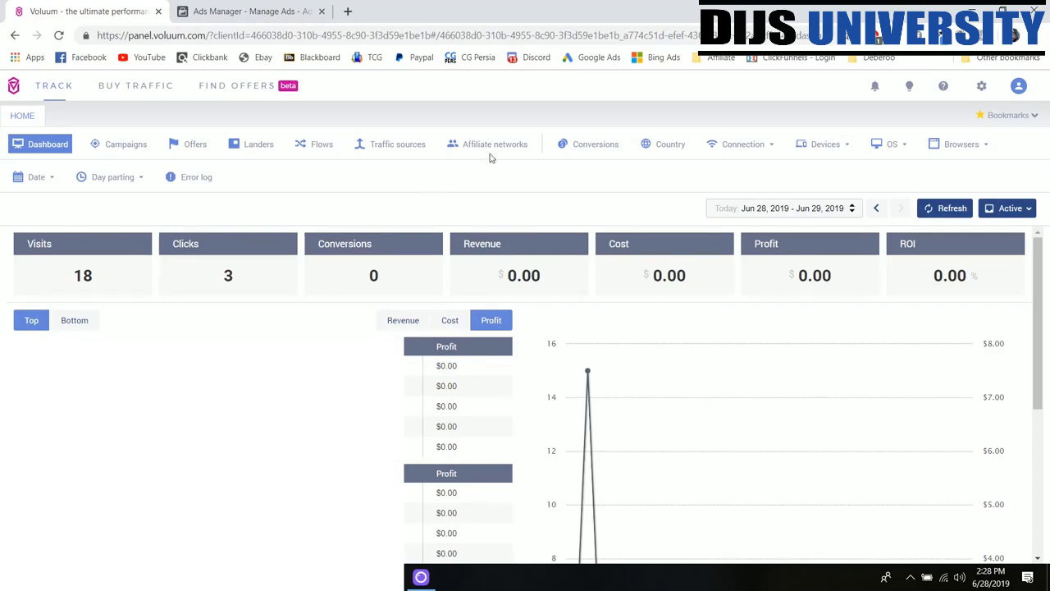
pyautogui.moveTo(492, 164)
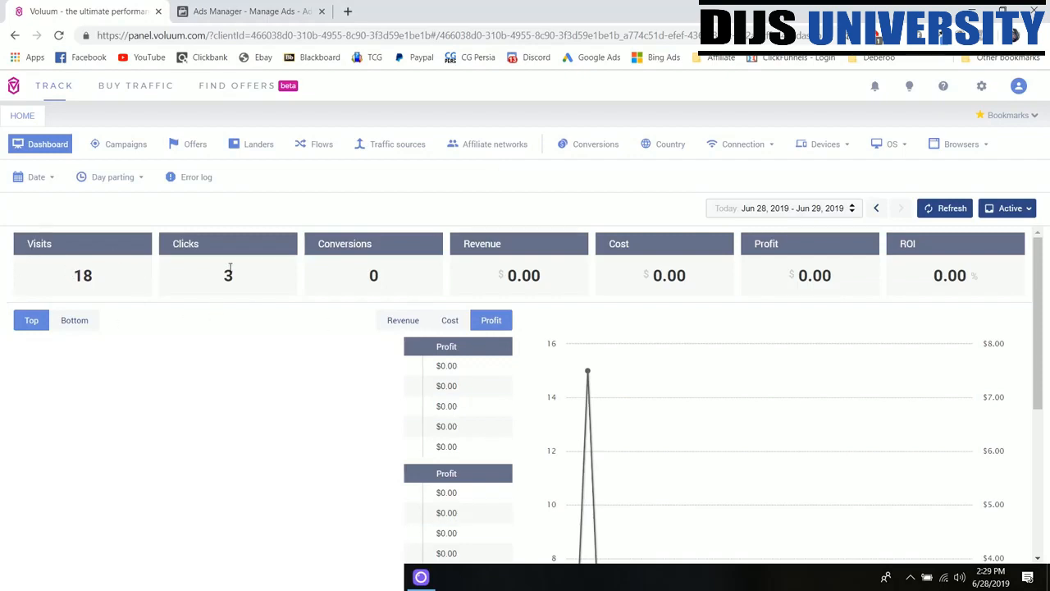
pyautogui.moveTo(326, 277)
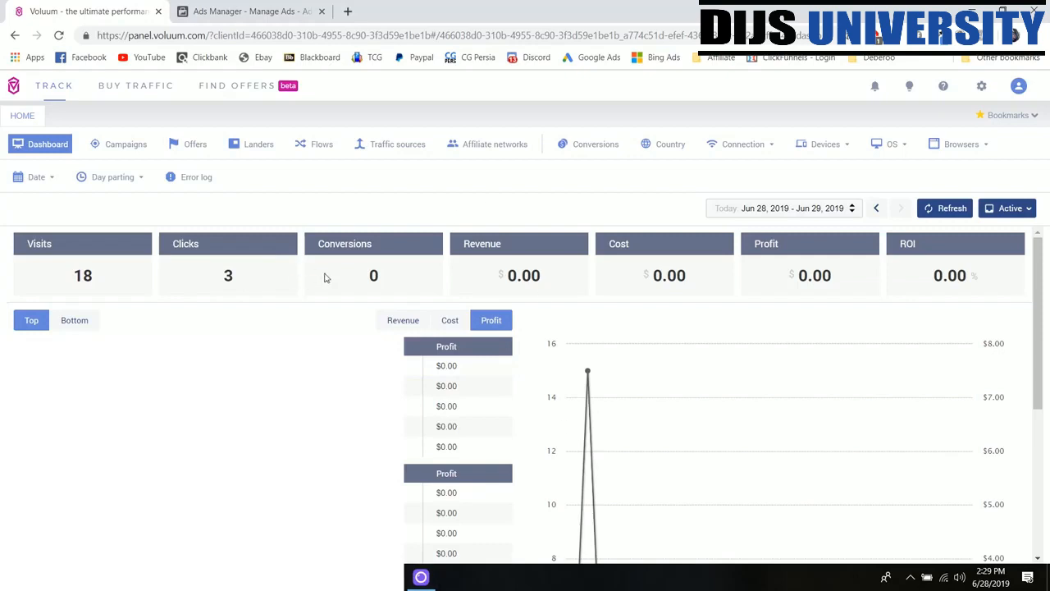
pyautogui.moveTo(387, 287)
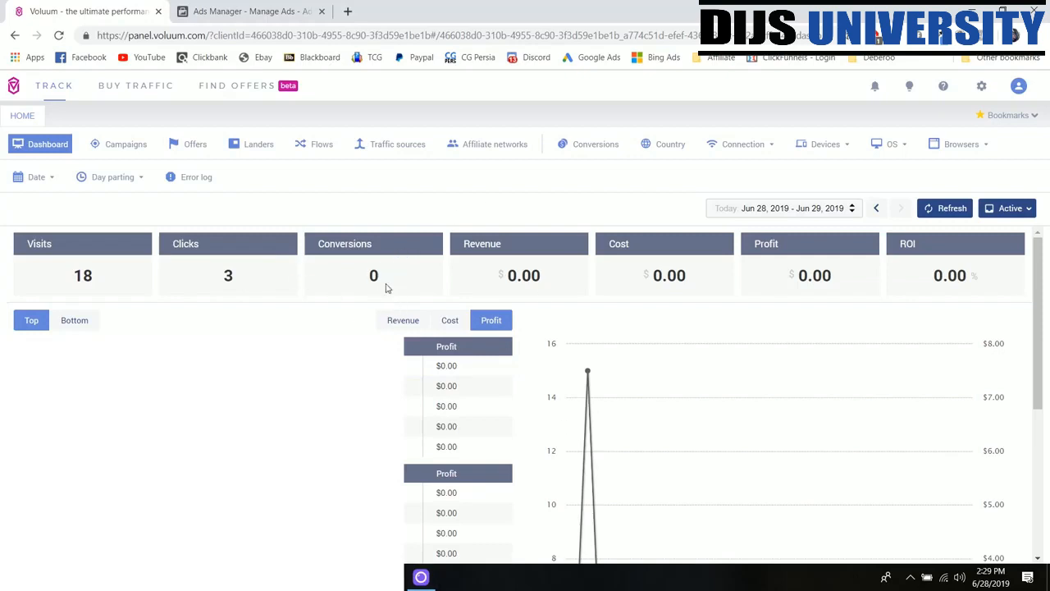
pyautogui.moveTo(390, 273)
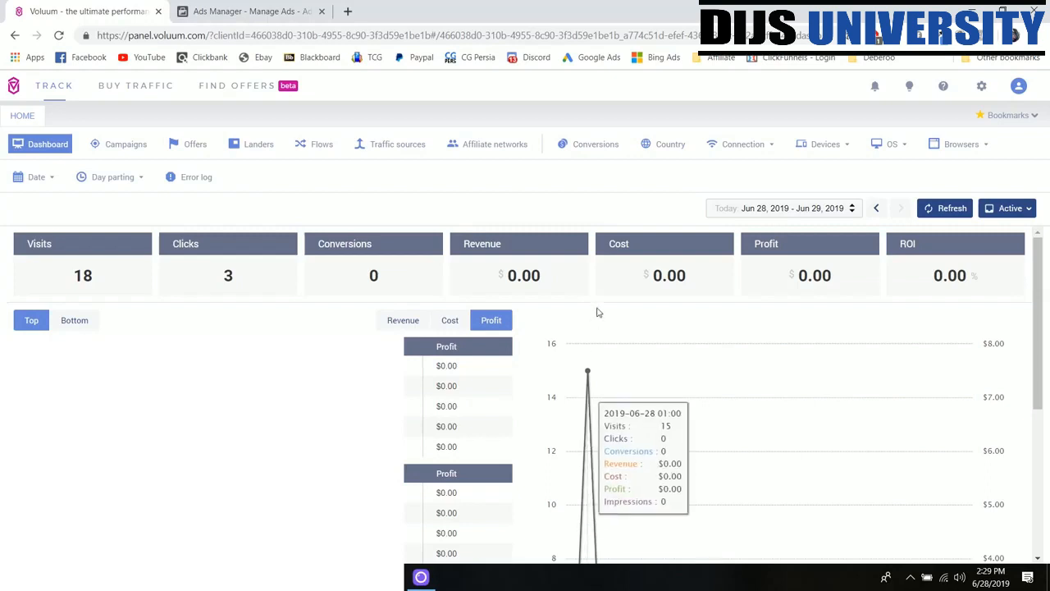
pyautogui.moveTo(660, 306)
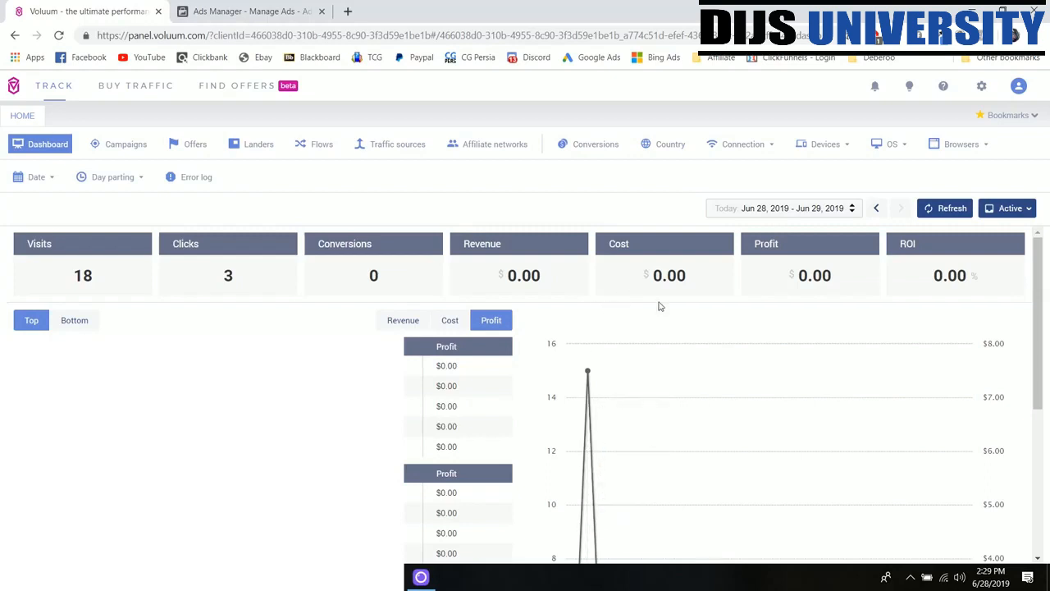
pyautogui.moveTo(697, 282)
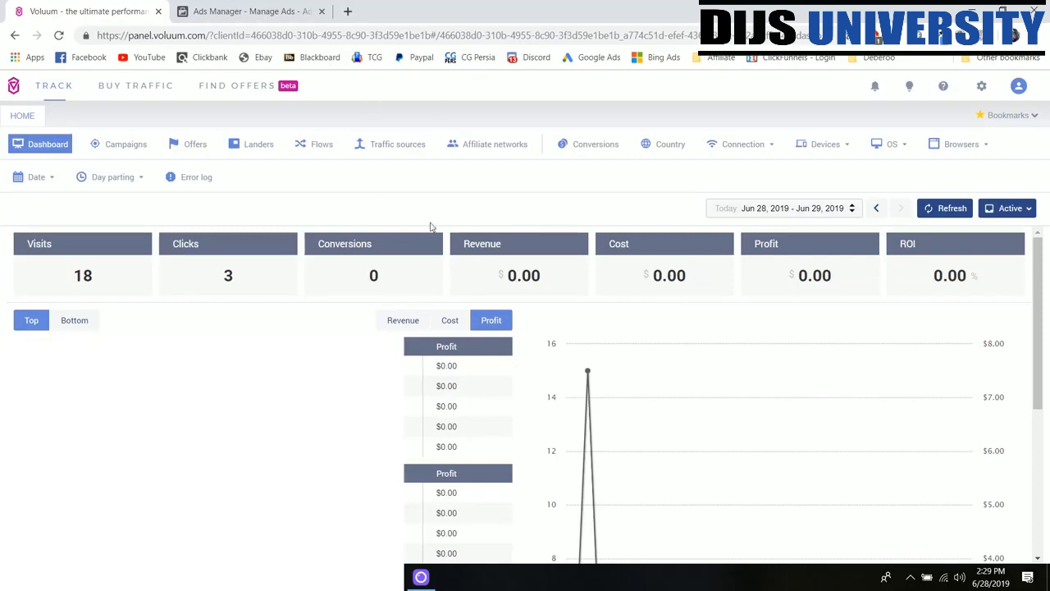
pyautogui.moveTo(585, 206)
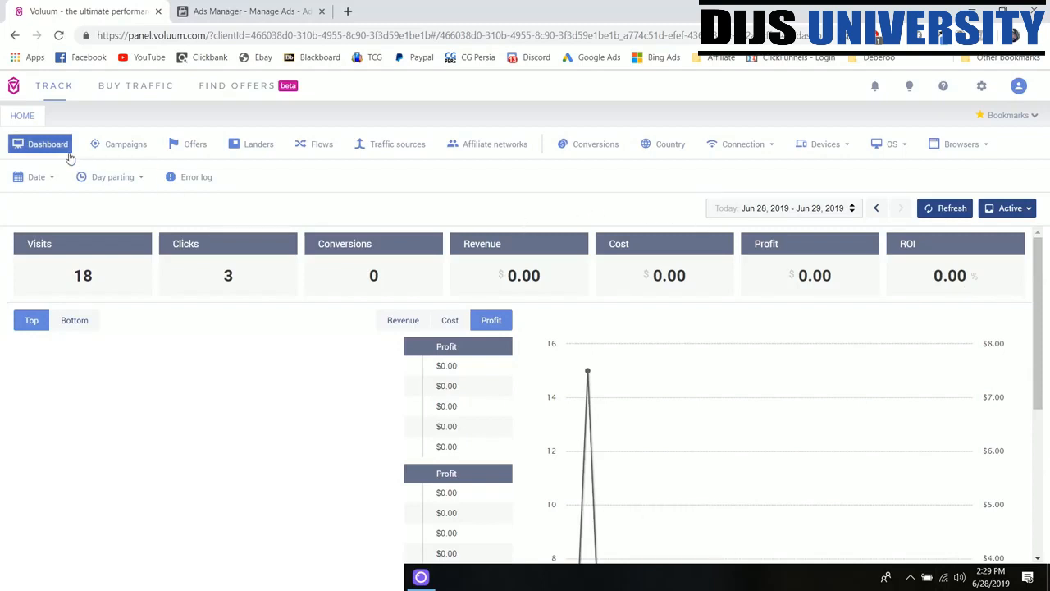
# Filter the conversions report to the last 30 days, totalling $1,345.94
pyautogui.click(113, 176)
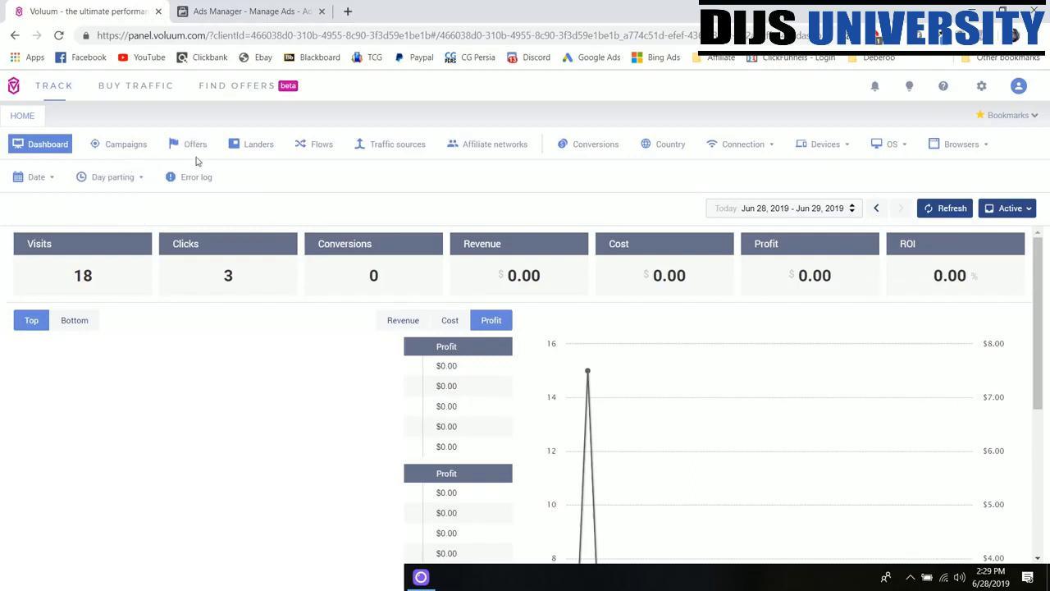
pyautogui.moveTo(276, 186)
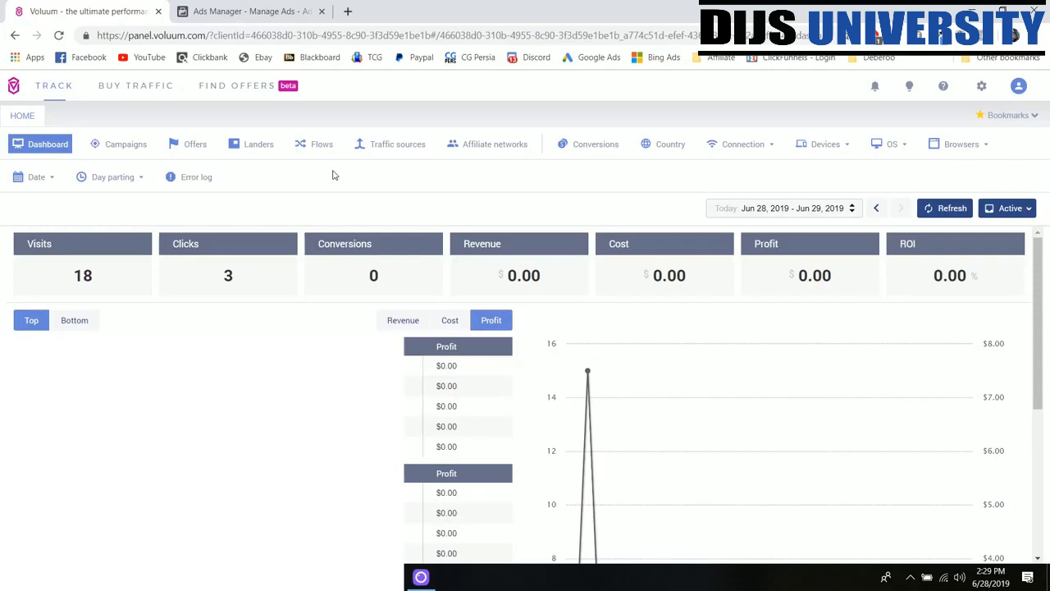
pyautogui.moveTo(390, 172)
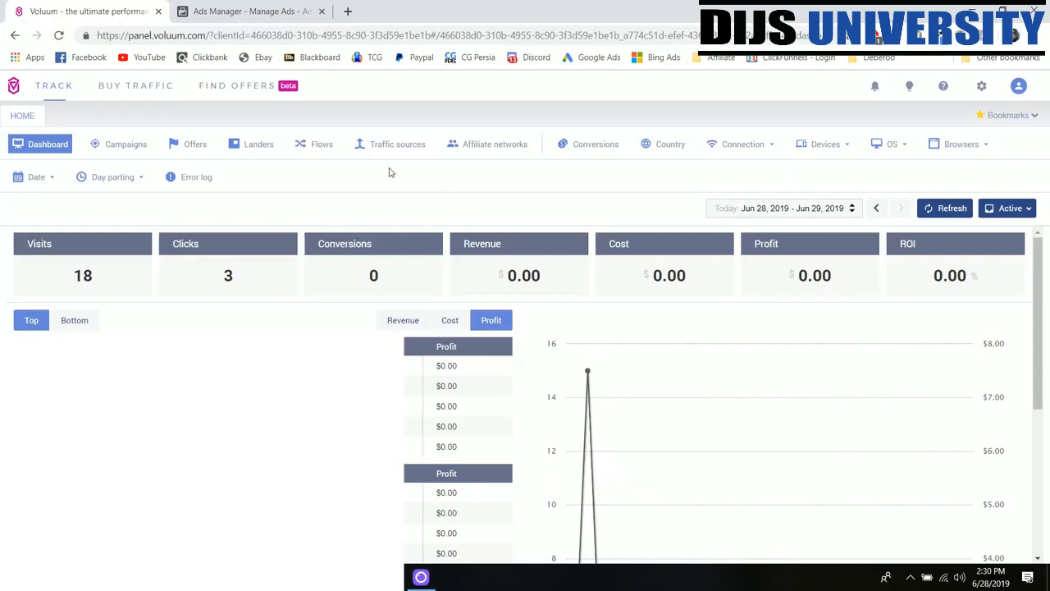
pyautogui.moveTo(474, 356)
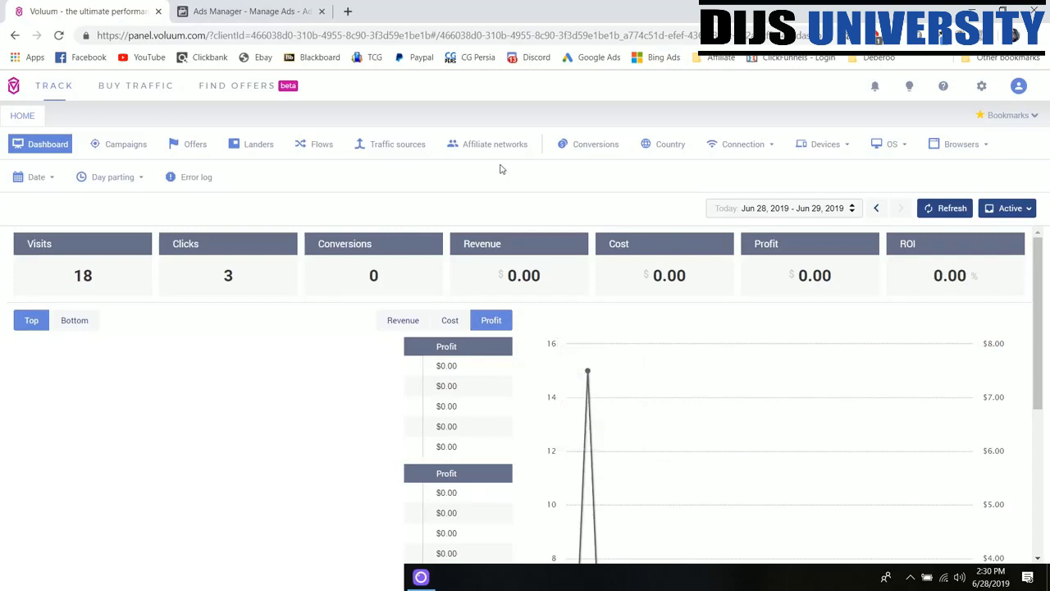
pyautogui.click(594, 143)
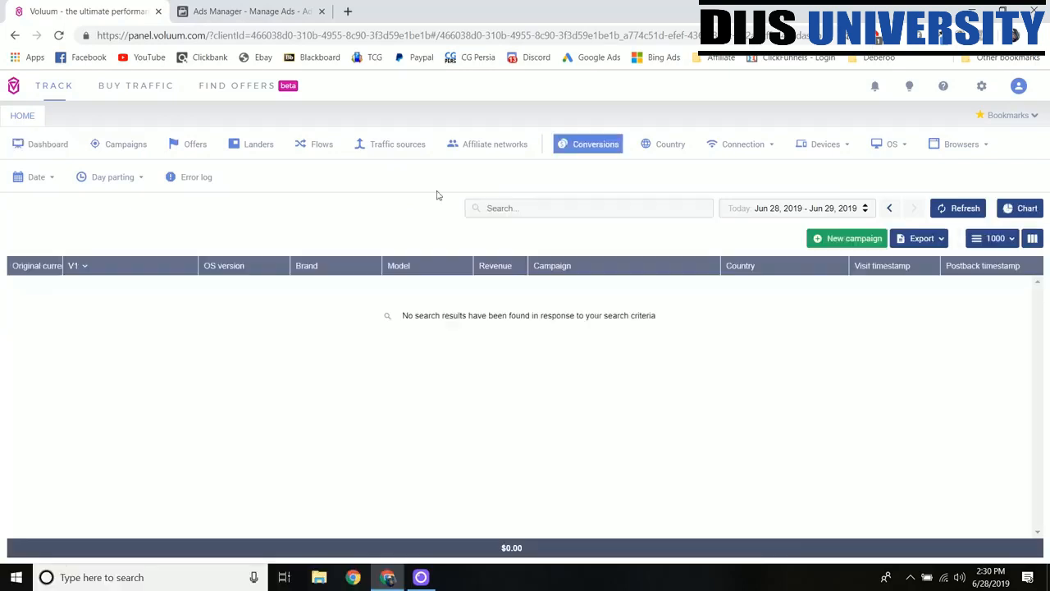
pyautogui.moveTo(571, 173)
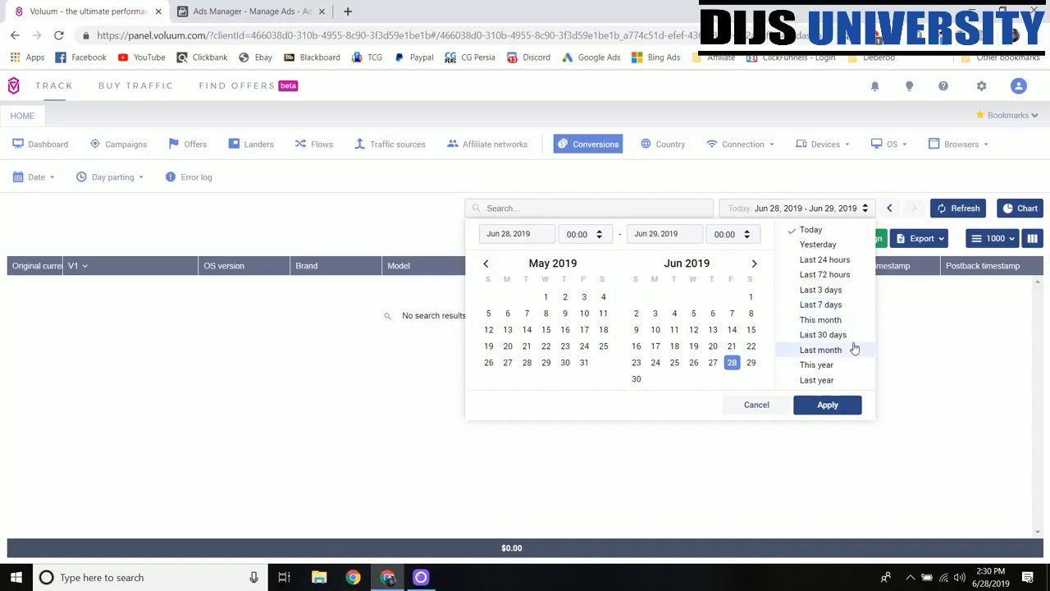
pyautogui.moveTo(823, 334)
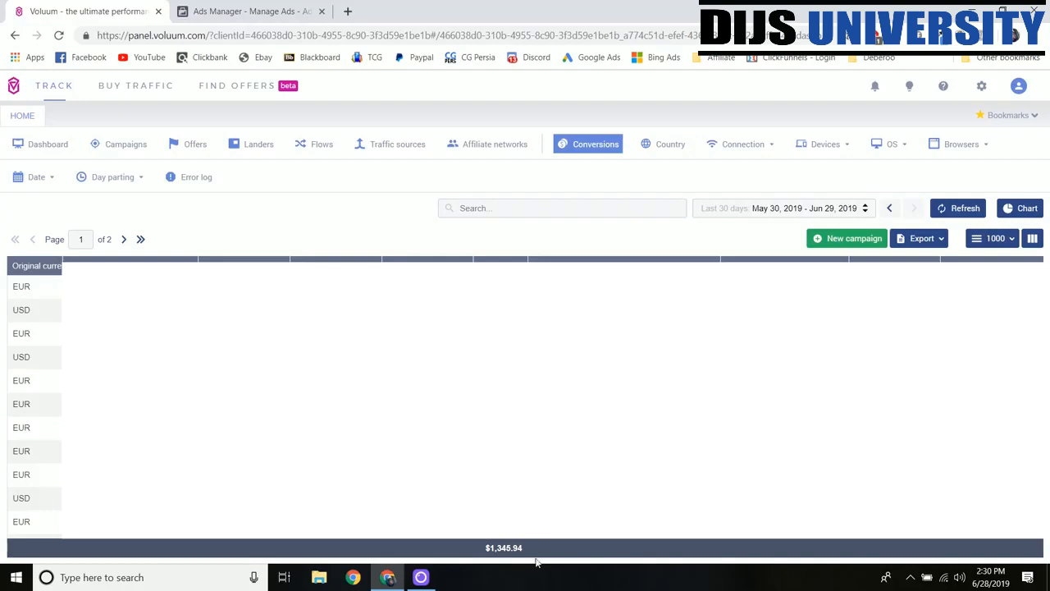
pyautogui.moveTo(579, 578)
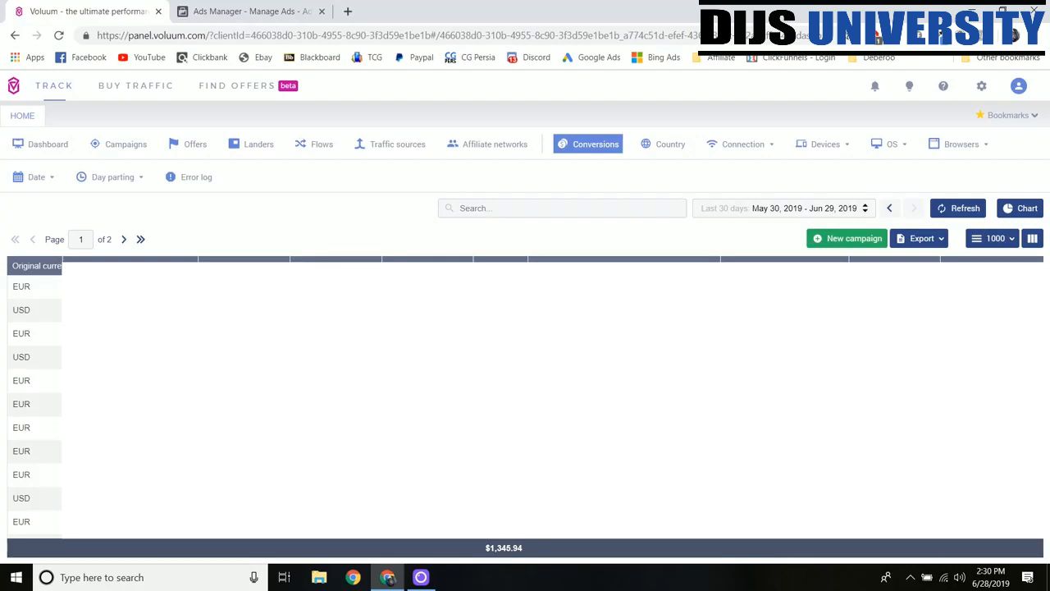
pyautogui.click(920, 238)
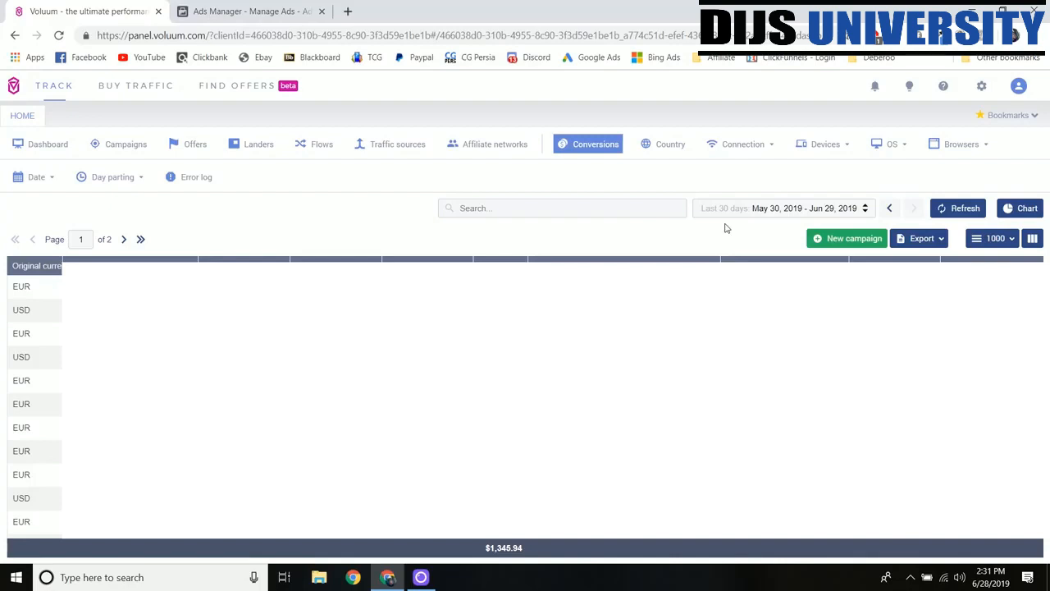
pyautogui.moveTo(369, 213)
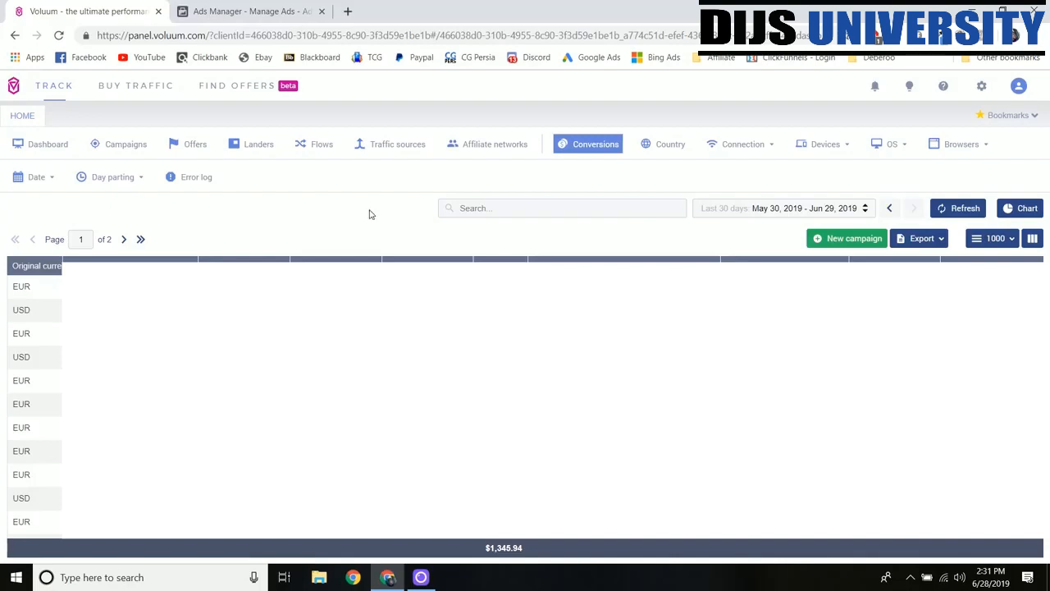
pyautogui.moveTo(304, 214)
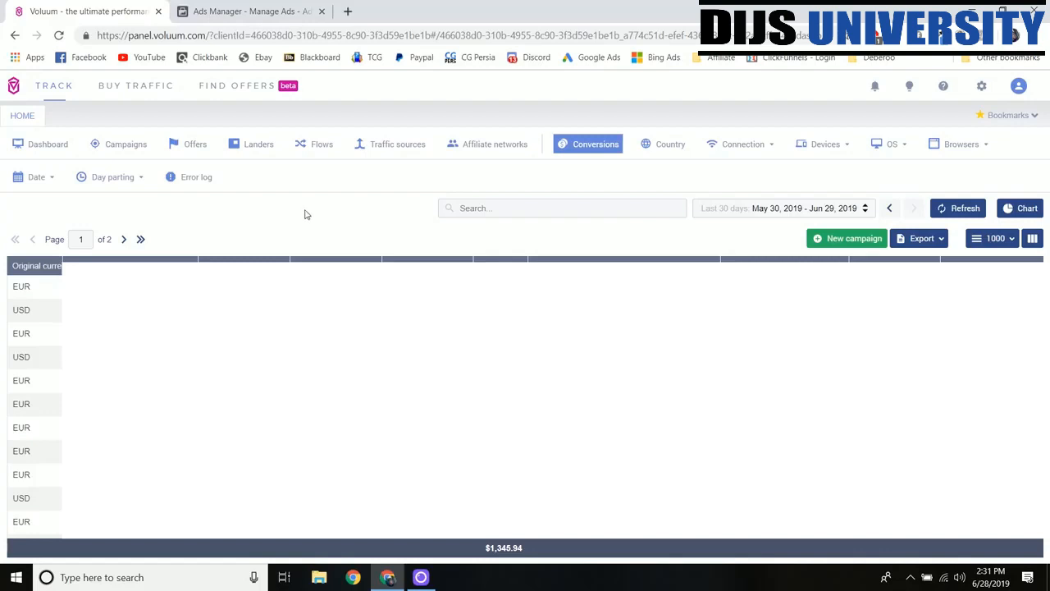
# Open the traffic sources report showing Facebook with 17,376 visits and $1,345.94 revenue
pyautogui.click(397, 143)
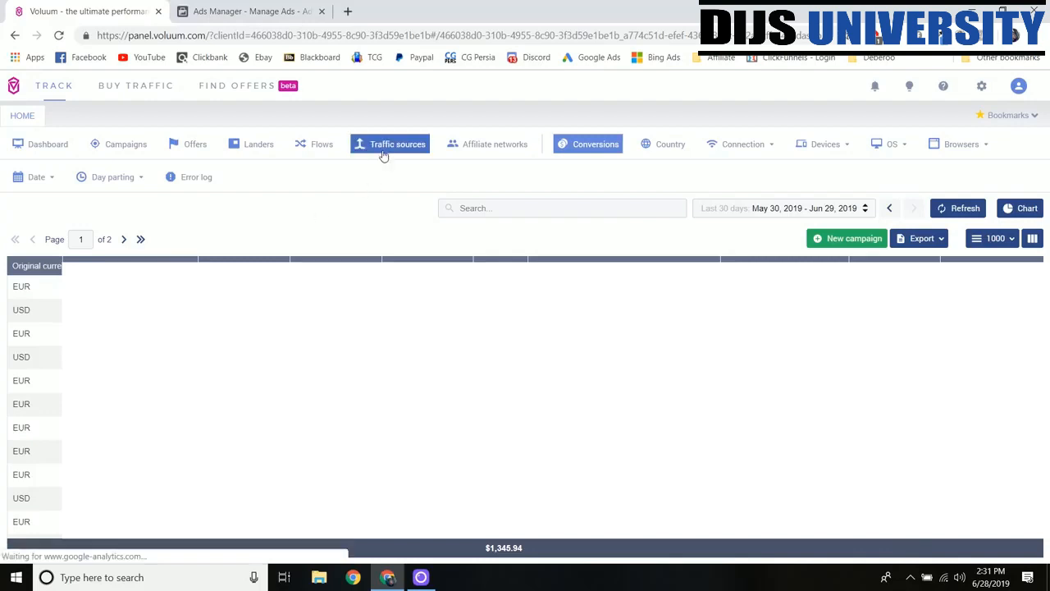
pyautogui.click(397, 143)
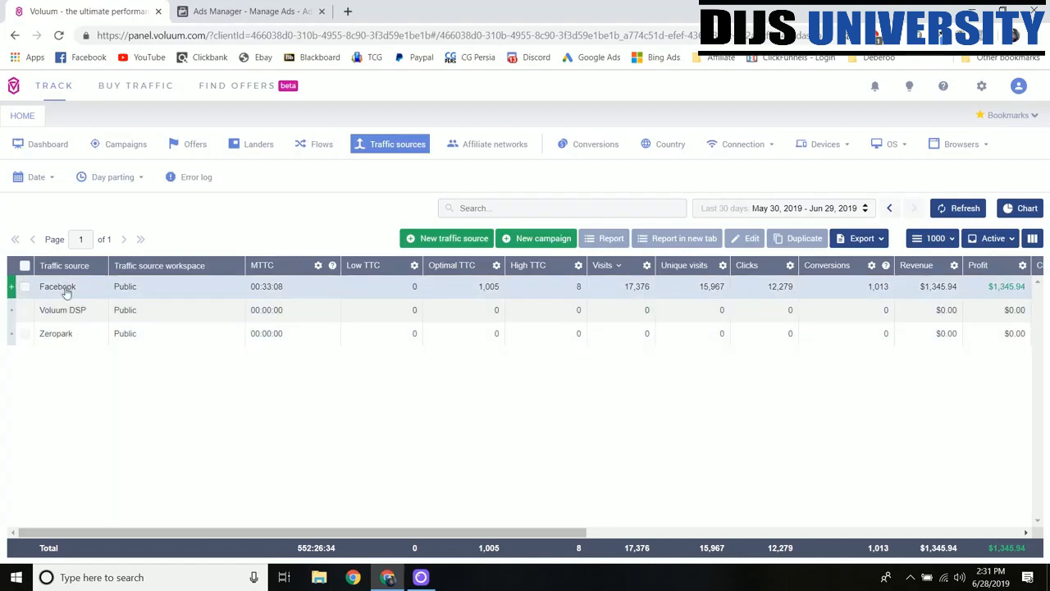
pyautogui.moveTo(66, 295)
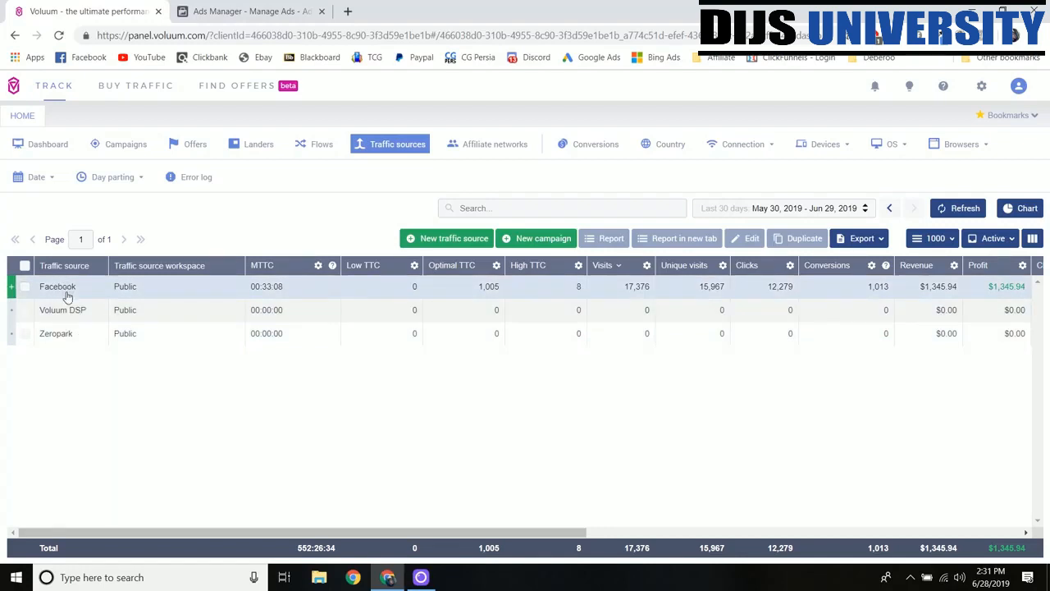
pyautogui.click(447, 238)
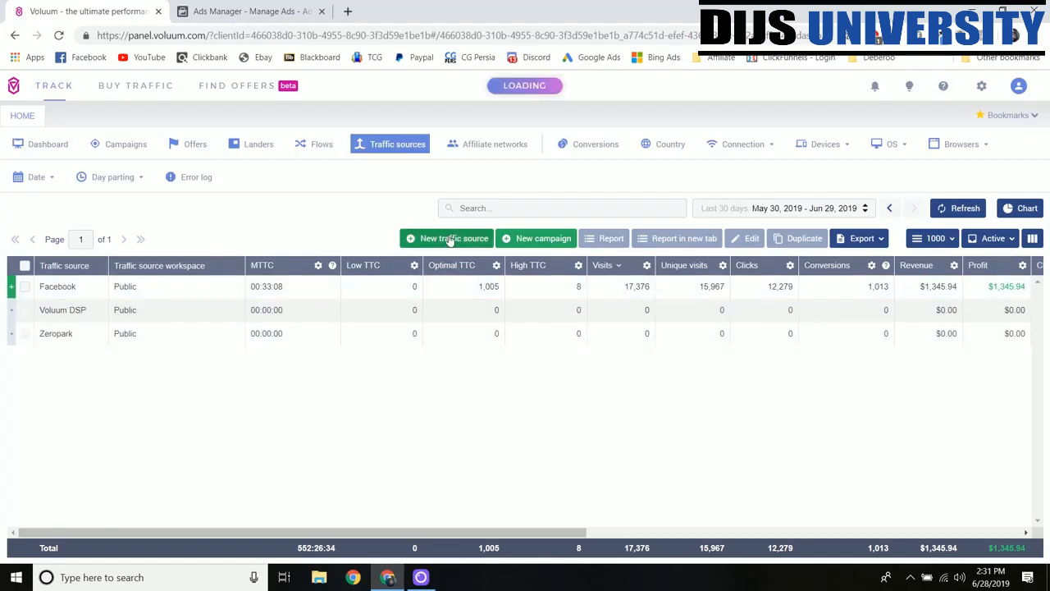
# Load the Facebook template into a new traffic source
pyautogui.click(447, 237)
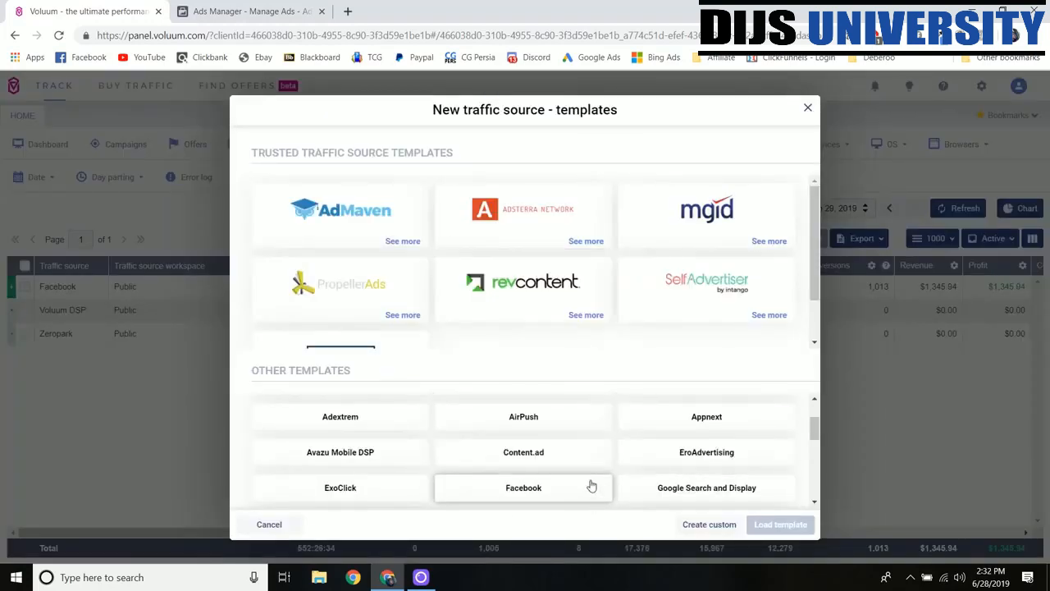
pyautogui.moveTo(572, 499)
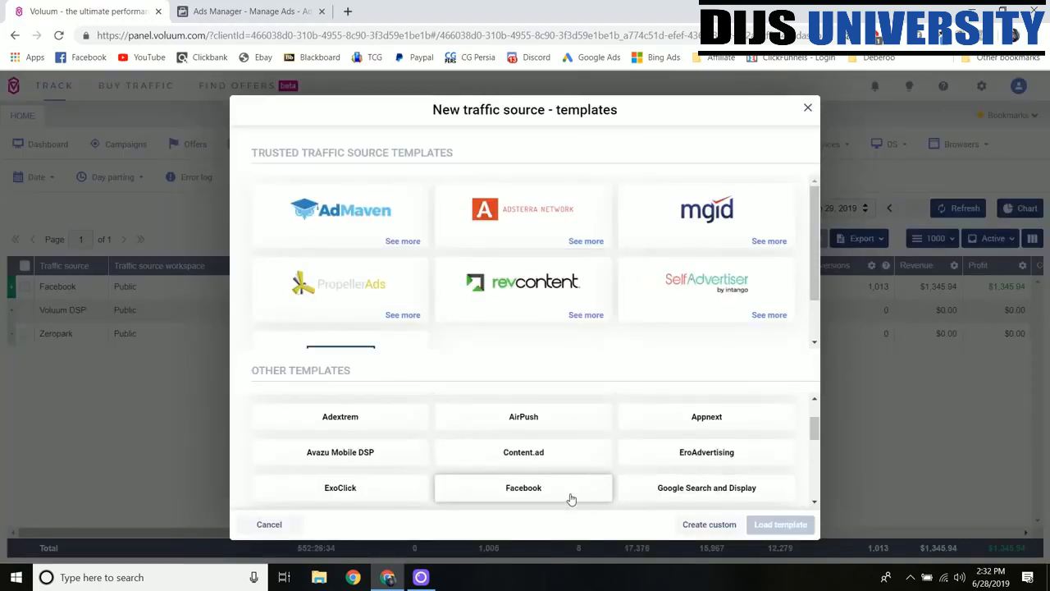
pyautogui.click(523, 488)
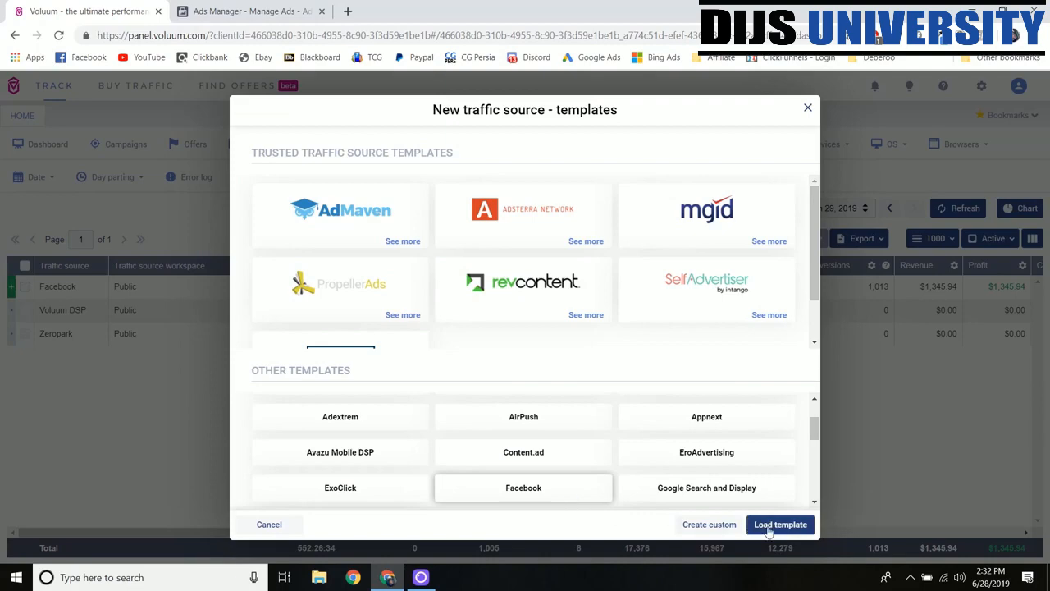
pyautogui.click(779, 524)
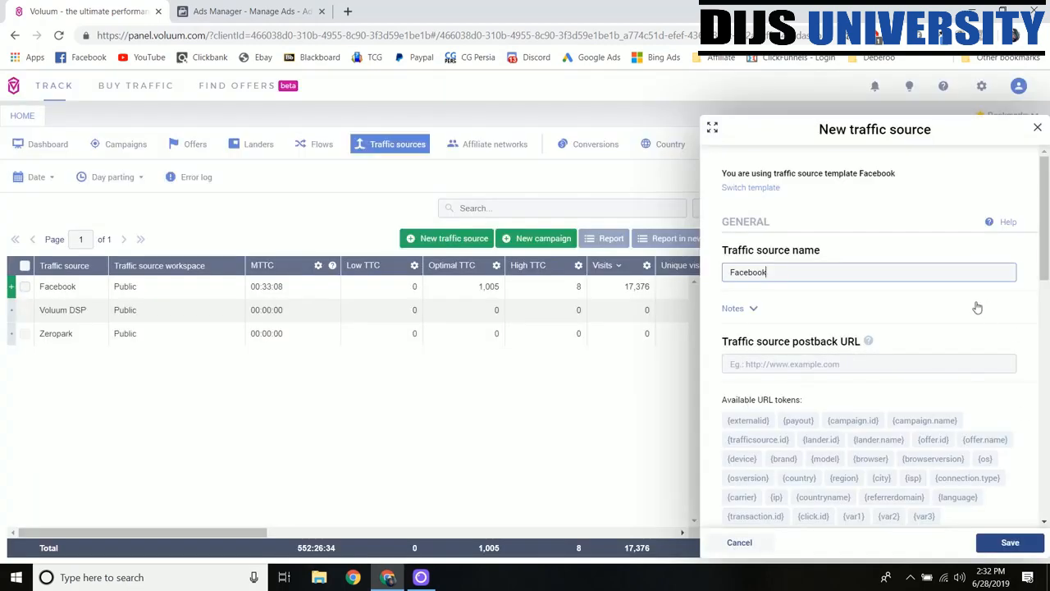
pyautogui.moveTo(907, 324)
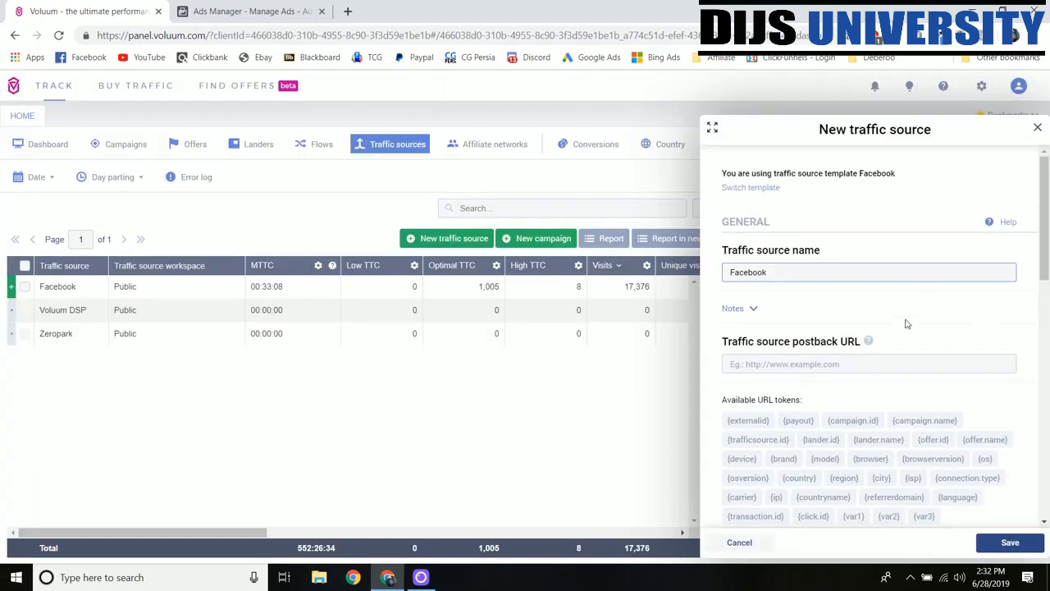
# Scroll through the eight preset Facebook tracking parameters, ad_id through placement
pyautogui.scroll(-3)
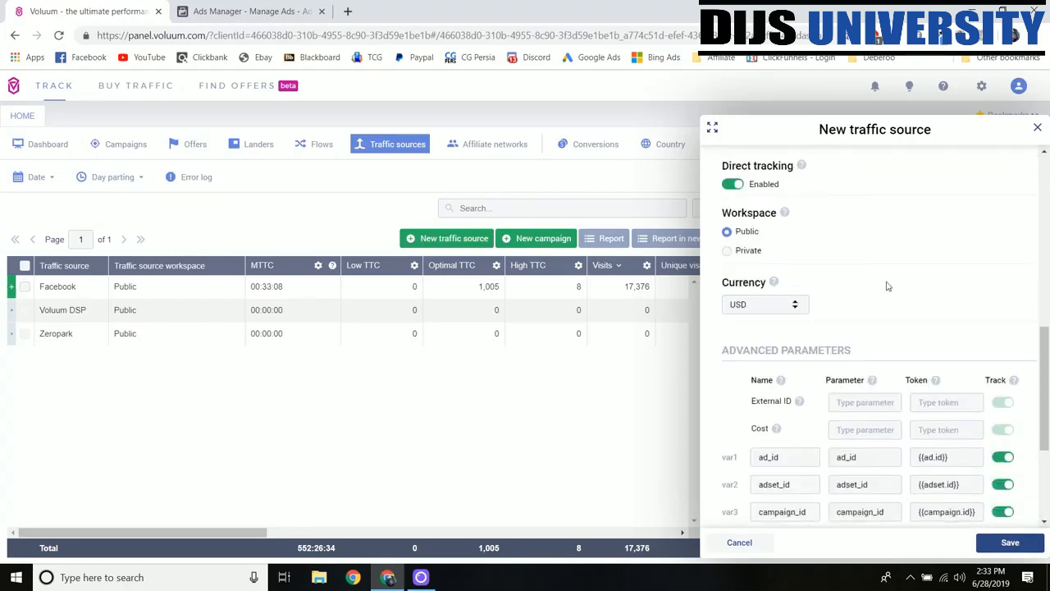
pyautogui.moveTo(949, 244)
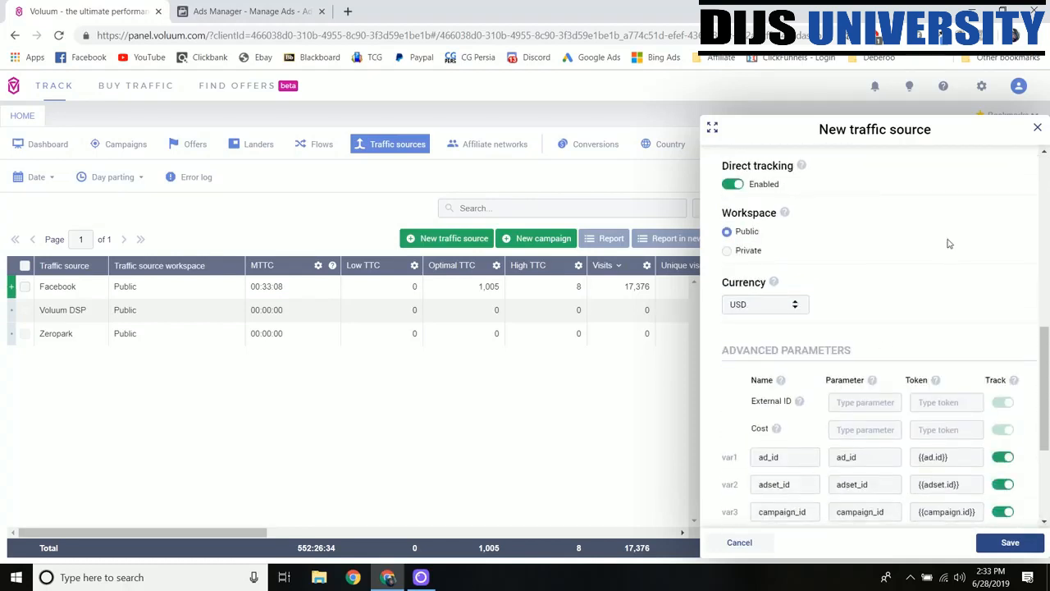
pyautogui.scroll(-3)
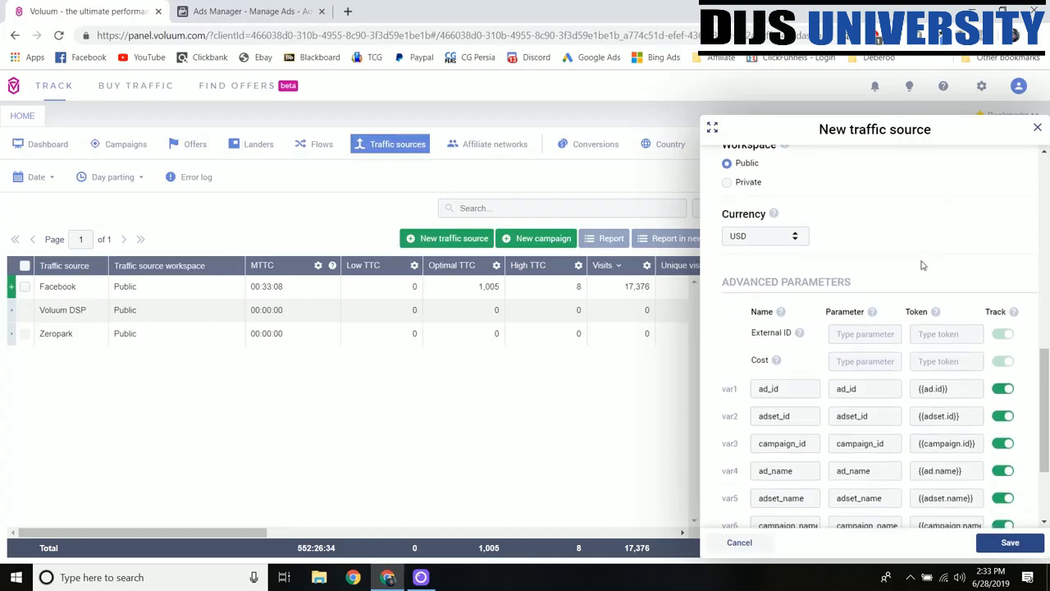
pyautogui.scroll(-3)
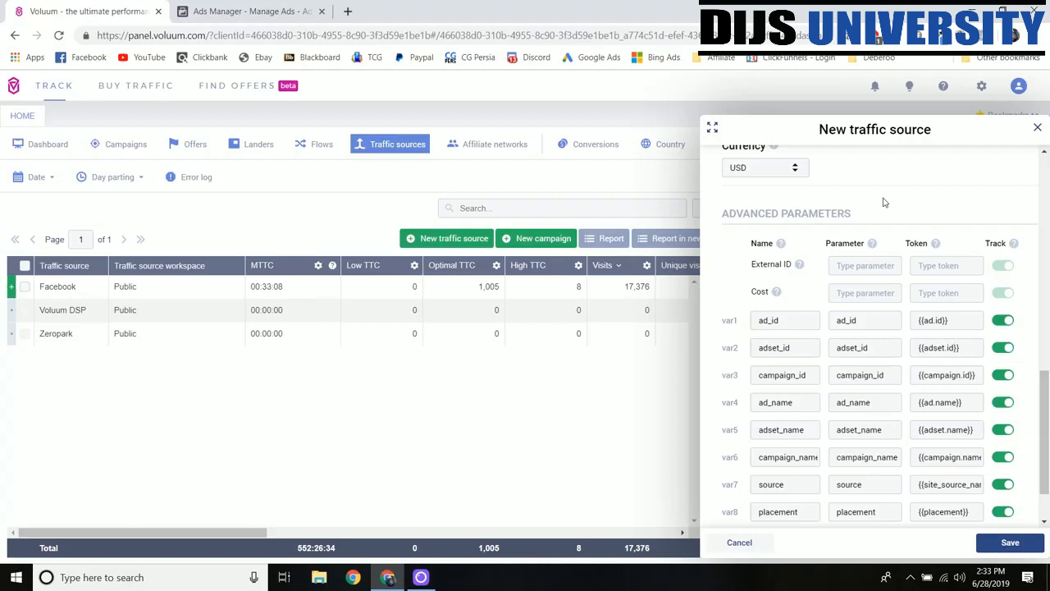
pyautogui.scroll(-3)
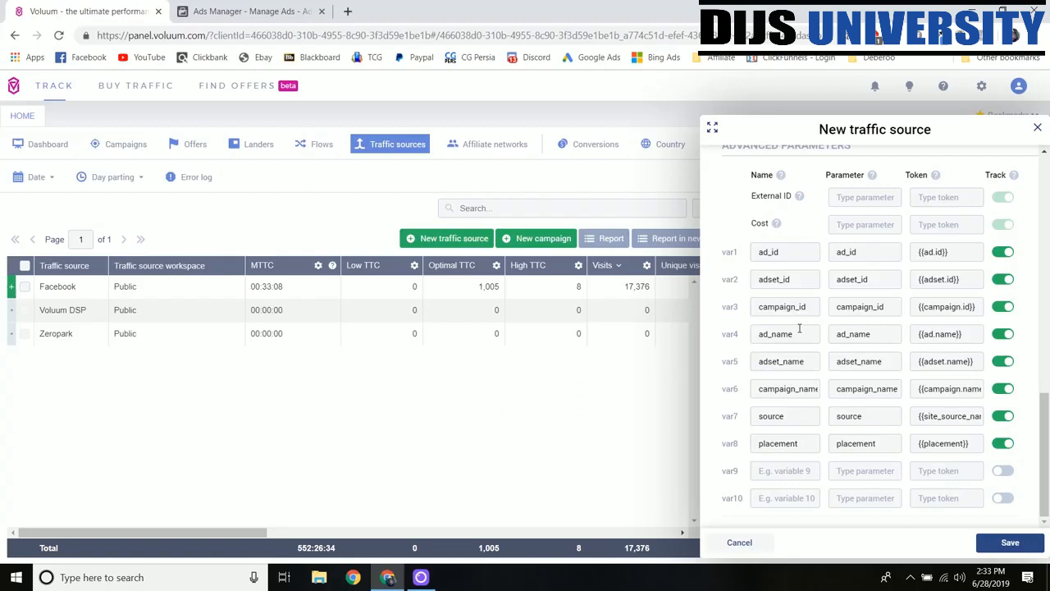
pyautogui.moveTo(824, 359)
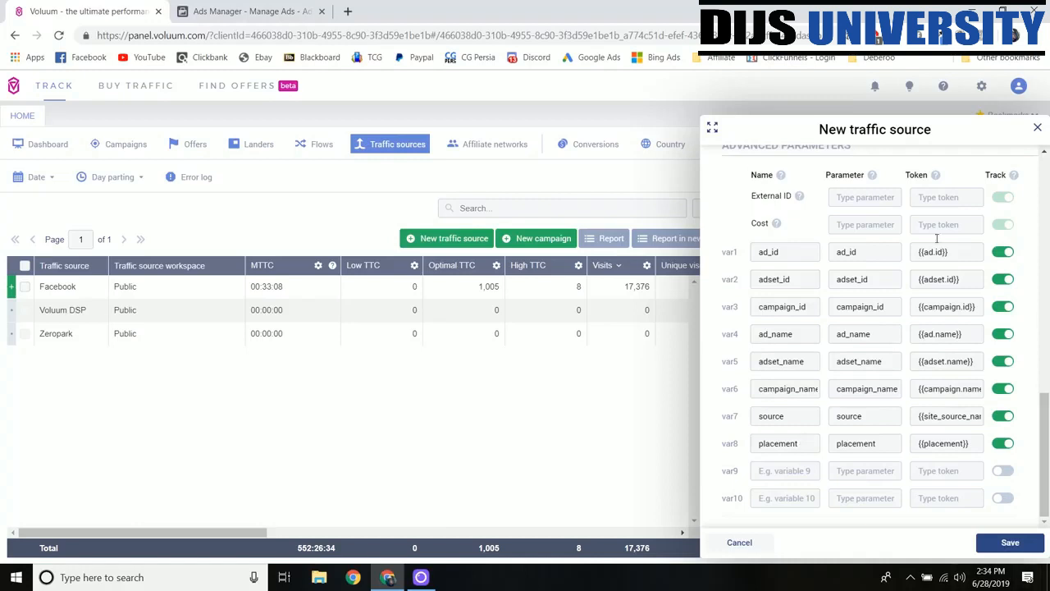
pyautogui.moveTo(7, 149)
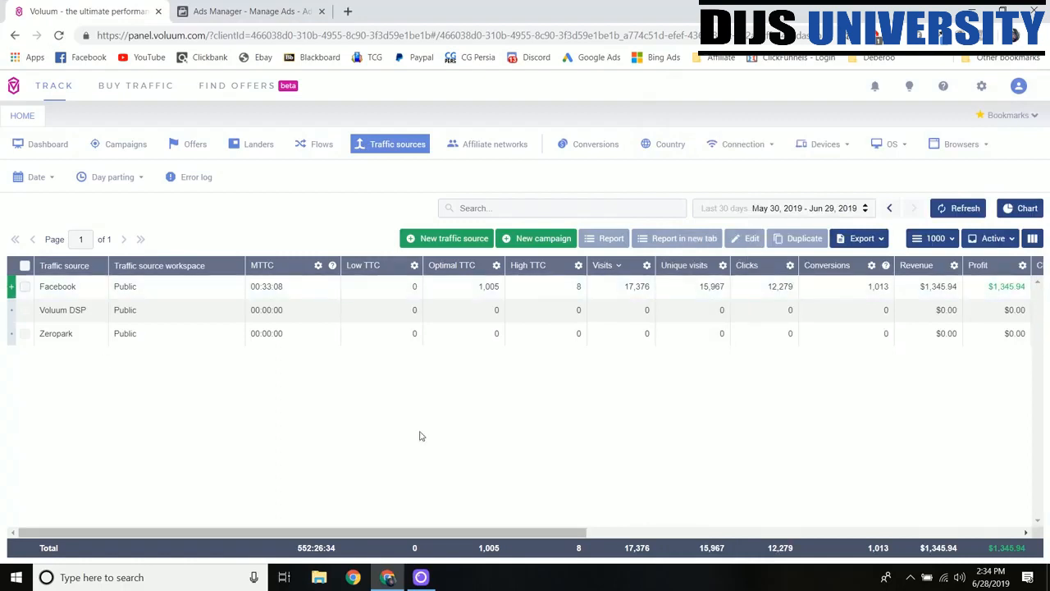
# Start a new campaign with Facebook as the traffic source
pyautogui.click(114, 177)
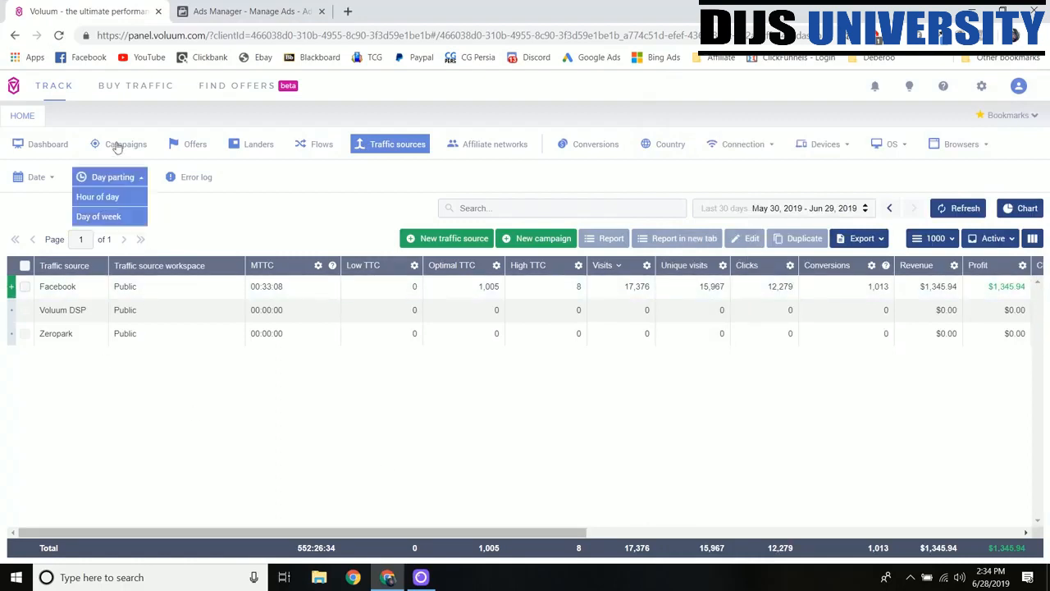
pyautogui.click(125, 143)
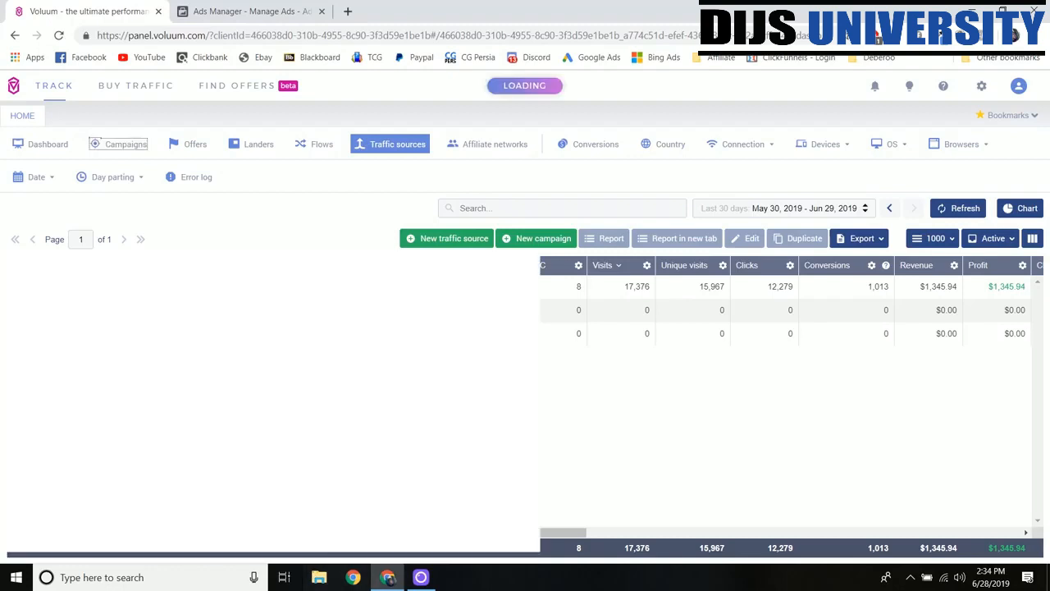
pyautogui.click(125, 144)
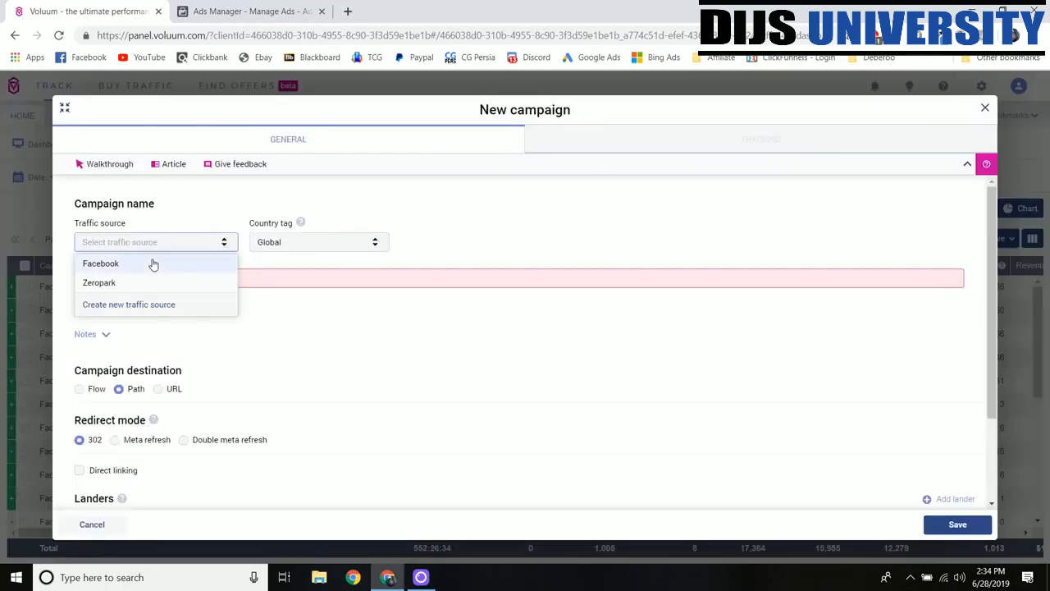
pyautogui.click(100, 263)
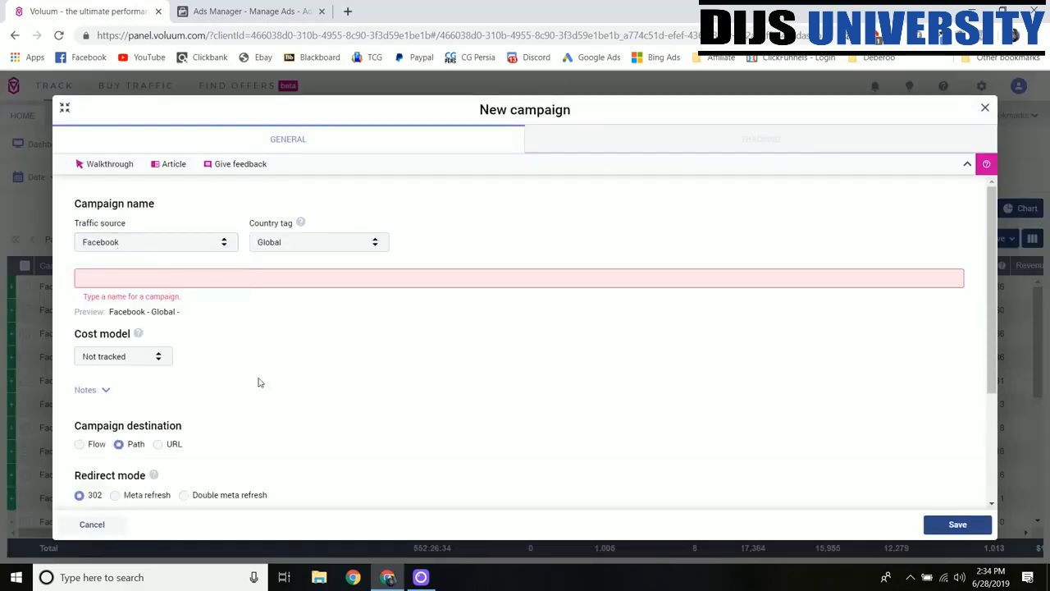
# Tag the campaign with country United States and name it Test
pyautogui.click(318, 241)
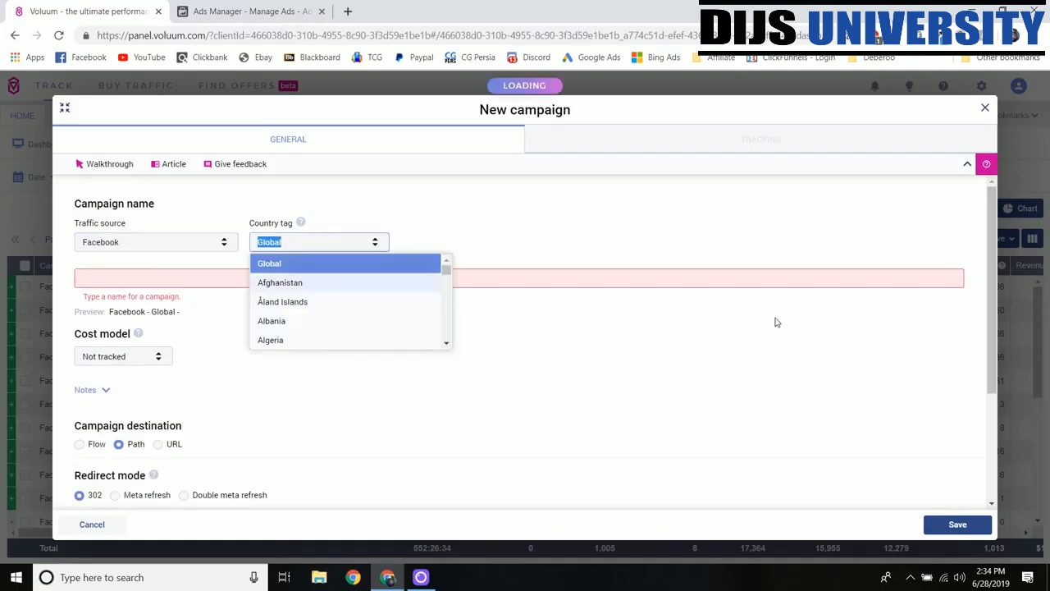
pyautogui.write('unite')
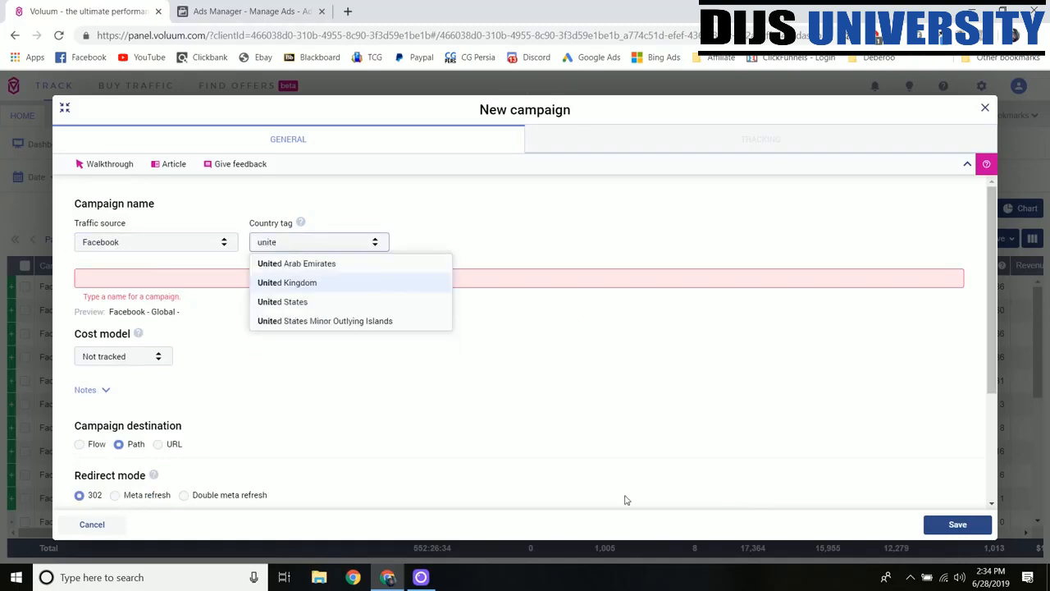
pyautogui.click(282, 301)
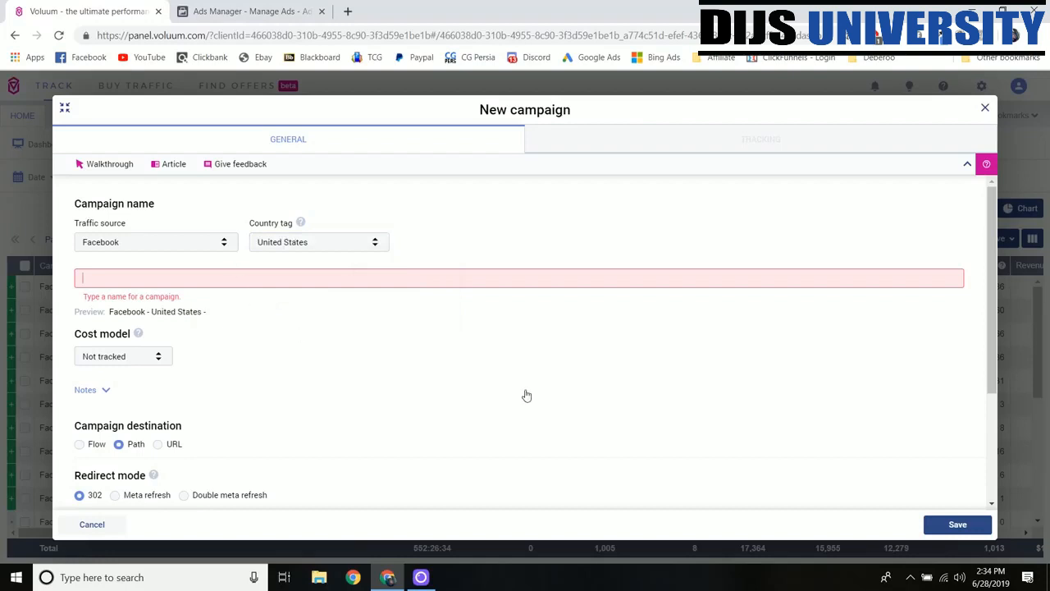
pyautogui.write('Test')
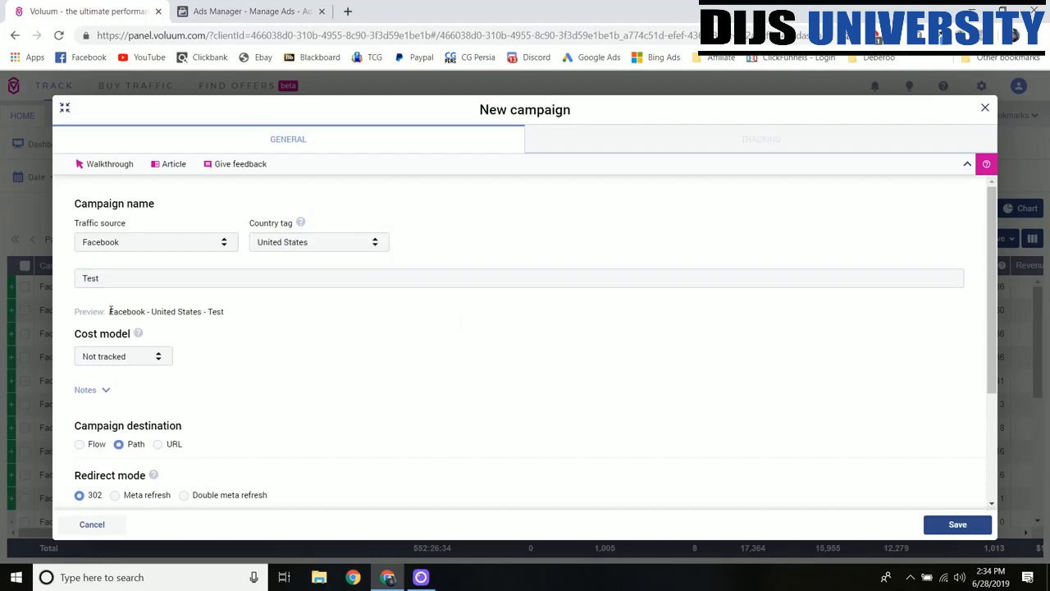
pyautogui.moveTo(197, 326)
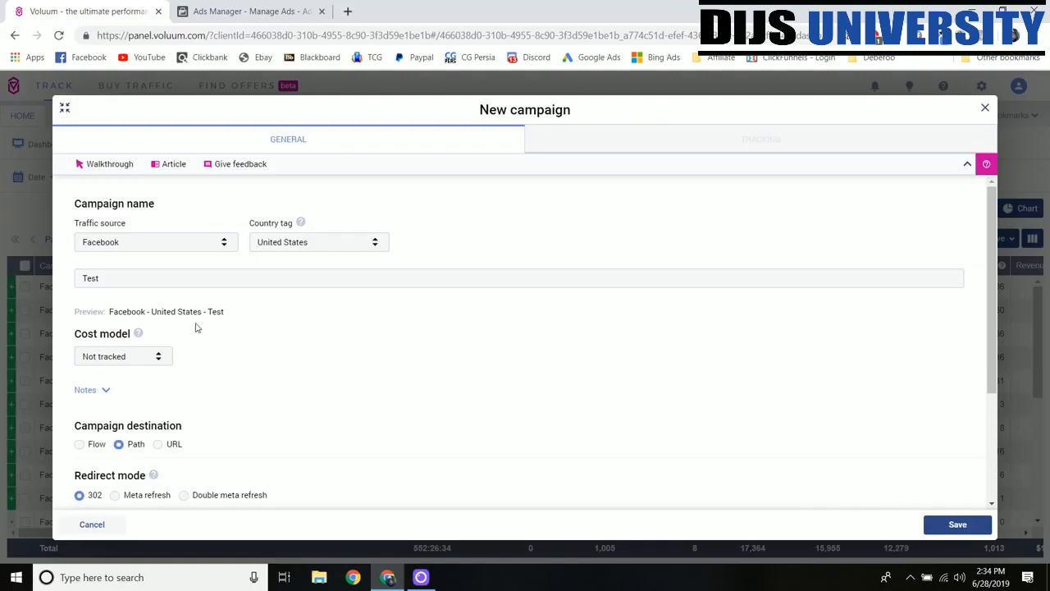
# Scroll to Landers and open the lander picker, which lists no existing landers
pyautogui.scroll(-3)
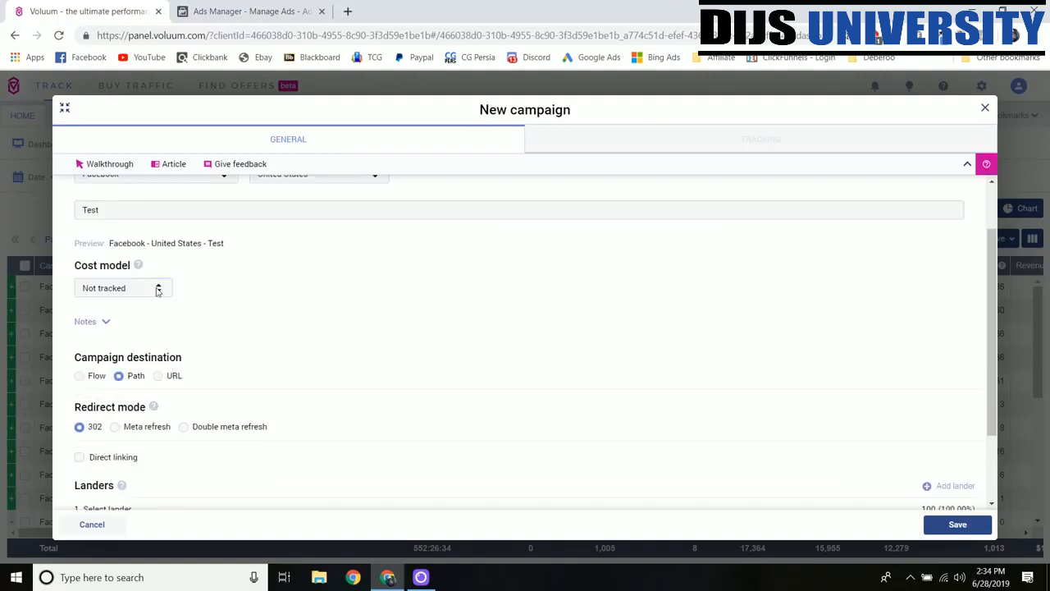
pyautogui.moveTo(216, 304)
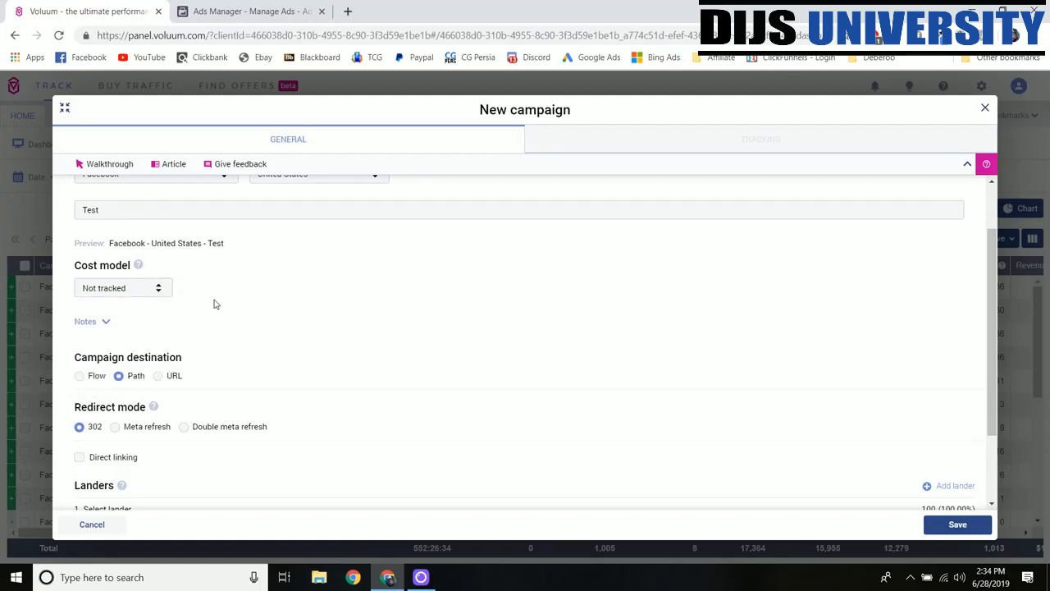
pyautogui.click(123, 287)
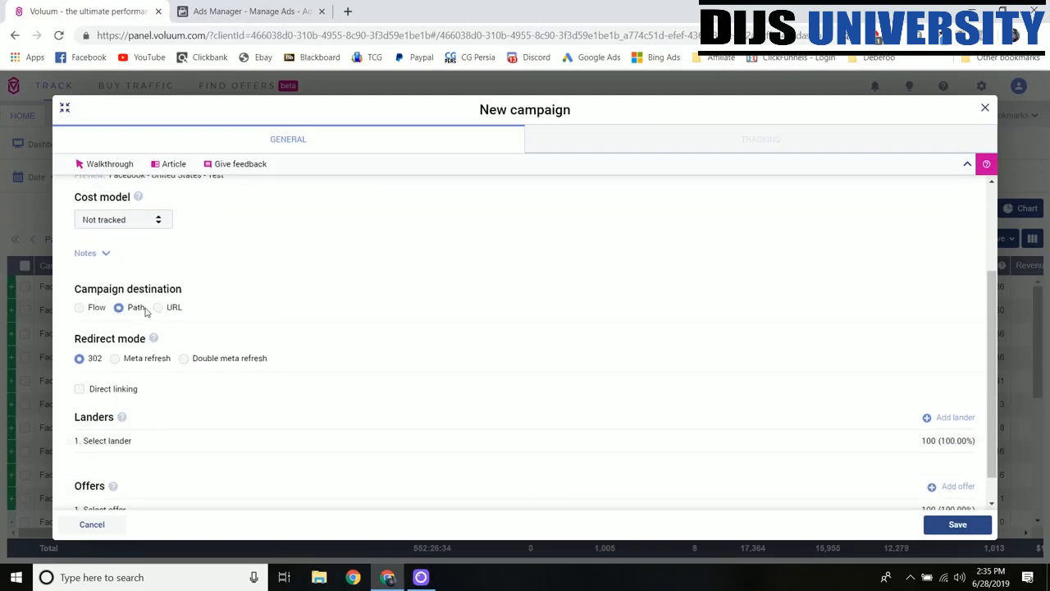
pyautogui.moveTo(463, 329)
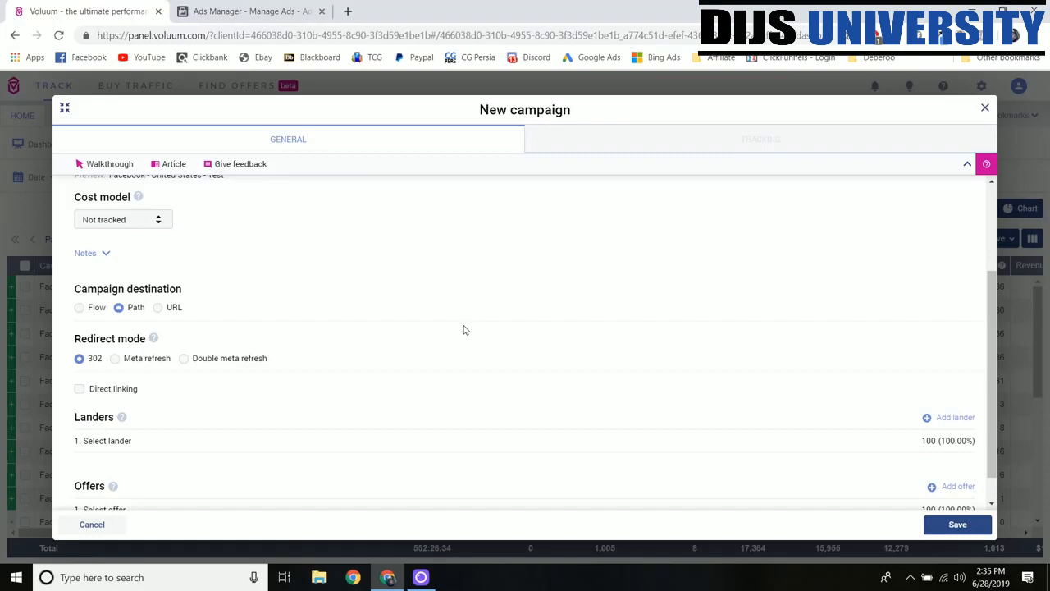
pyautogui.scroll(-3)
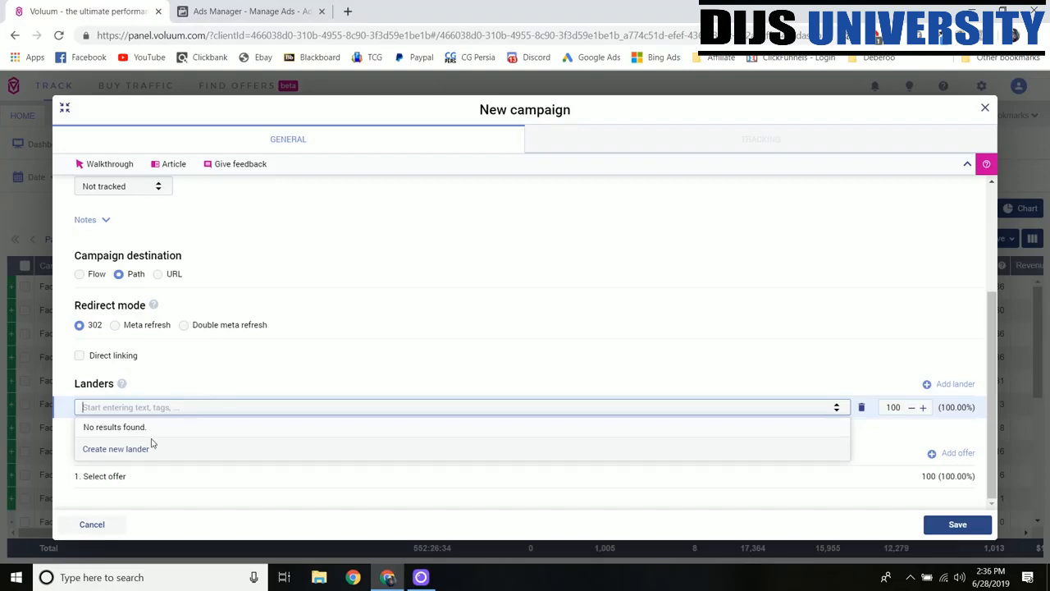
pyautogui.click(115, 448)
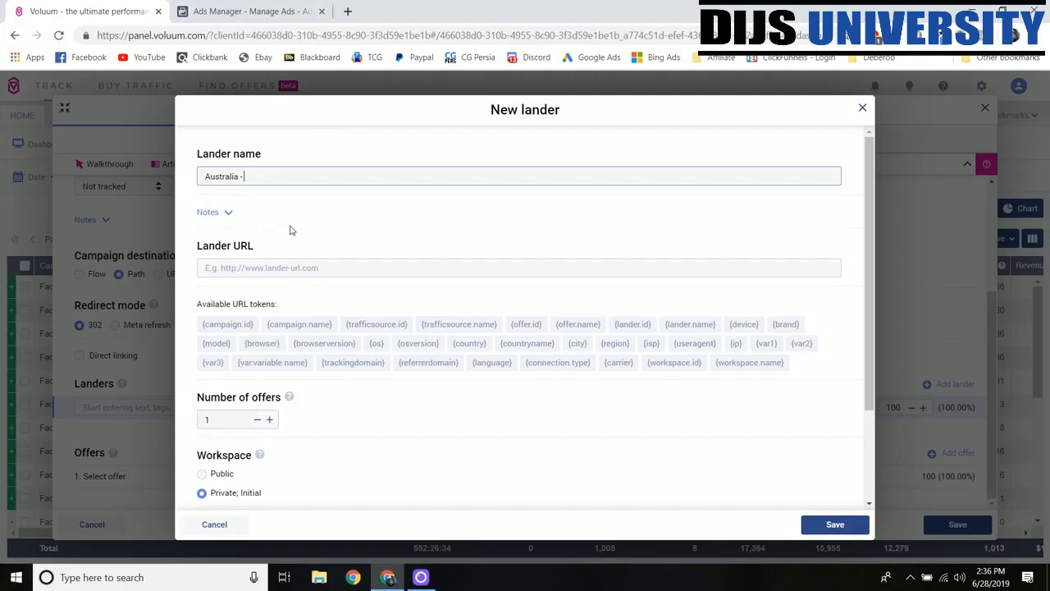
pyautogui.moveTo(316, 203)
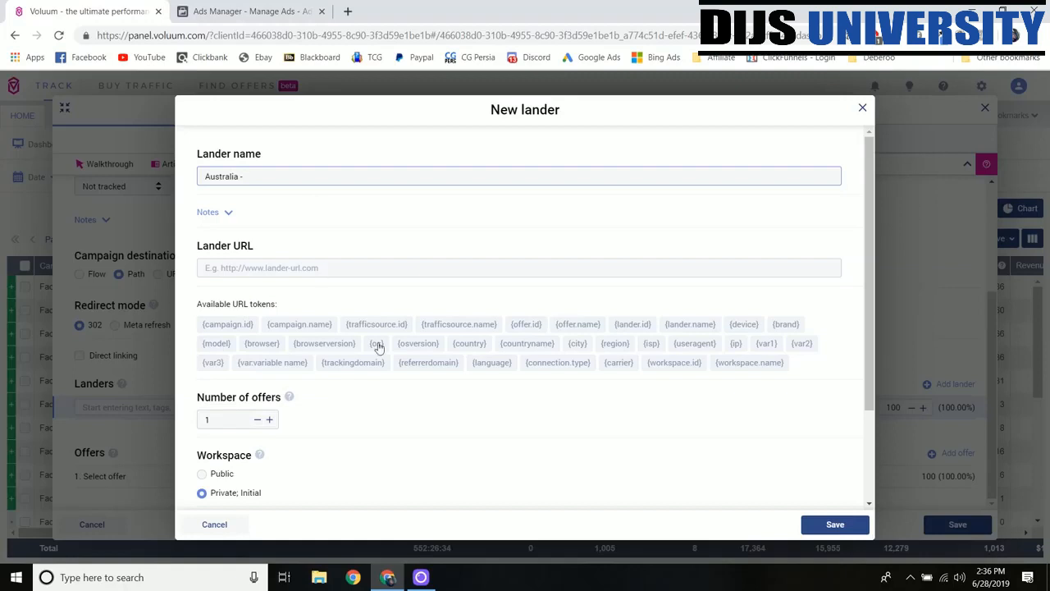
pyautogui.click(287, 175)
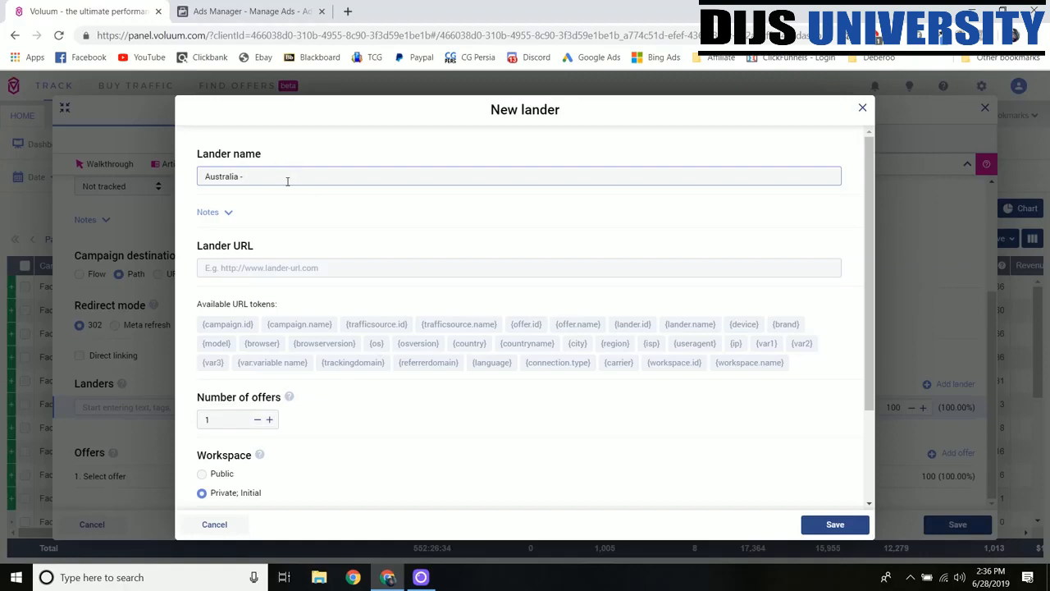
pyautogui.write('Test')
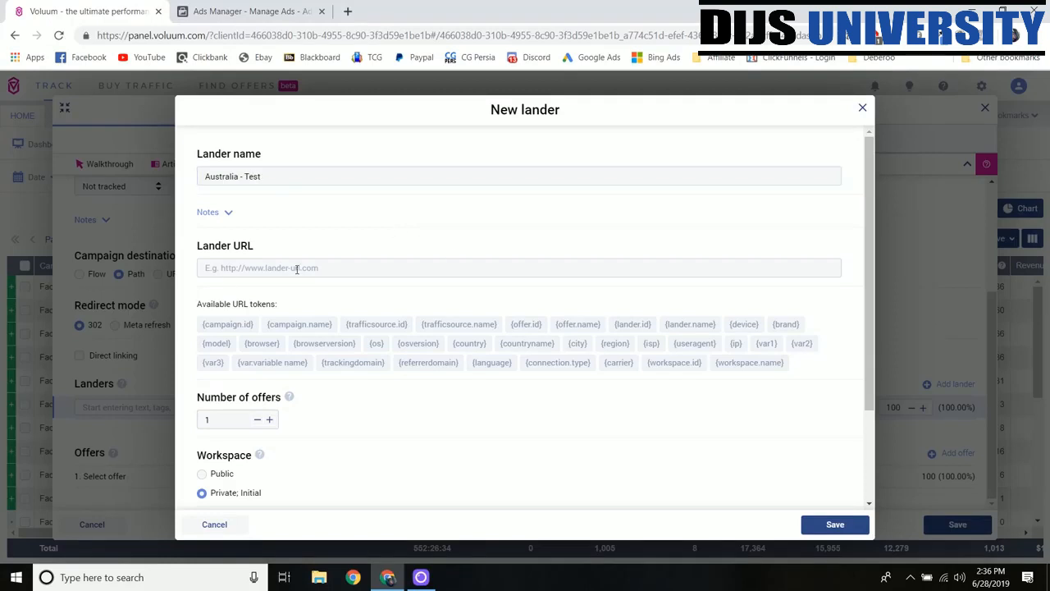
pyautogui.moveTo(428, 216)
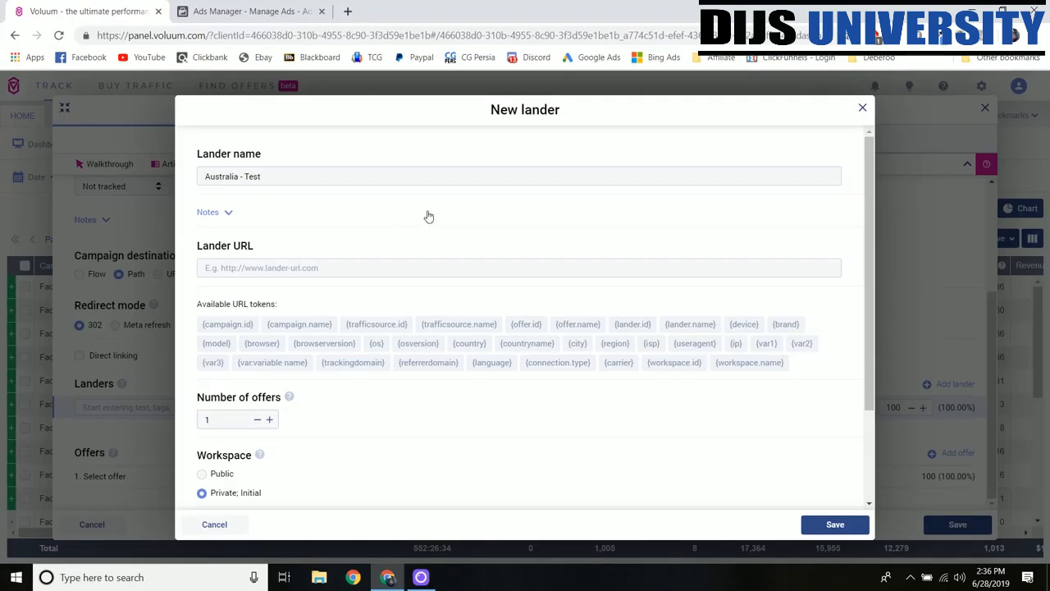
pyautogui.moveTo(422, 189)
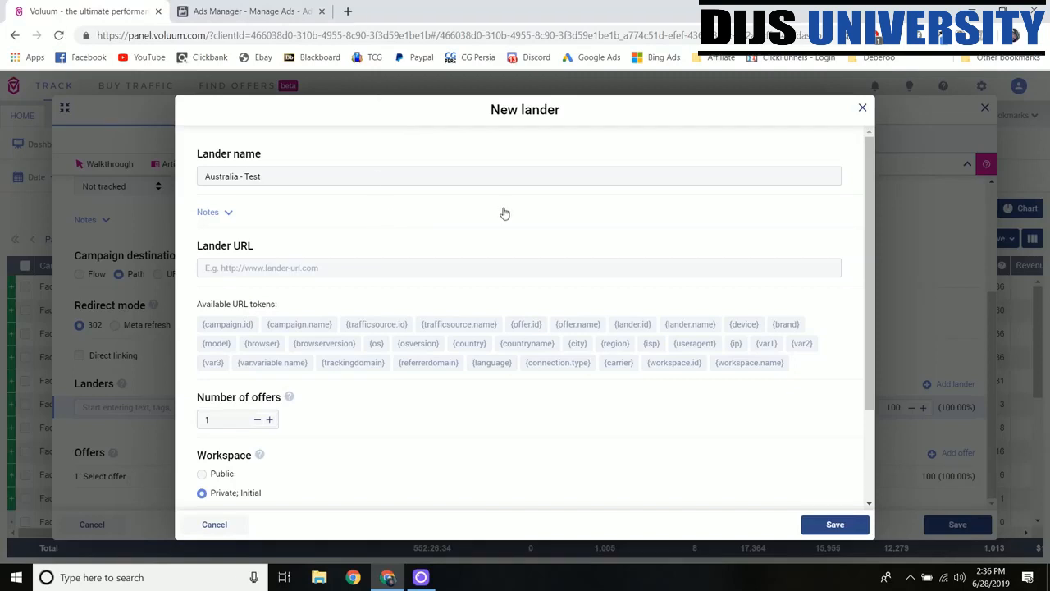
pyautogui.moveTo(512, 219)
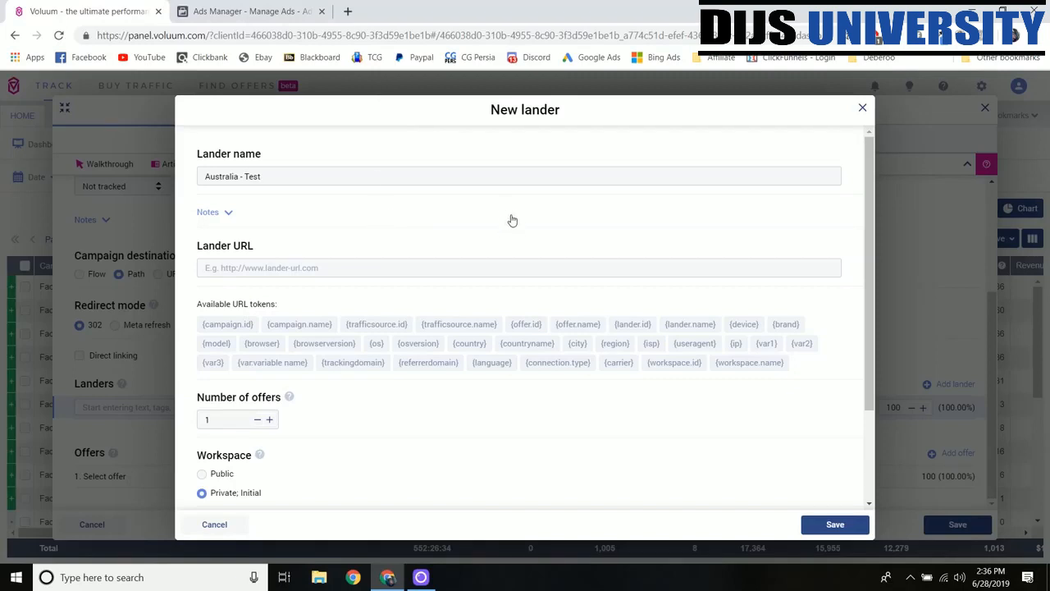
pyautogui.moveTo(663, 6)
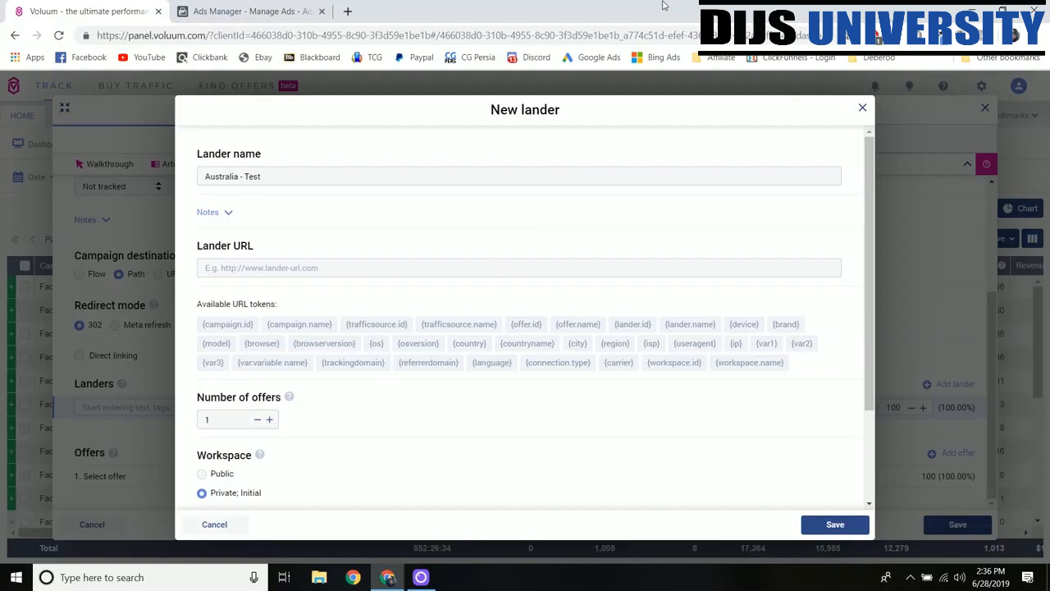
pyautogui.click(519, 267)
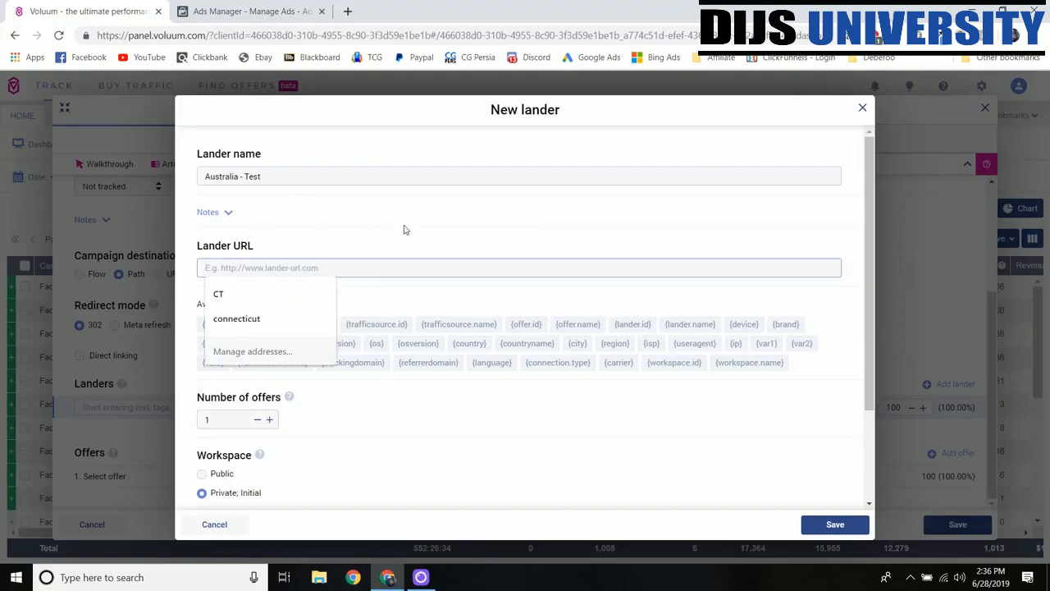
pyautogui.write('https://google.com')
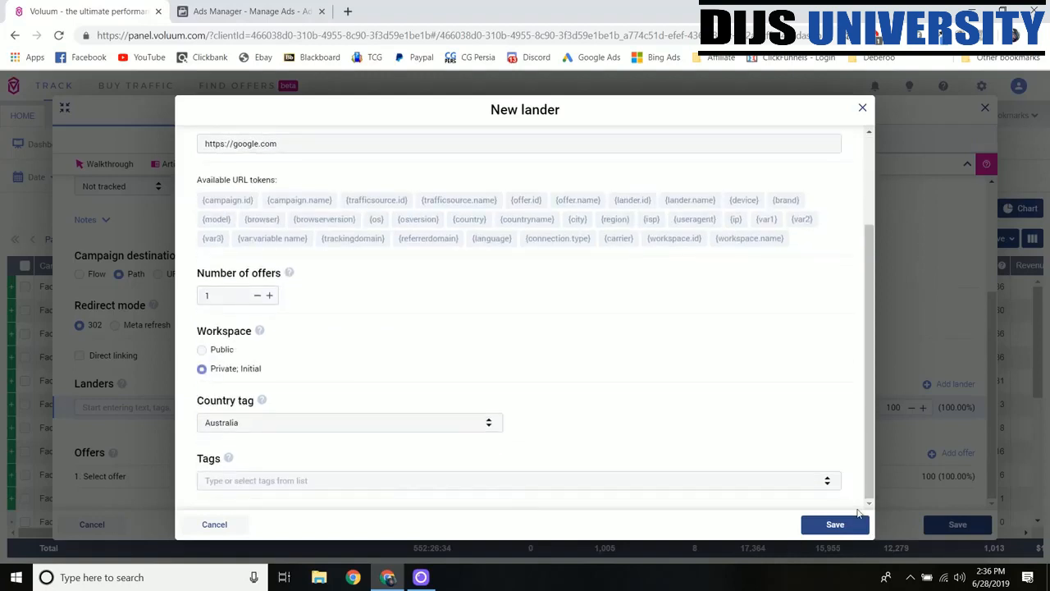
pyautogui.click(835, 524)
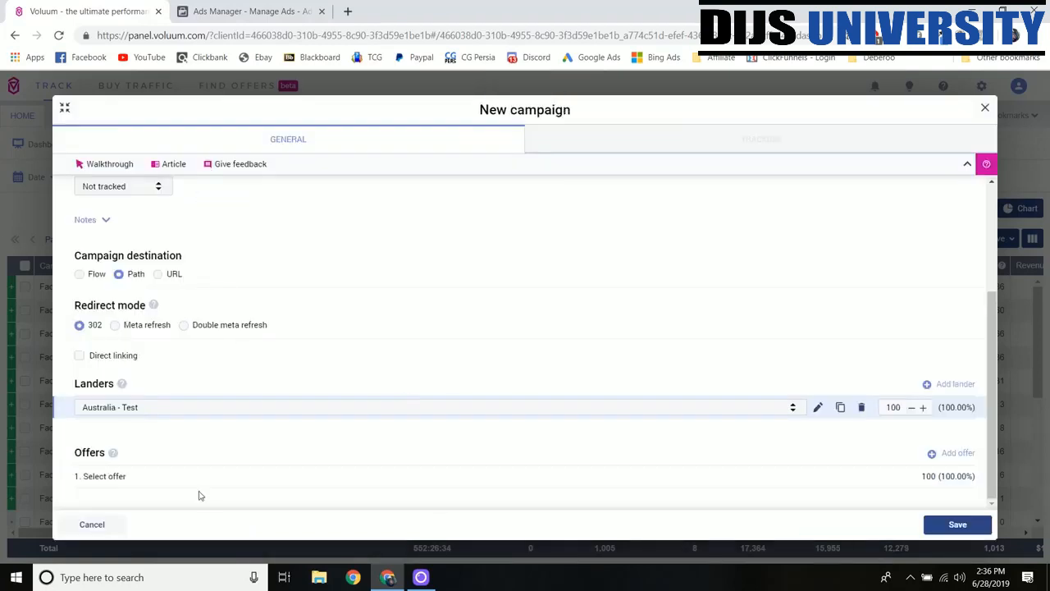
# Add an offer slot and create a new offer named 'Australia - Test'
pyautogui.click(164, 476)
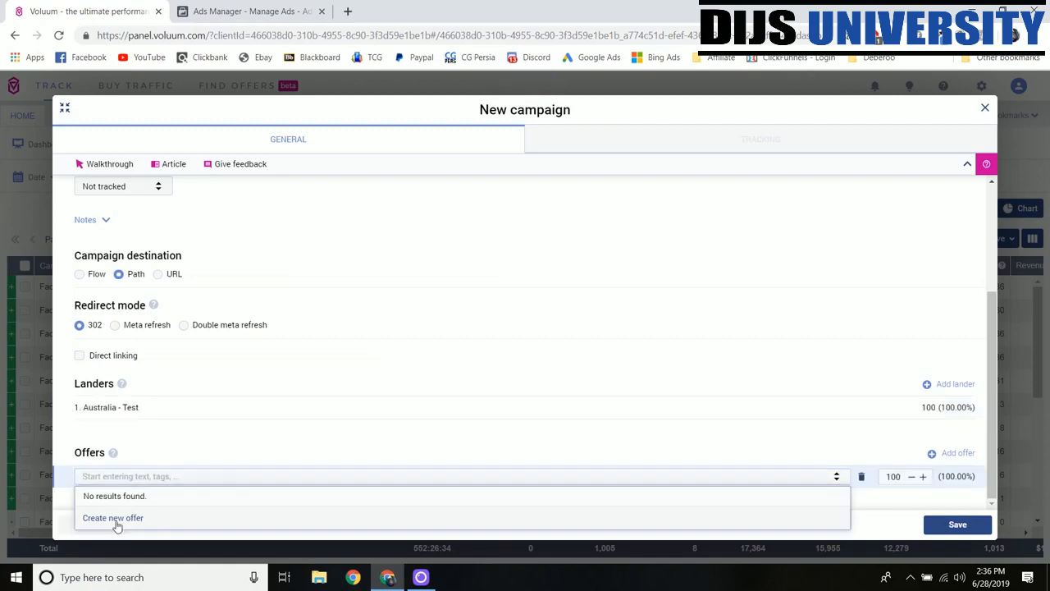
pyautogui.click(112, 517)
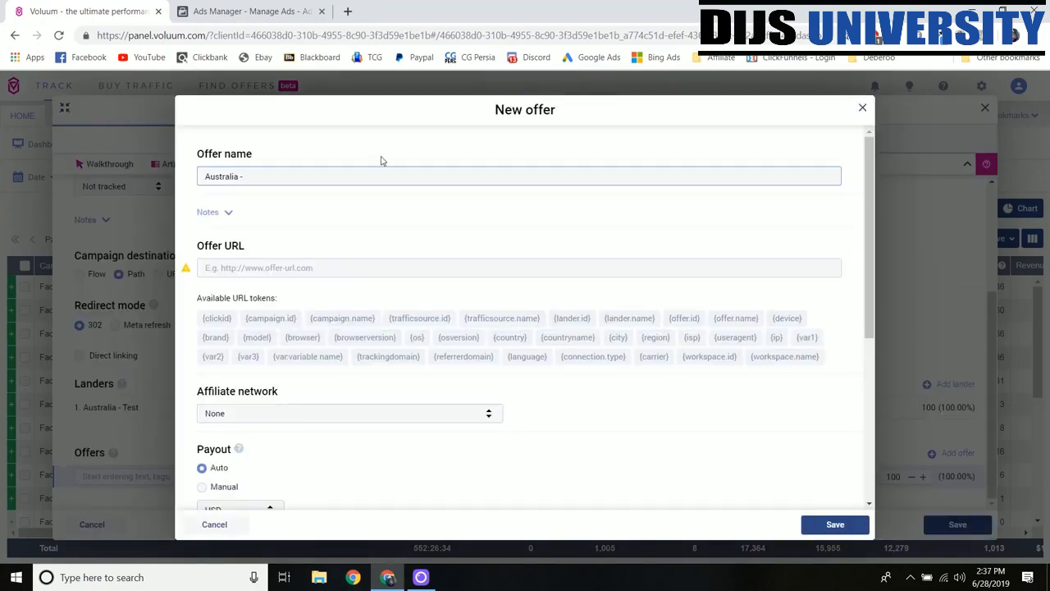
pyautogui.write('Test')
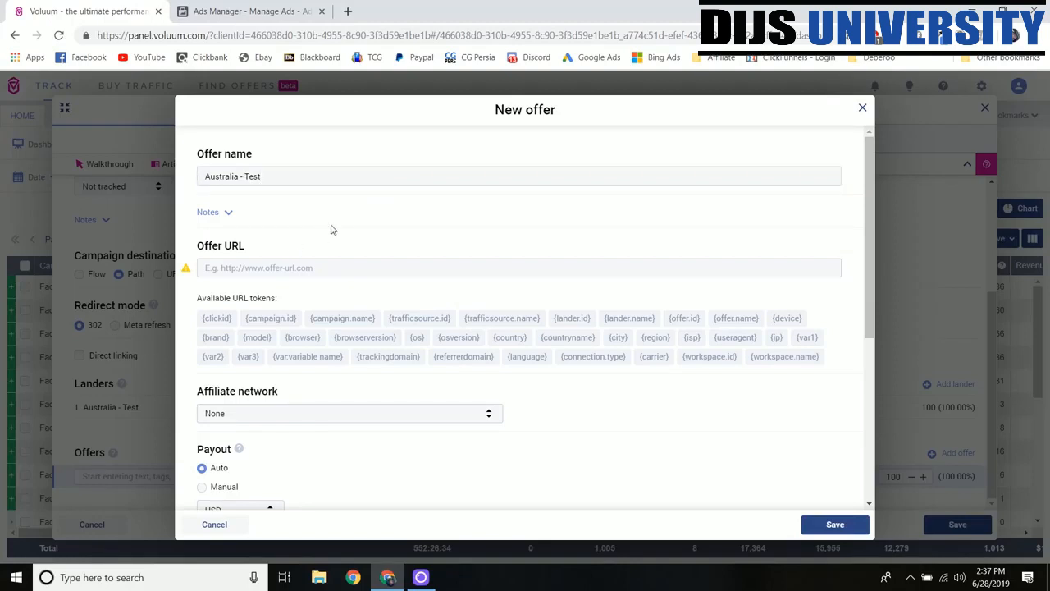
pyautogui.moveTo(355, 245)
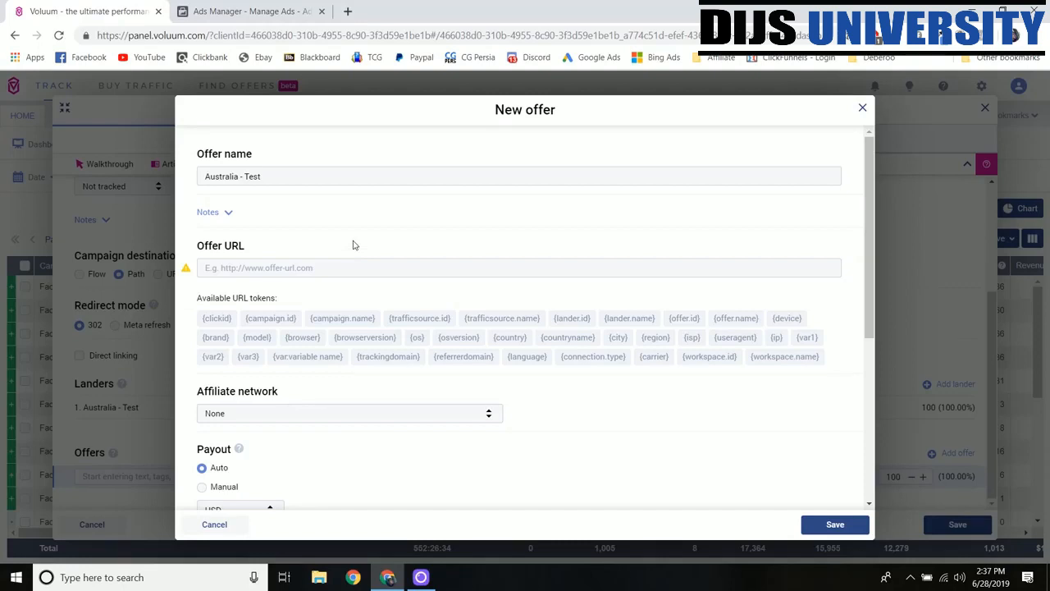
pyautogui.moveTo(630, 241)
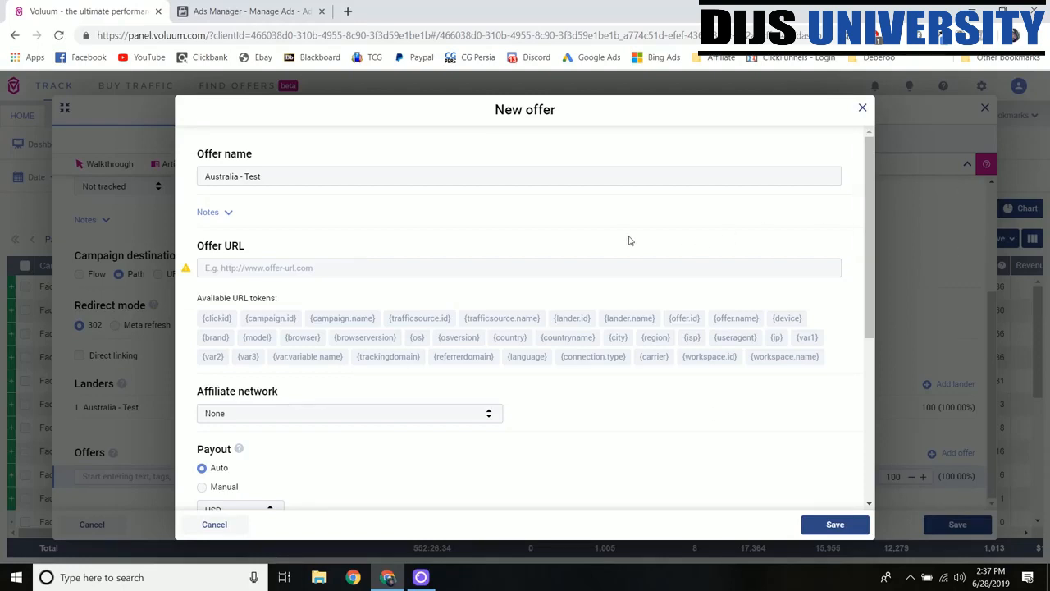
pyautogui.moveTo(615, 254)
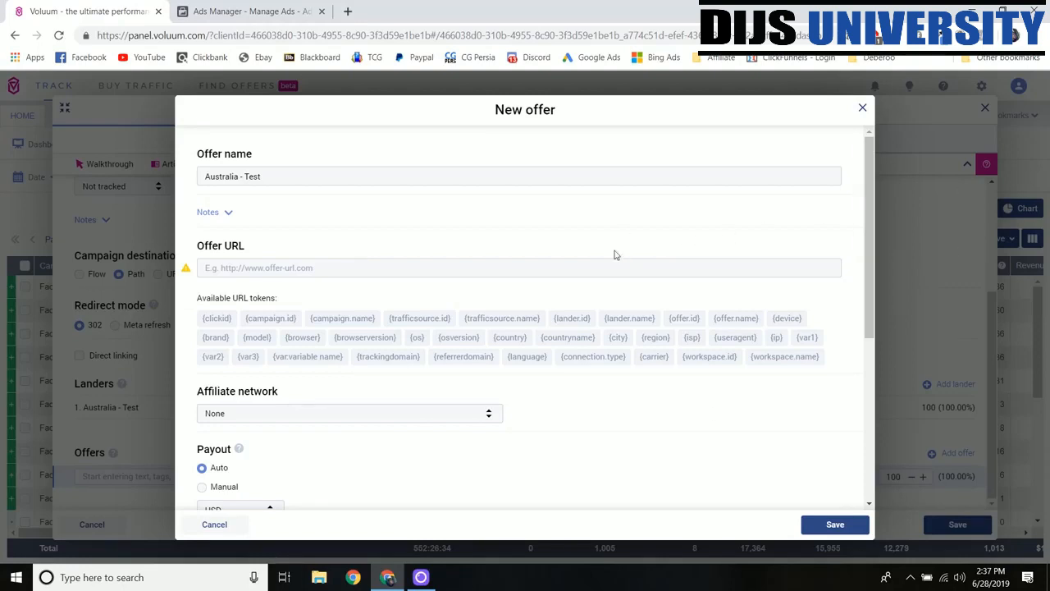
# Build a Social raw-link tracking link for FIFA 19 (US) in MaxBounty and select it
pyautogui.click(402, 11)
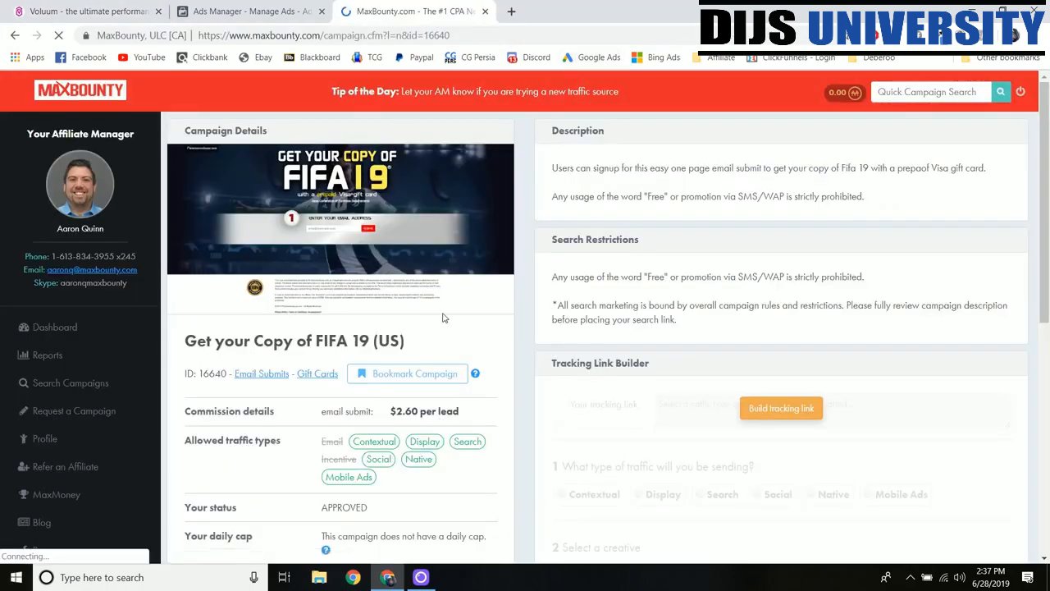
pyautogui.scroll(-3)
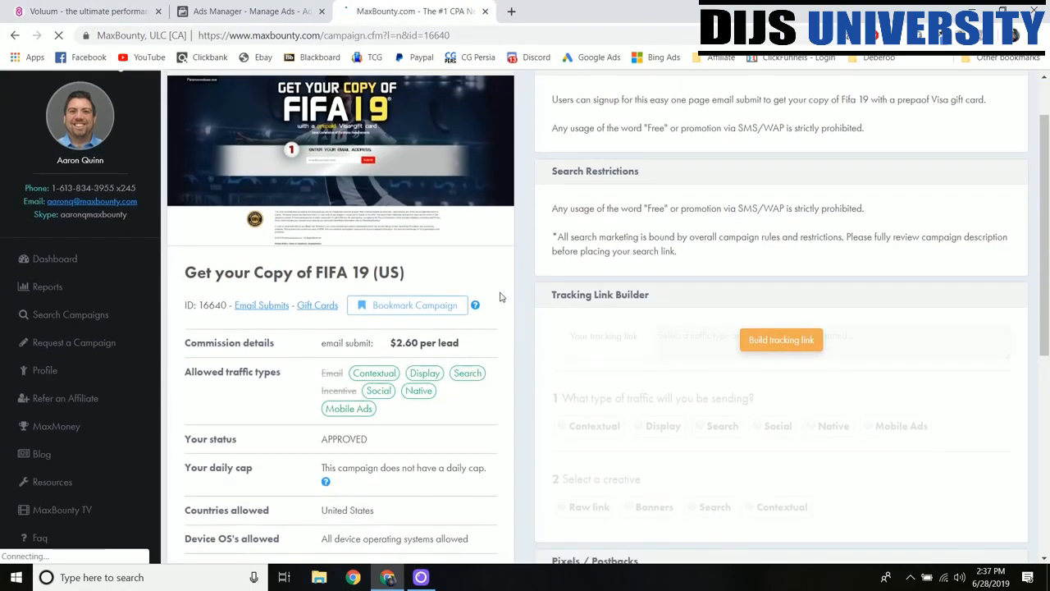
pyautogui.scroll(-3)
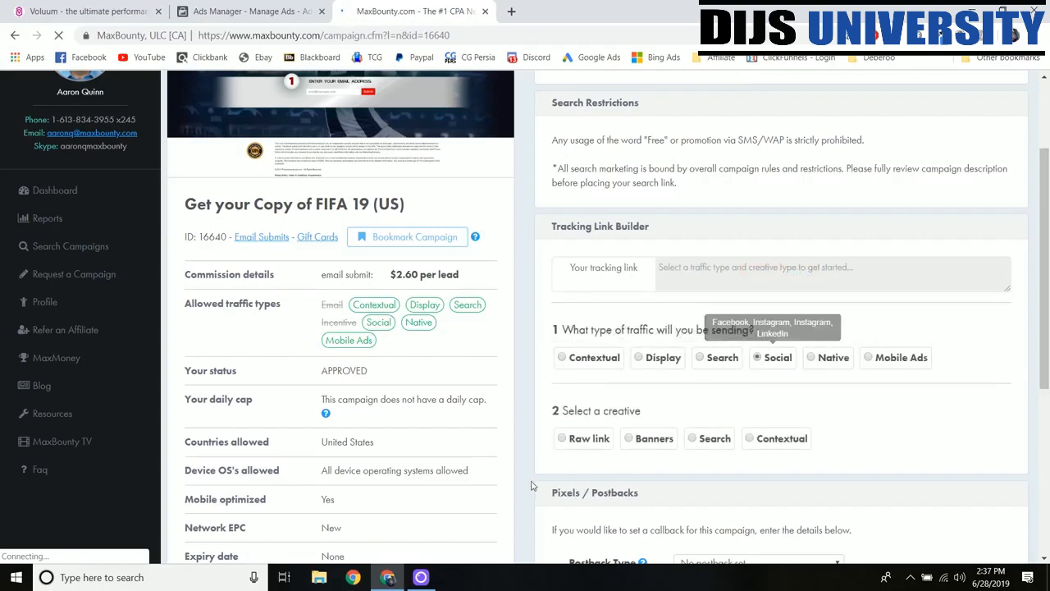
pyautogui.click(562, 438)
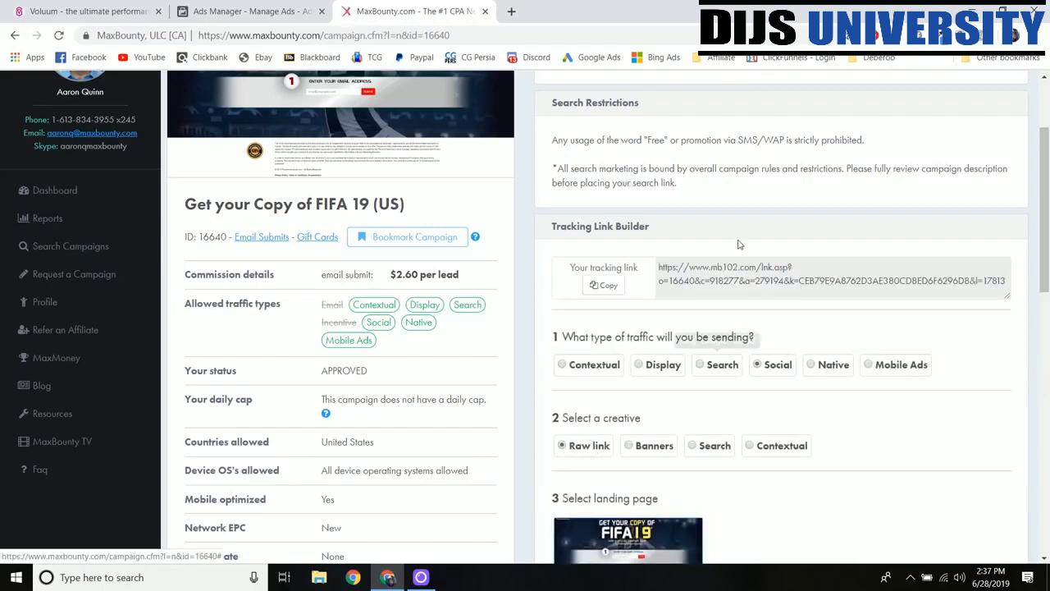
pyautogui.tripleClick(830, 273)
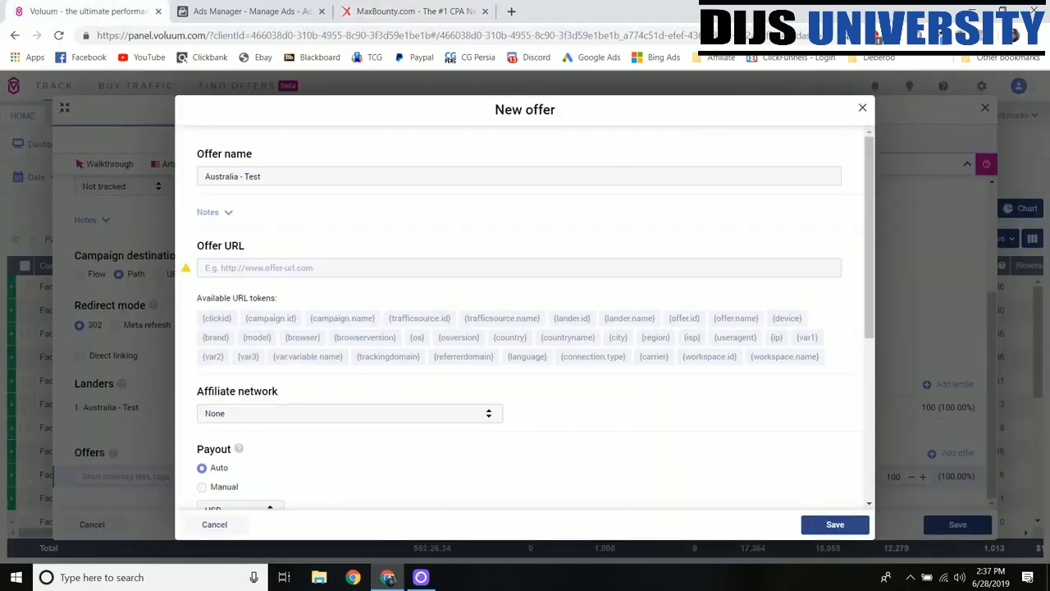
# Paste the MaxBounty tracking link as the offer URL, appending &S2={clickid}
pyautogui.write('https://www.mb102.com/lnk.asp?o=16640&c=918277&a=279194&k=CEB79E9A8762D3AE380CD8ED6F6296D8&l=17813')
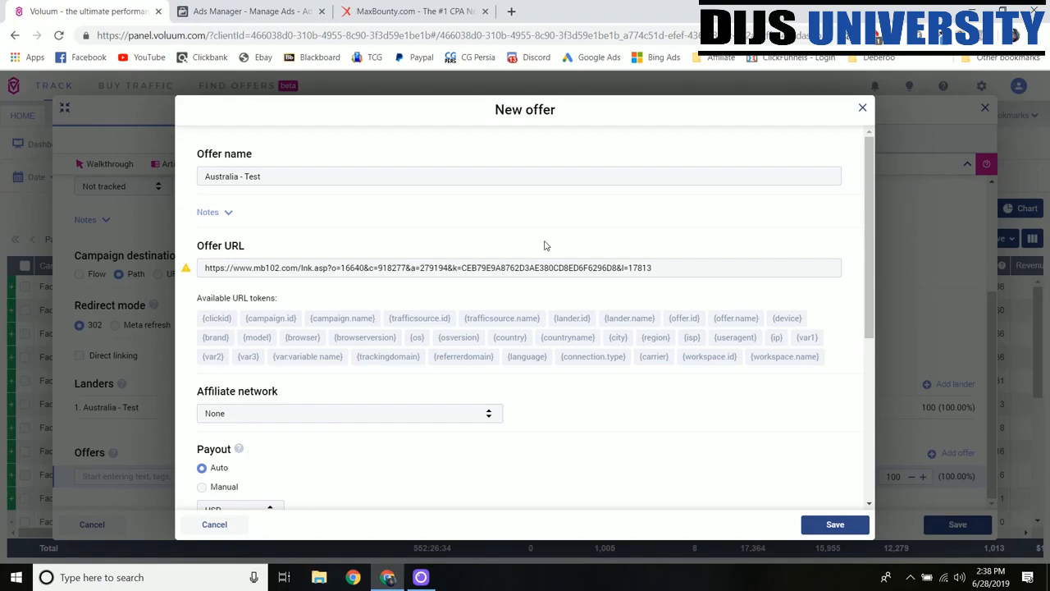
pyautogui.click(519, 268)
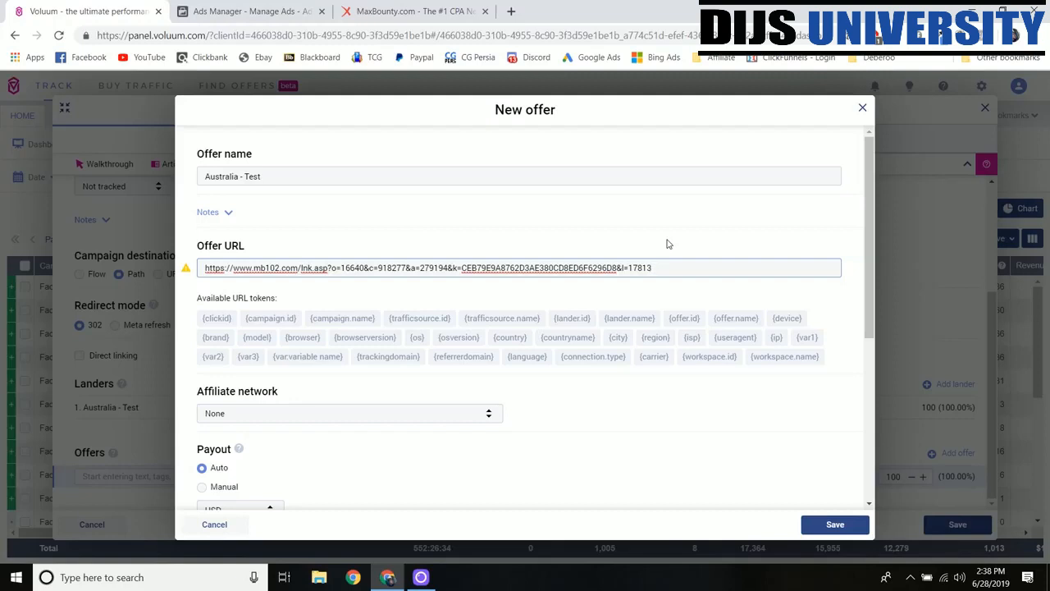
pyautogui.write('&s')
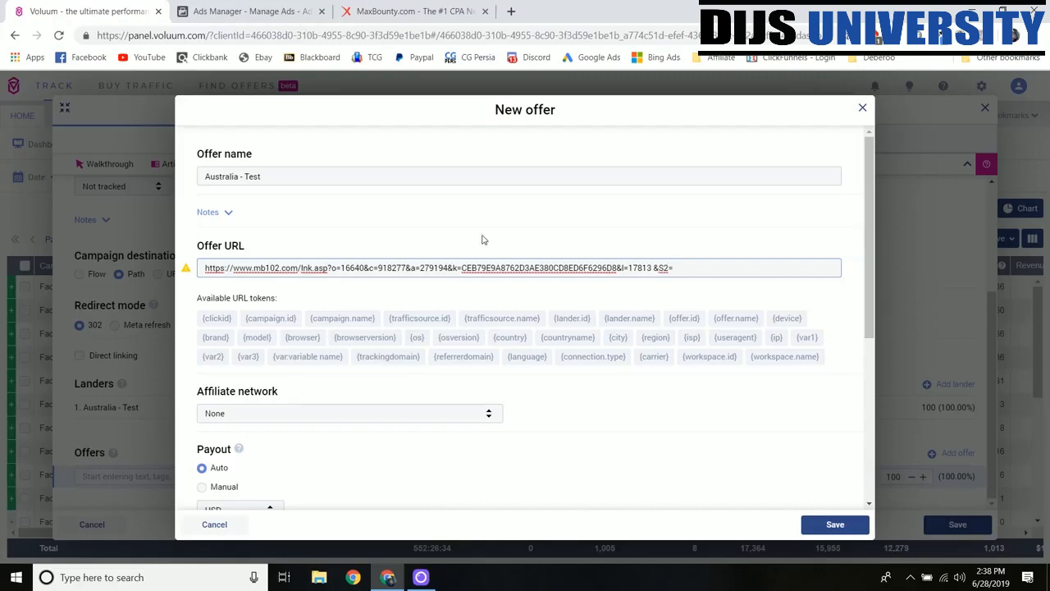
pyautogui.click(217, 318)
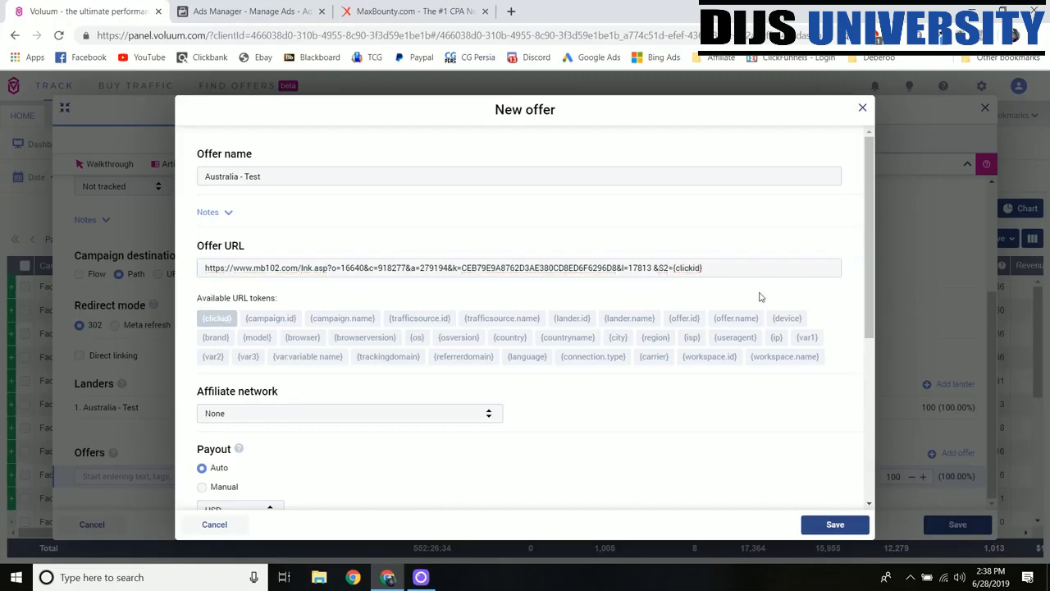
pyautogui.moveTo(716, 285)
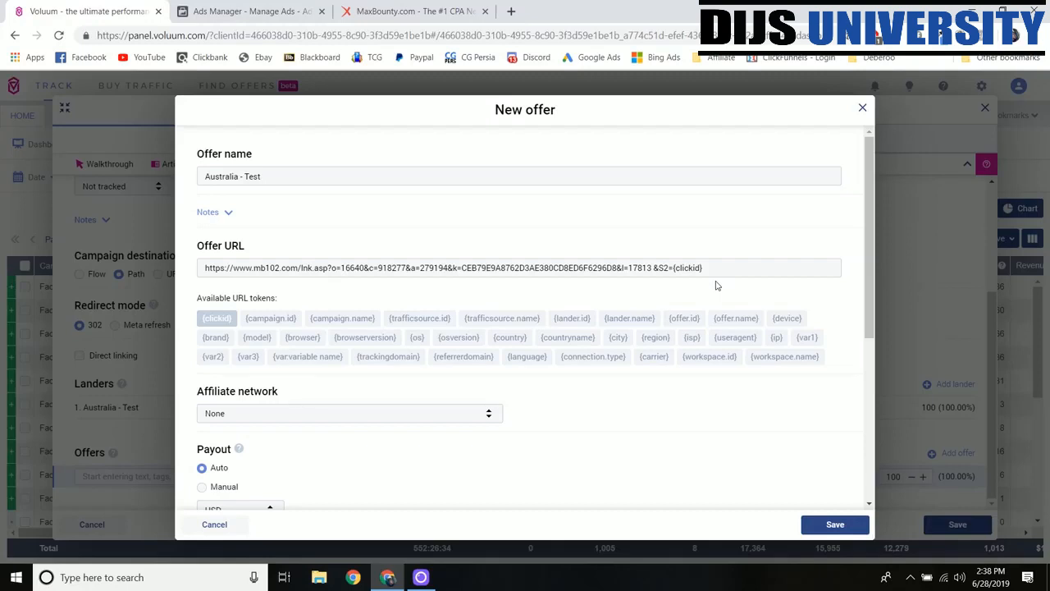
# Copy the offer's bangers-bookup.com postback URL with cid, payout and txid parameters
pyautogui.scroll(-3)
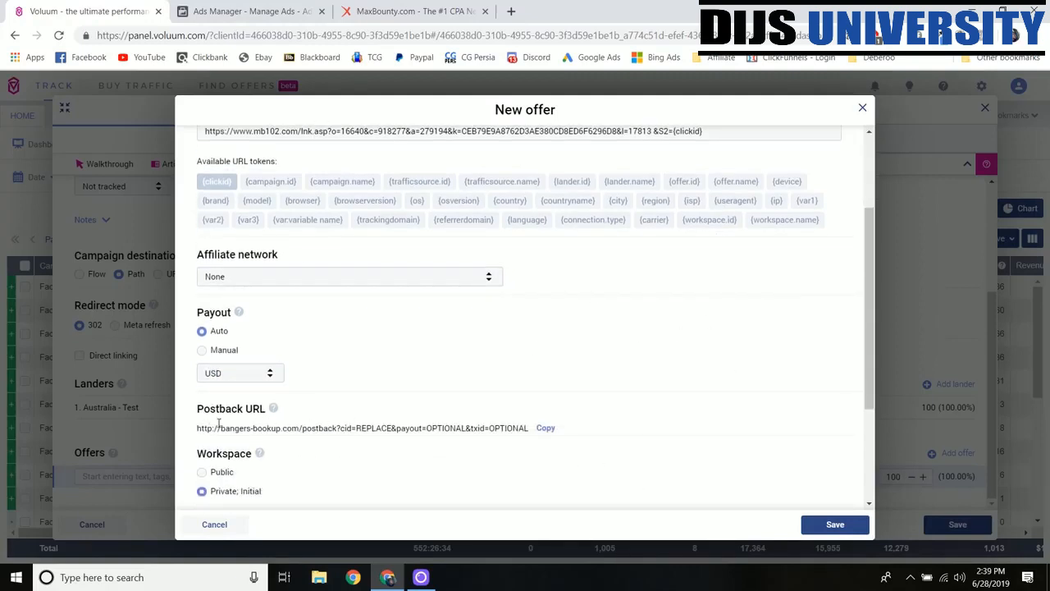
pyautogui.moveTo(219, 422)
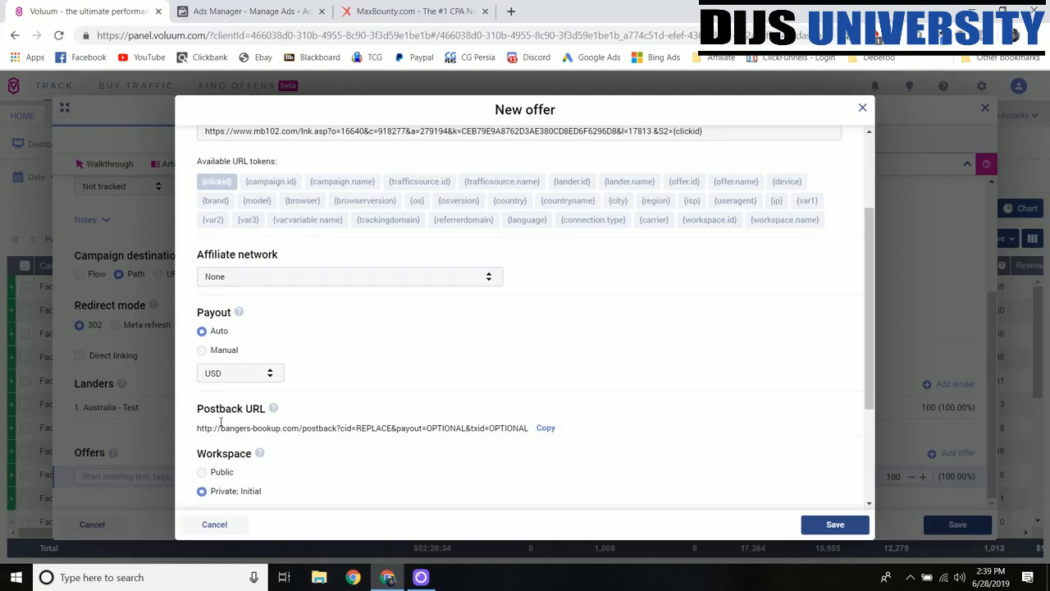
pyautogui.click(544, 428)
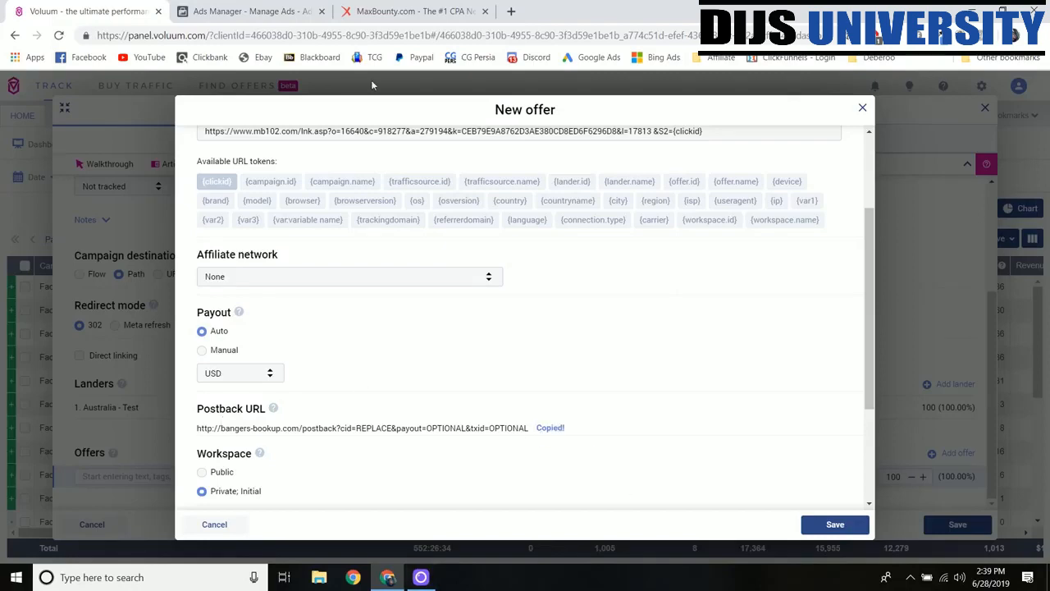
# Paste the Voluum postback URL into MaxBounty's Postback Code with cid=#S2# and payout=#RATE#
pyautogui.click(414, 11)
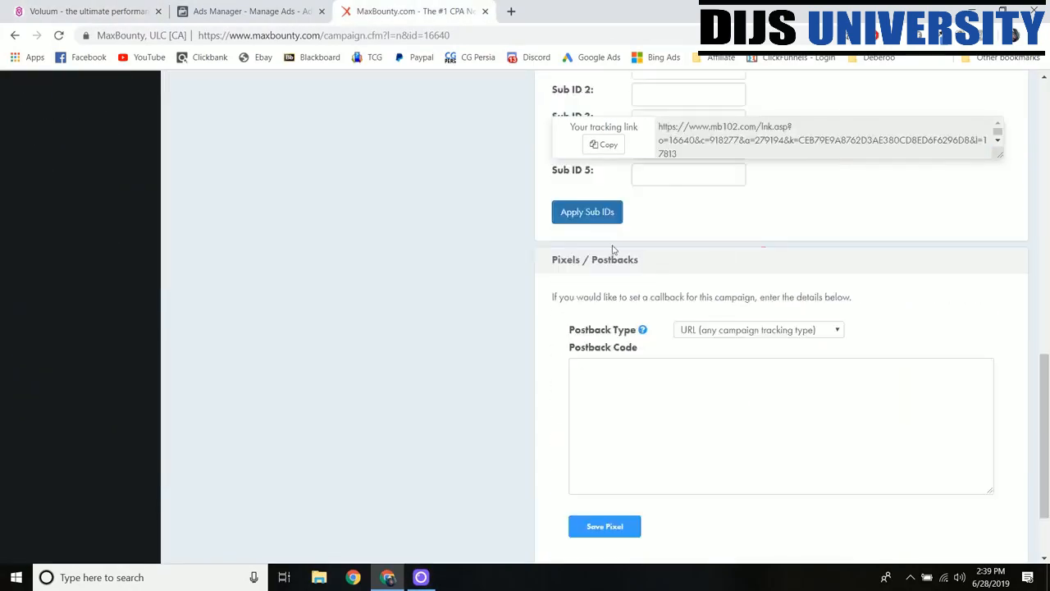
pyautogui.moveTo(632, 324)
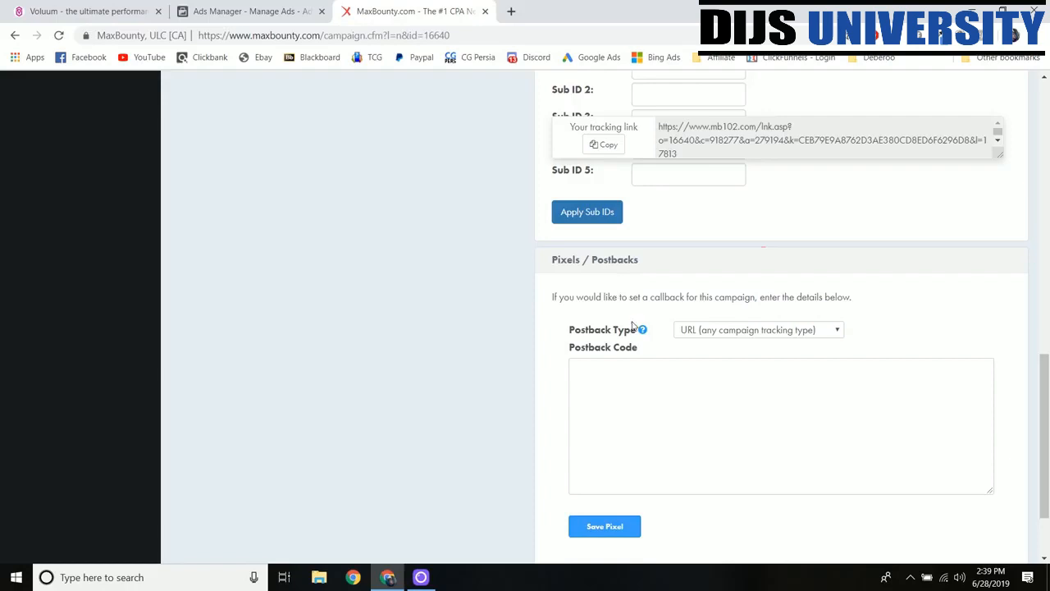
pyautogui.moveTo(704, 336)
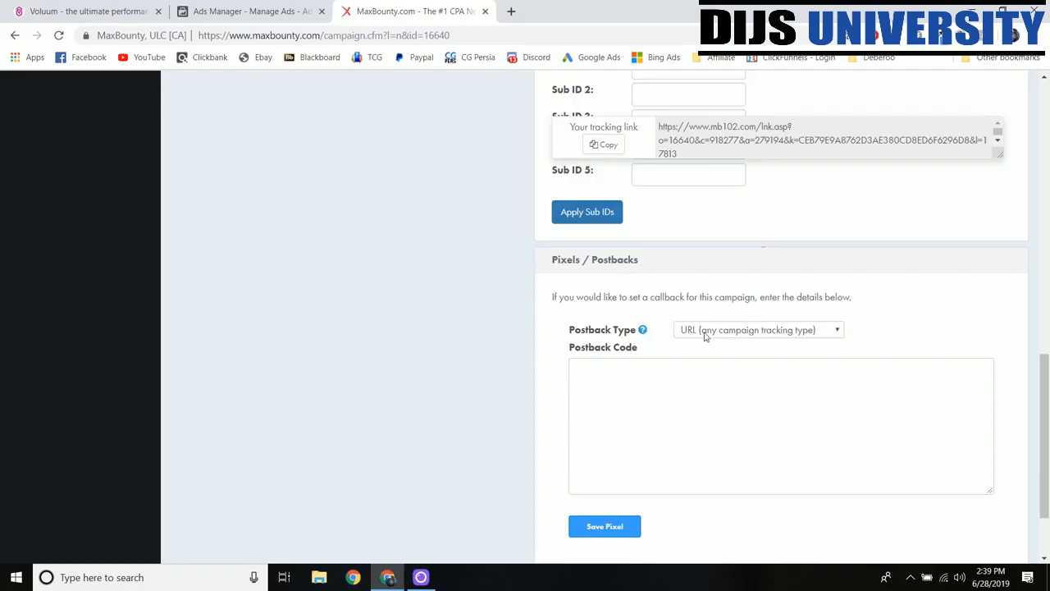
pyautogui.write('http://bangers-hookup.com/postback?cid=REPLACE&payout=OPTIONAL&txid=OPTIONAL')
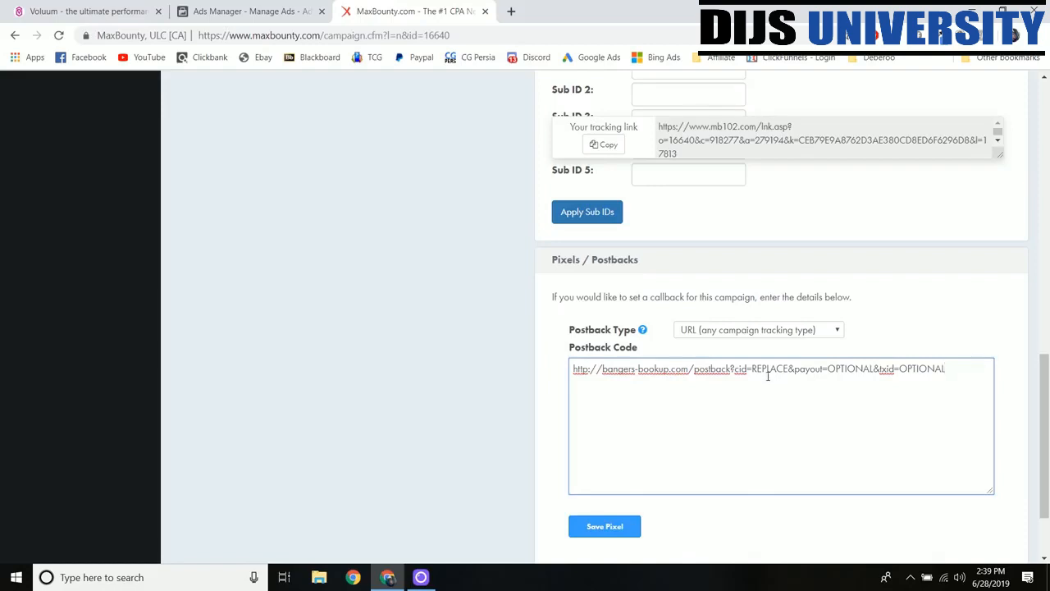
pyautogui.moveTo(901, 392)
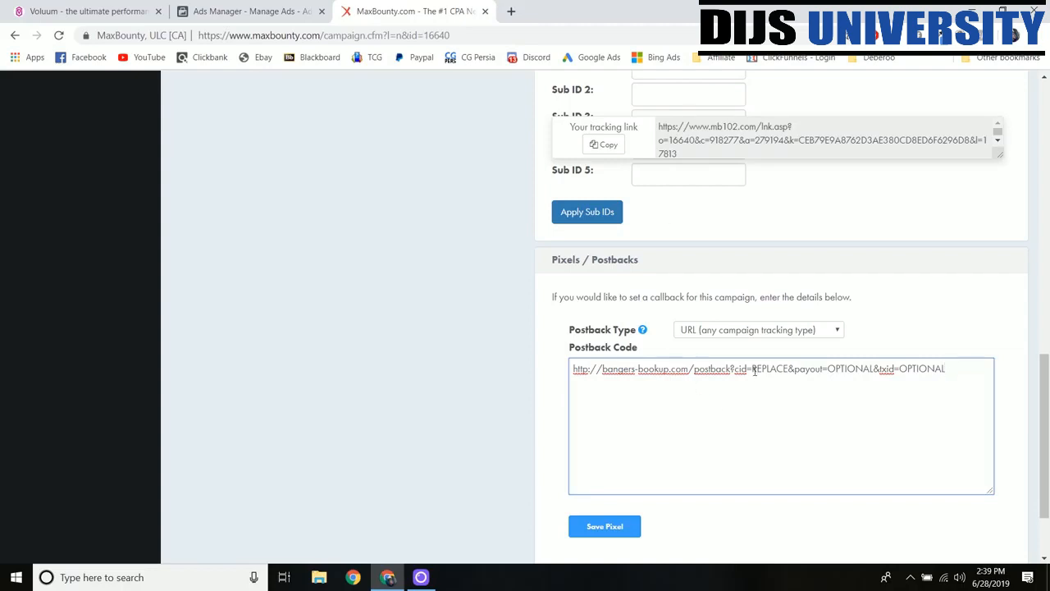
pyautogui.doubleClick(762, 368)
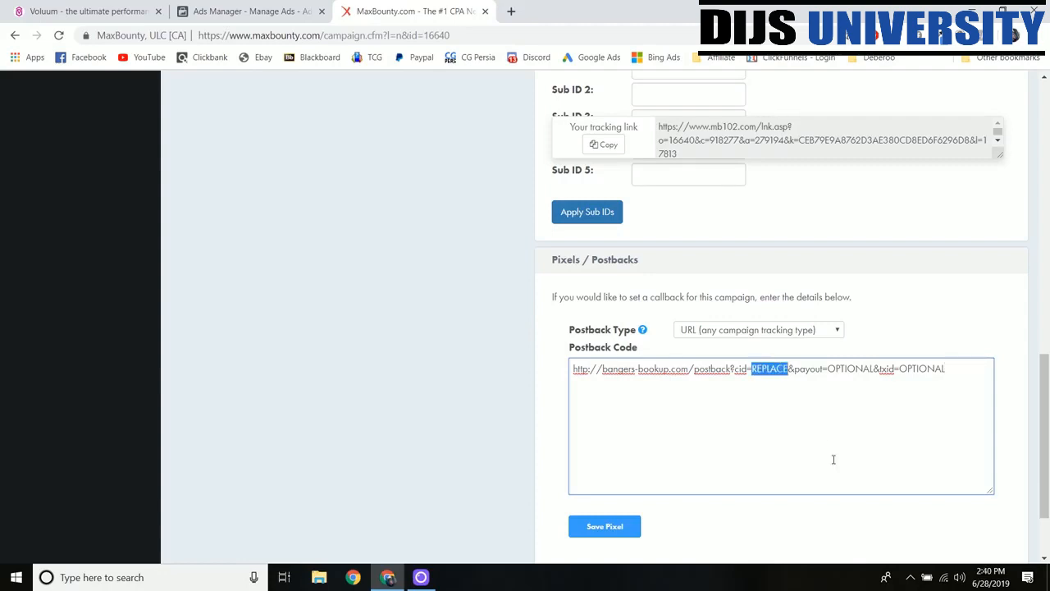
pyautogui.write('#S2#')
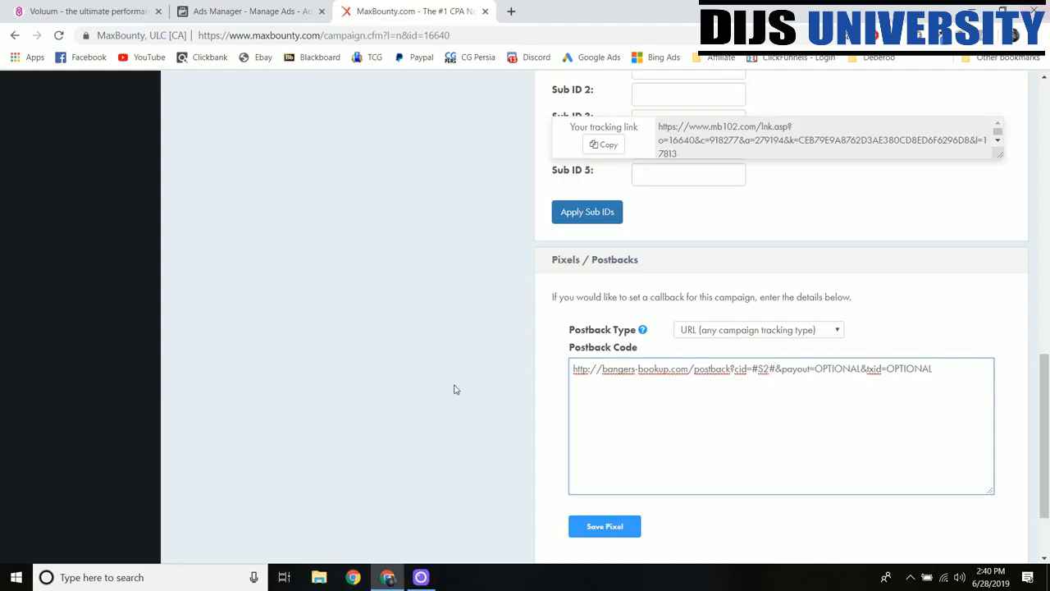
pyautogui.doubleClick(830, 368)
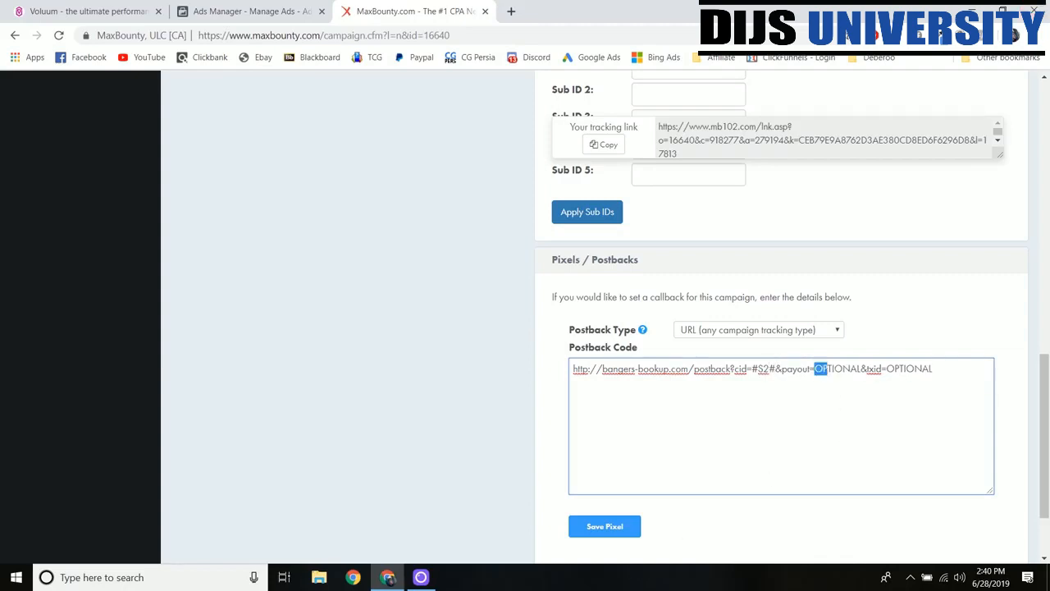
pyautogui.doubleClick(837, 368)
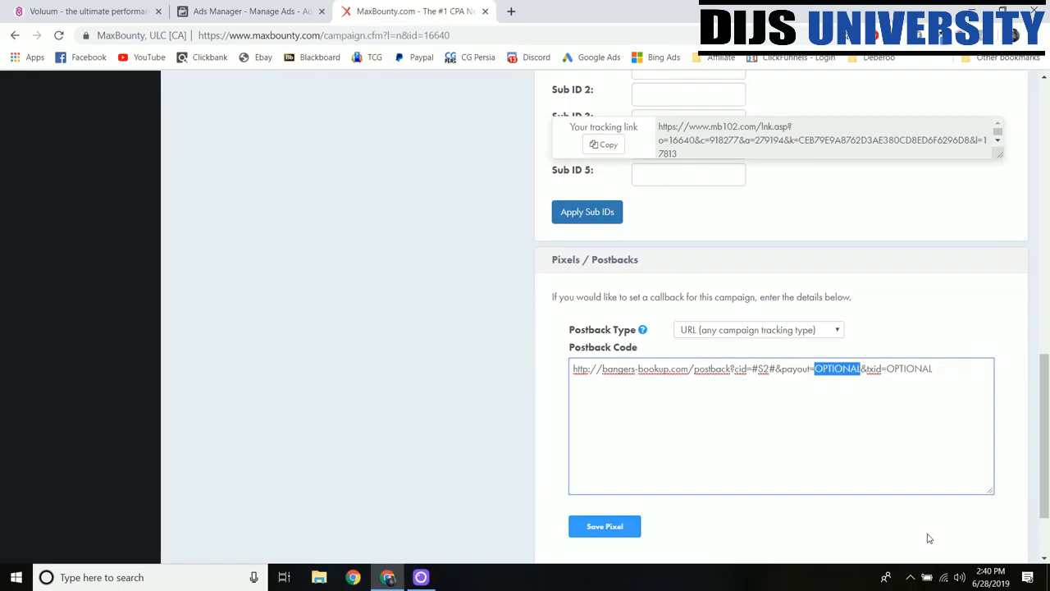
pyautogui.write('RATE#')
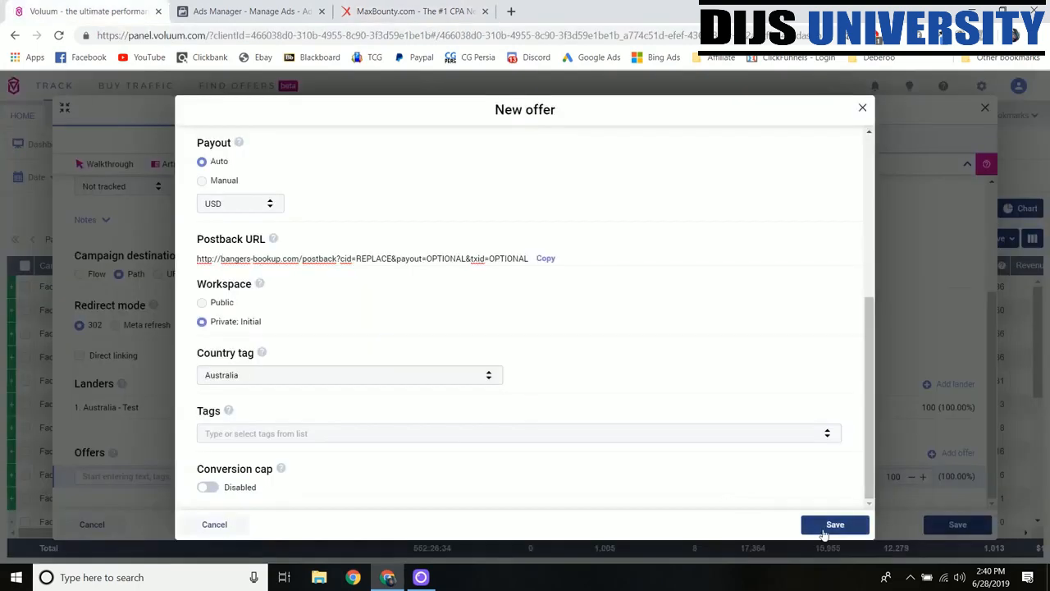
# Save the Facebook - Australia - Test campaign in Voluum to get its tracking URL
pyautogui.click(834, 524)
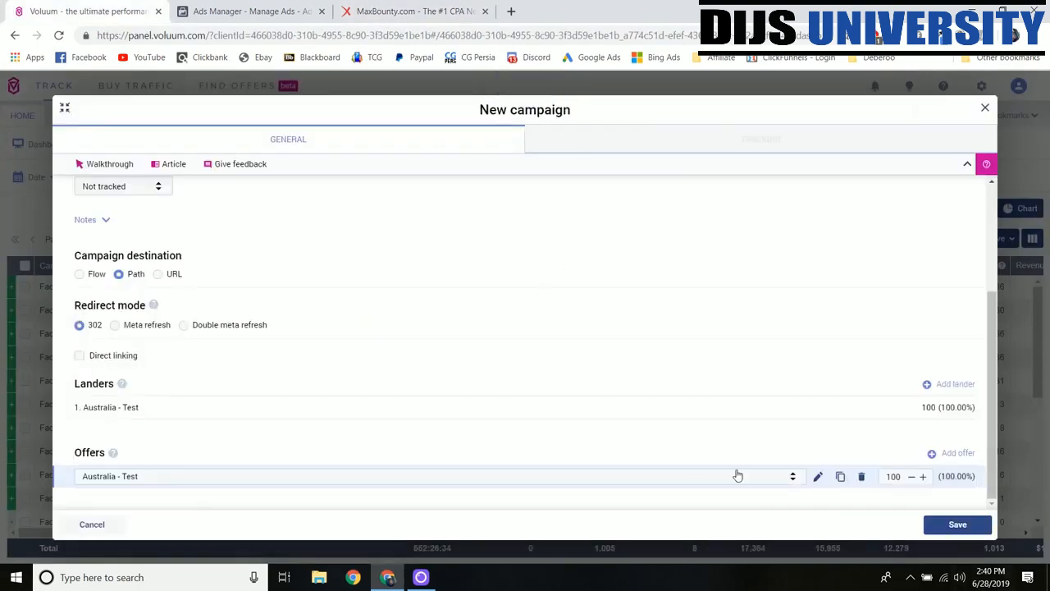
pyautogui.click(956, 524)
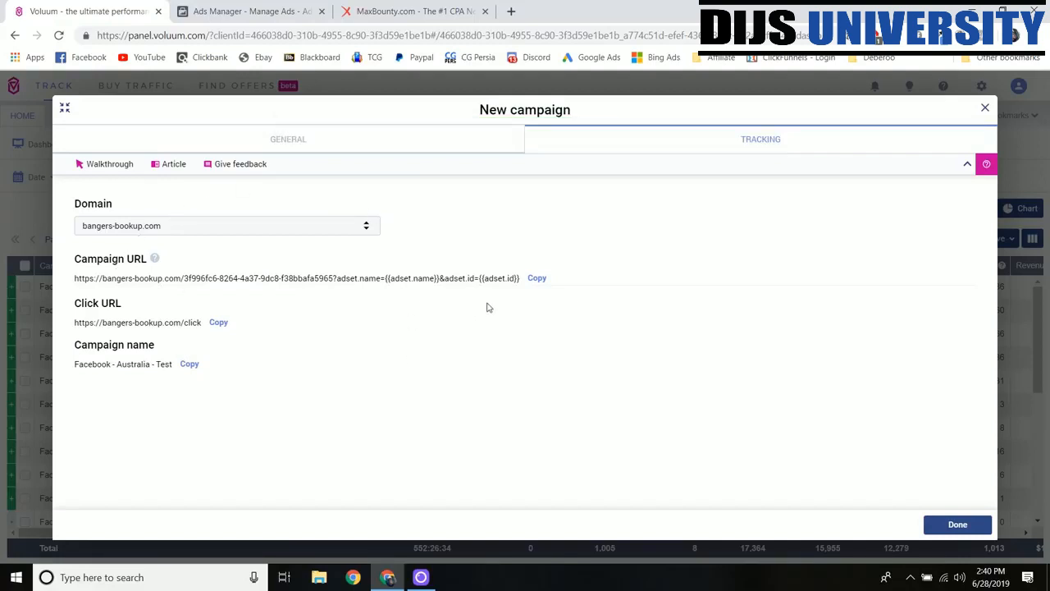
pyautogui.click(251, 11)
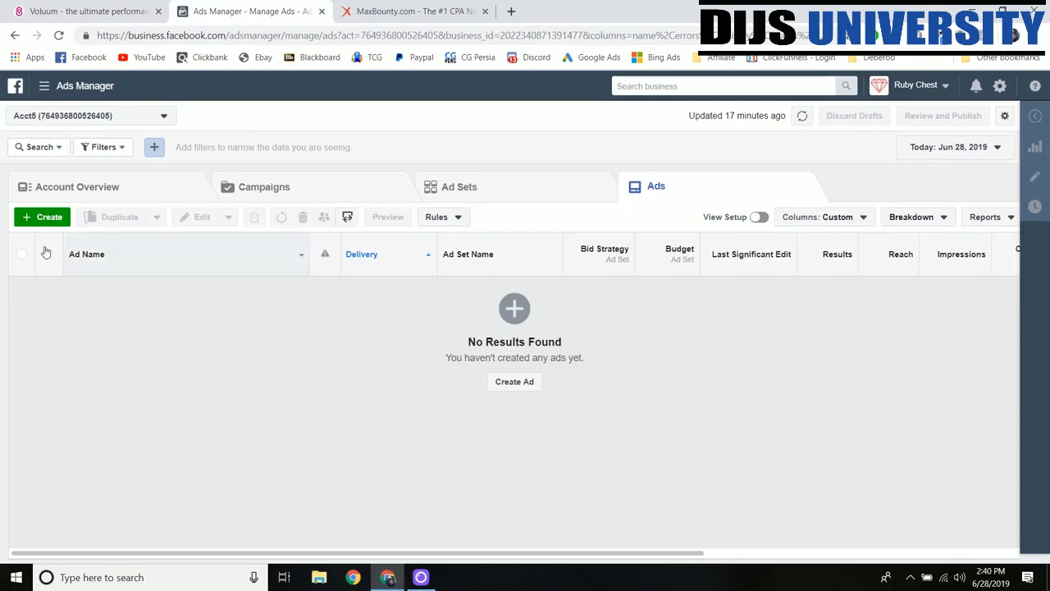
# Open the ad editor, clear the old ClickBank website URL, and open the URL parameter builder
pyautogui.click(514, 380)
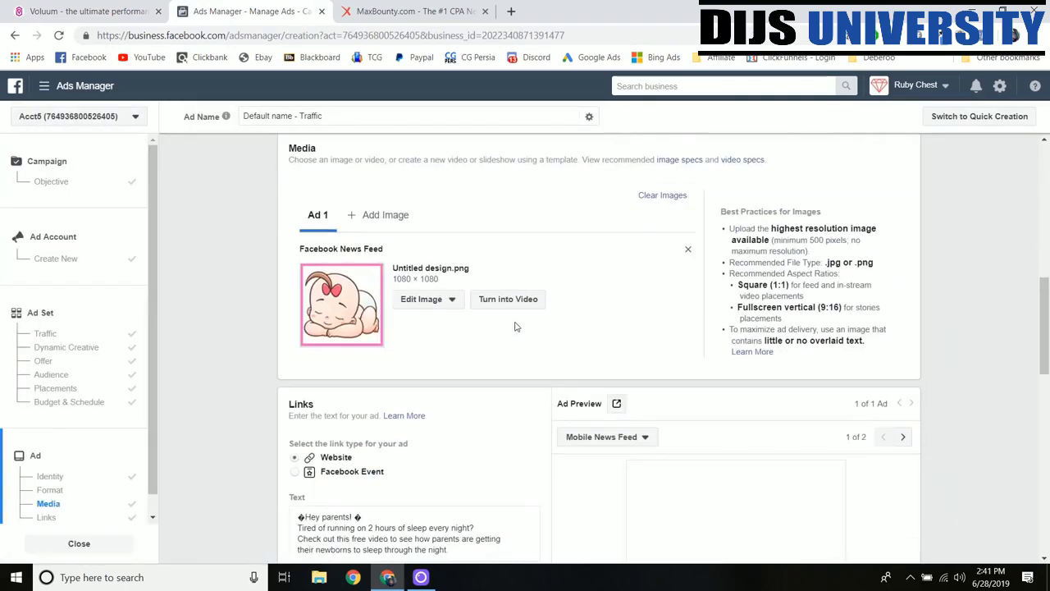
pyautogui.scroll(-3)
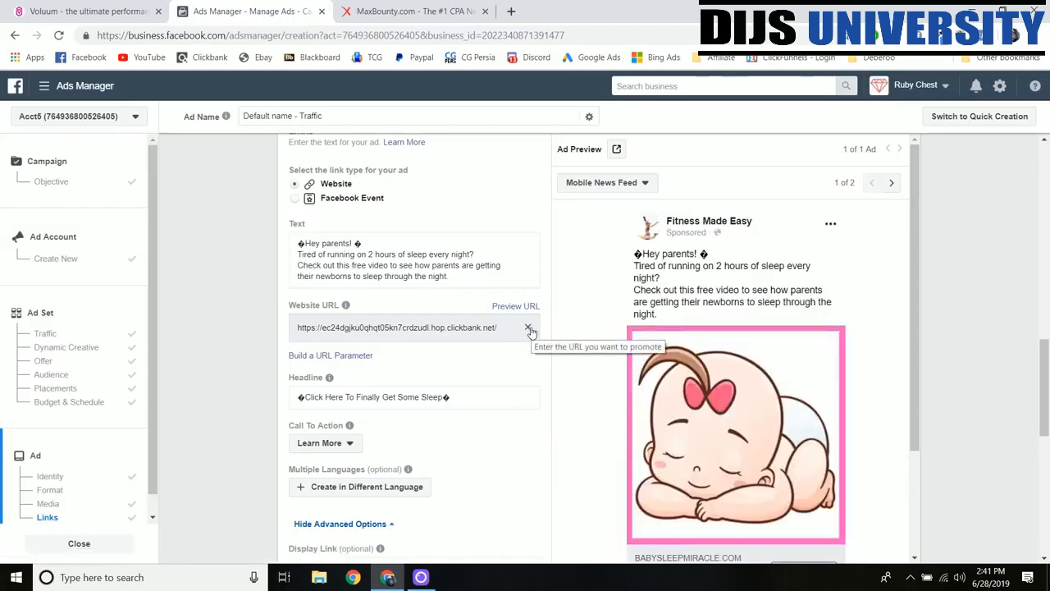
pyautogui.click(529, 327)
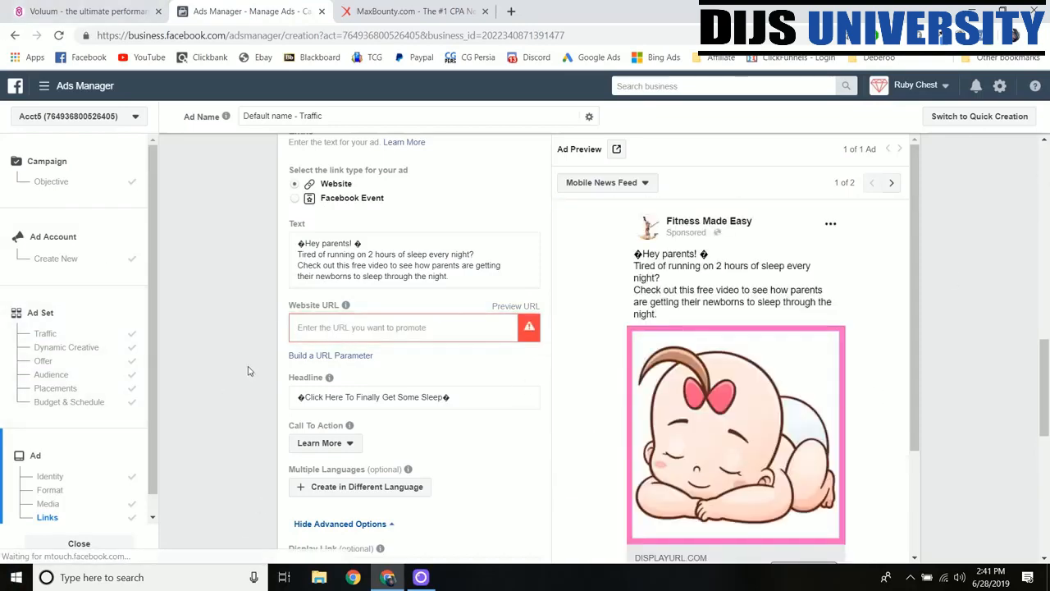
pyautogui.scroll(-3)
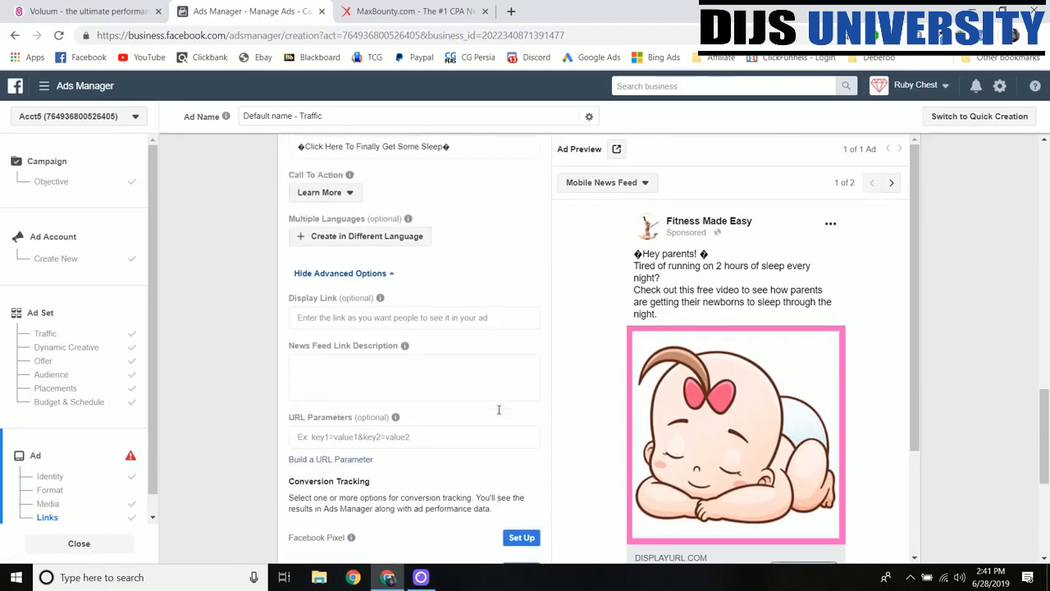
pyautogui.scroll(-3)
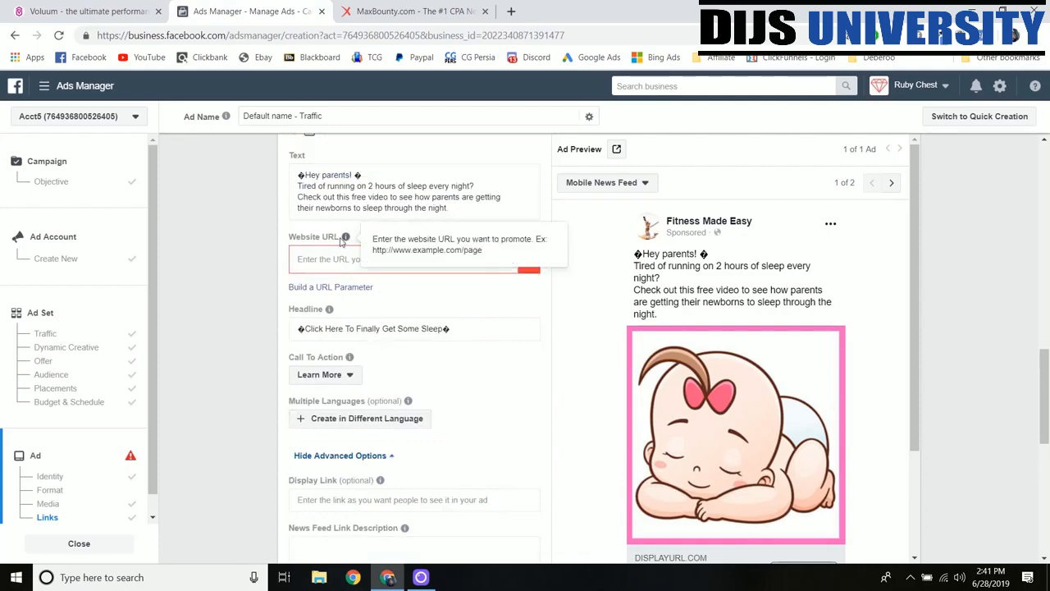
pyautogui.click(331, 286)
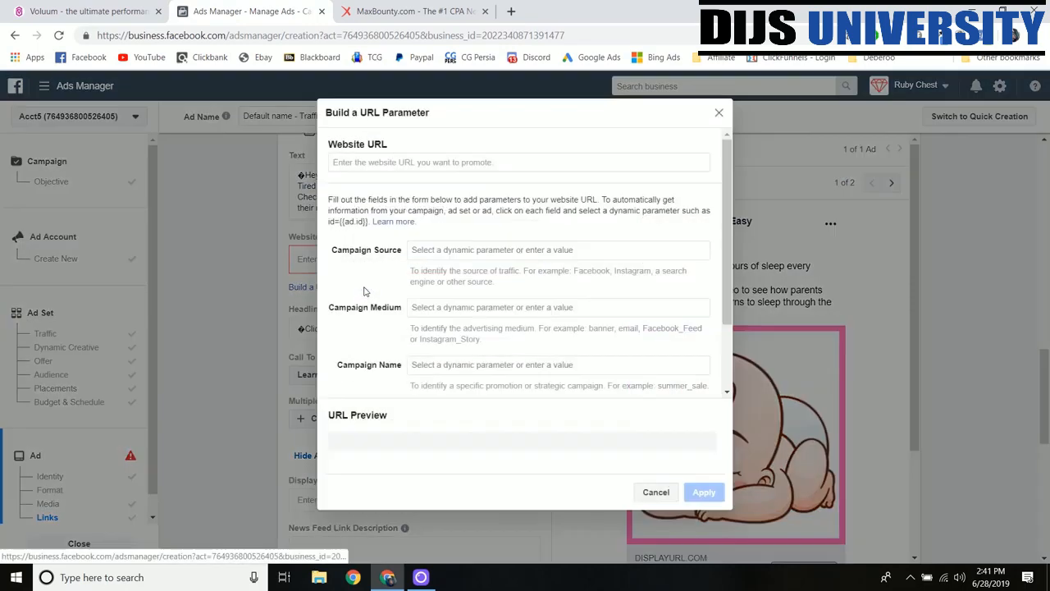
pyautogui.moveTo(163, 85)
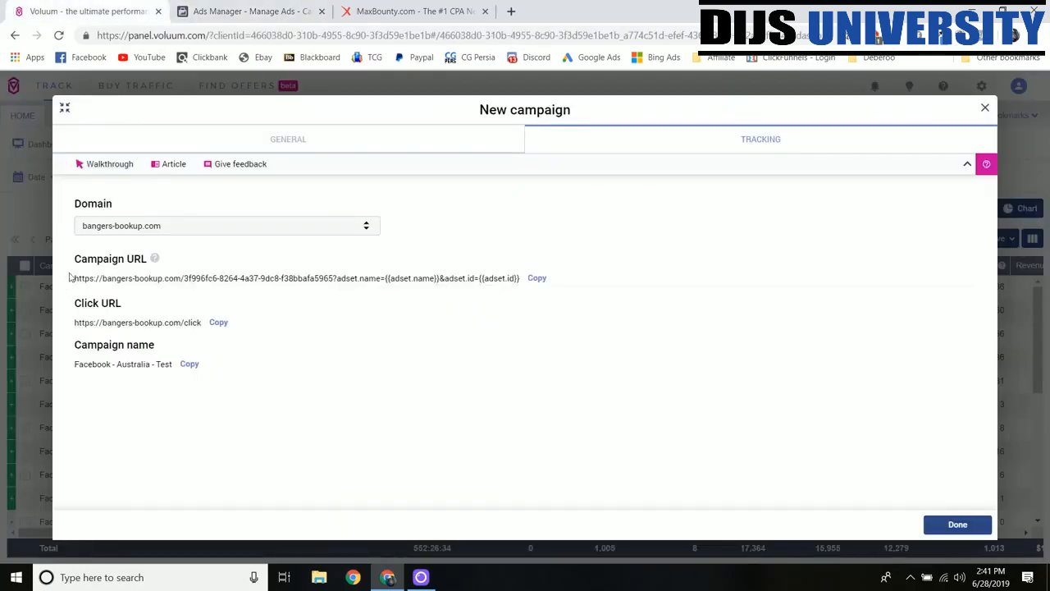
# Put the Voluum campaign URL in Website URL and strip its ?adset query string
pyautogui.click(536, 278)
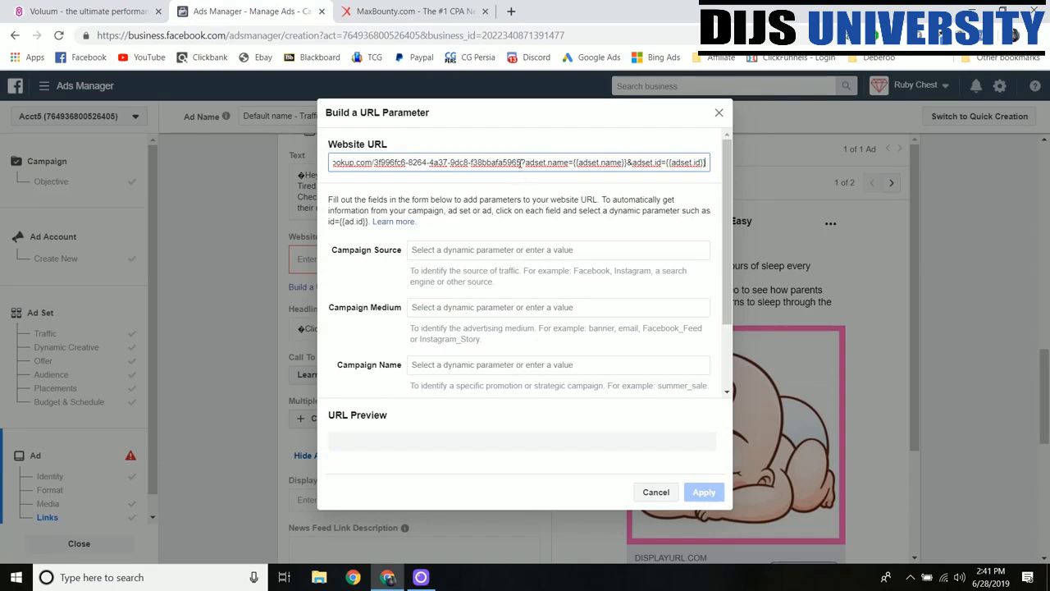
pyautogui.moveTo(535, 176)
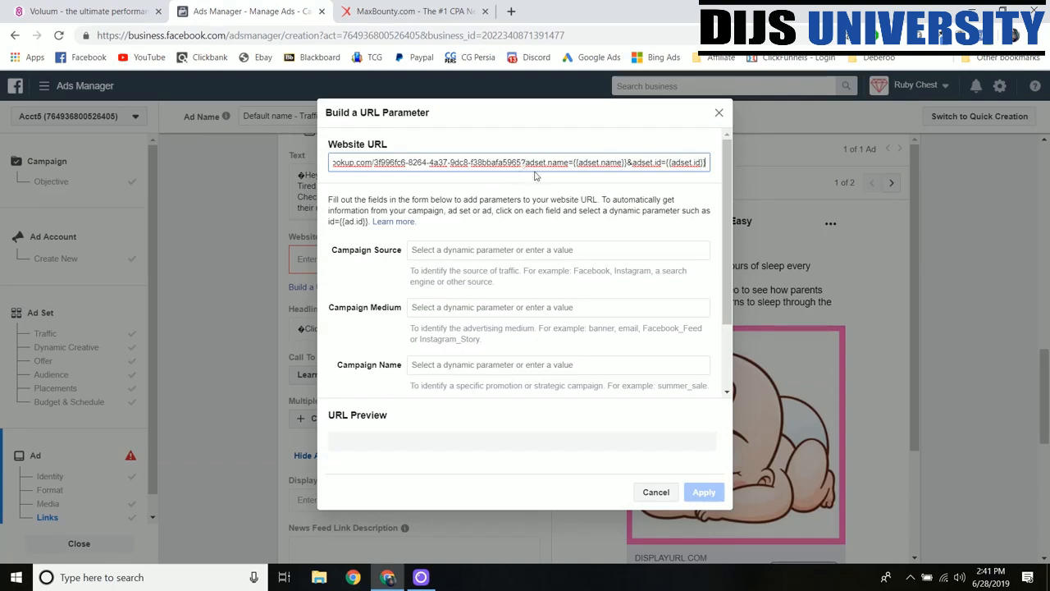
pyautogui.moveTo(539, 187)
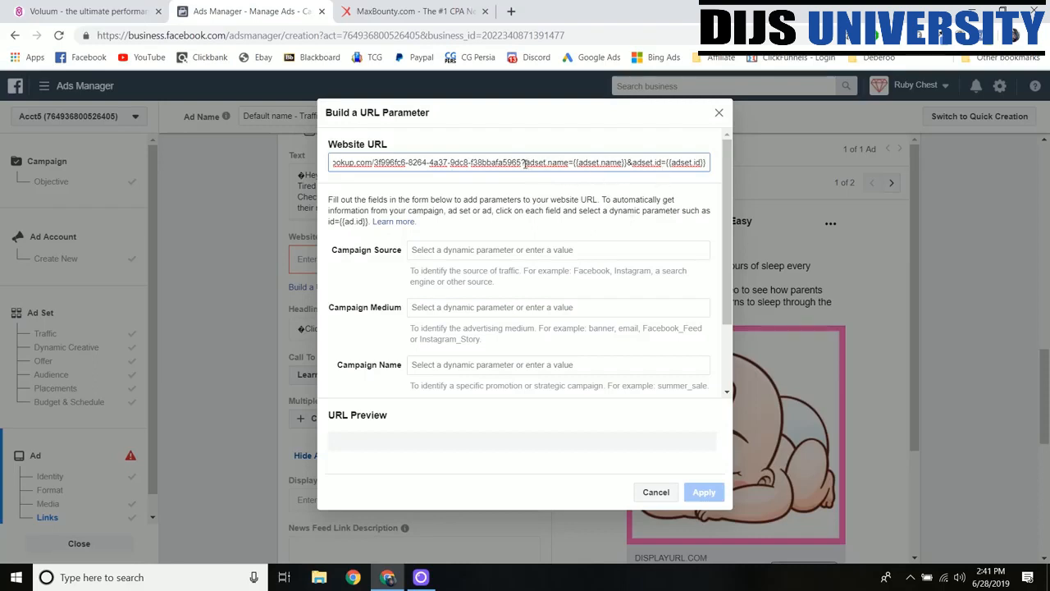
pyautogui.moveTo(521, 162); pyautogui.dragTo(704, 161)
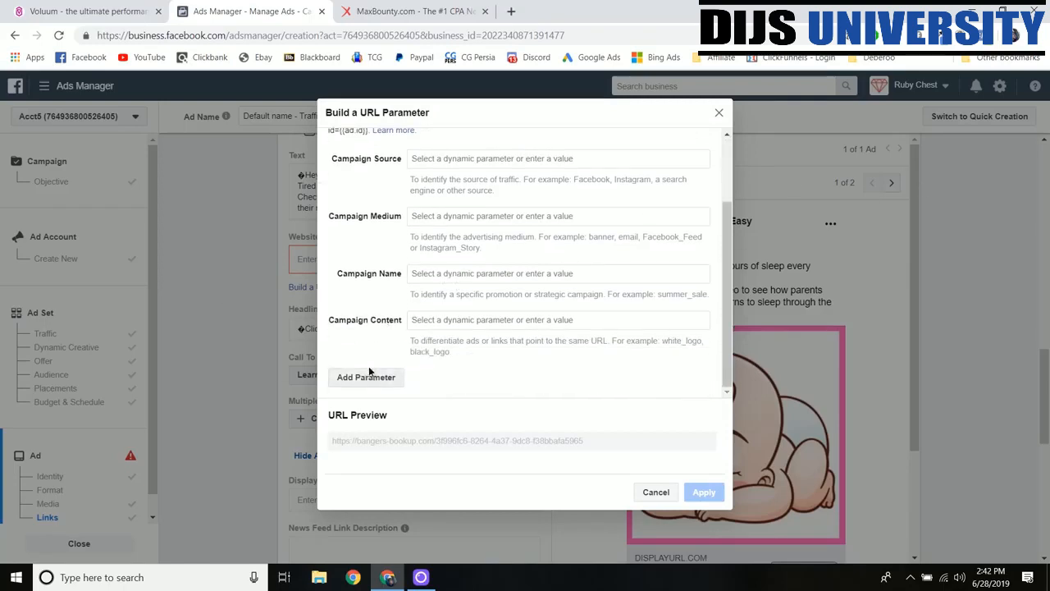
# Add adset.id={{adset.id}}, adset.name={{adset.name}} and placement={{placement}} parameters, then apply
pyautogui.scroll(-3)
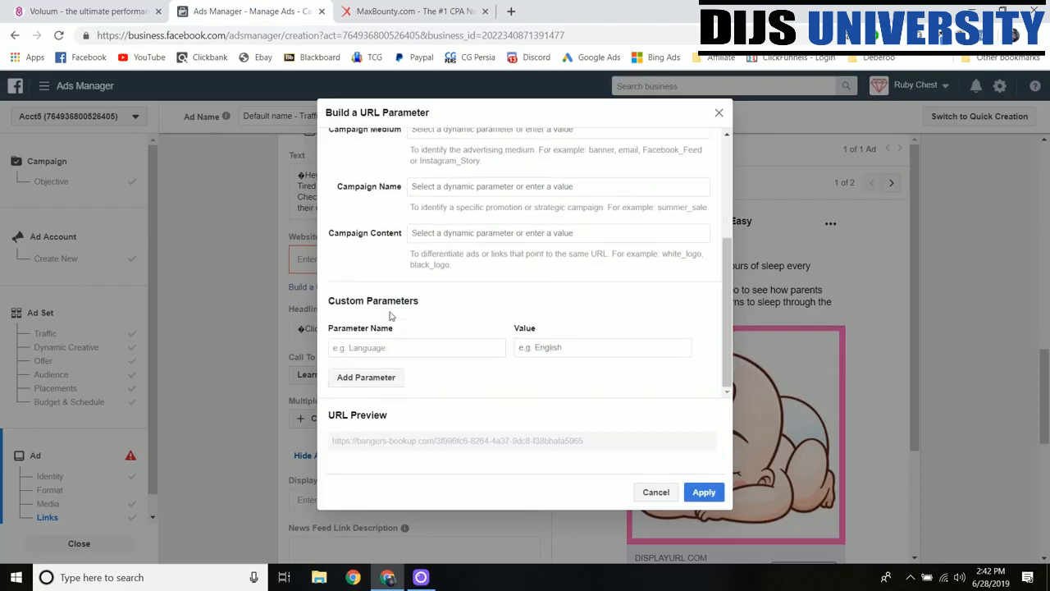
pyautogui.click(417, 346)
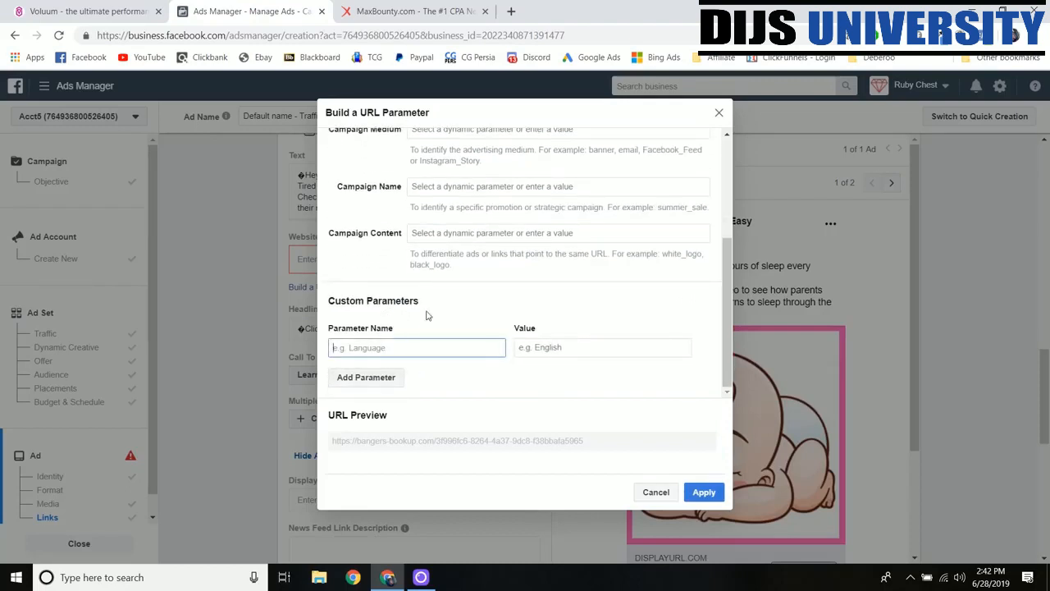
pyautogui.write('adset id')
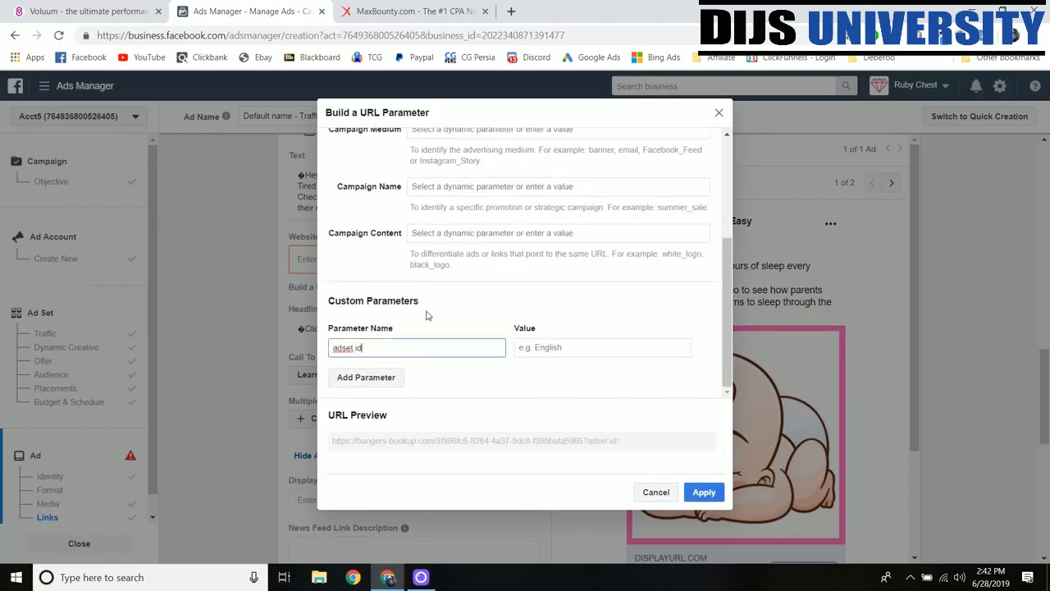
pyautogui.click(602, 347)
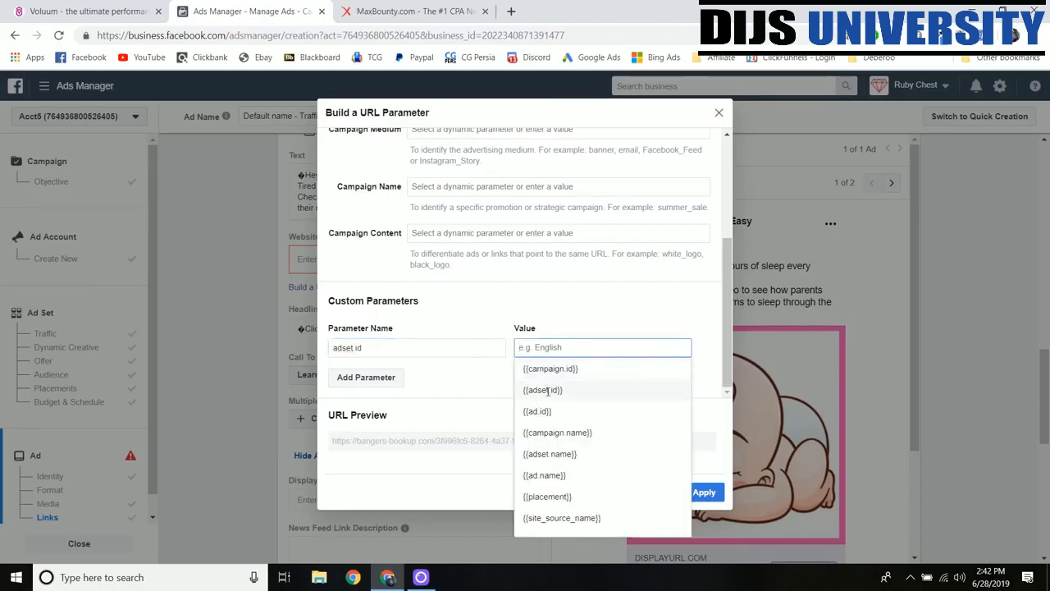
pyautogui.click(542, 390)
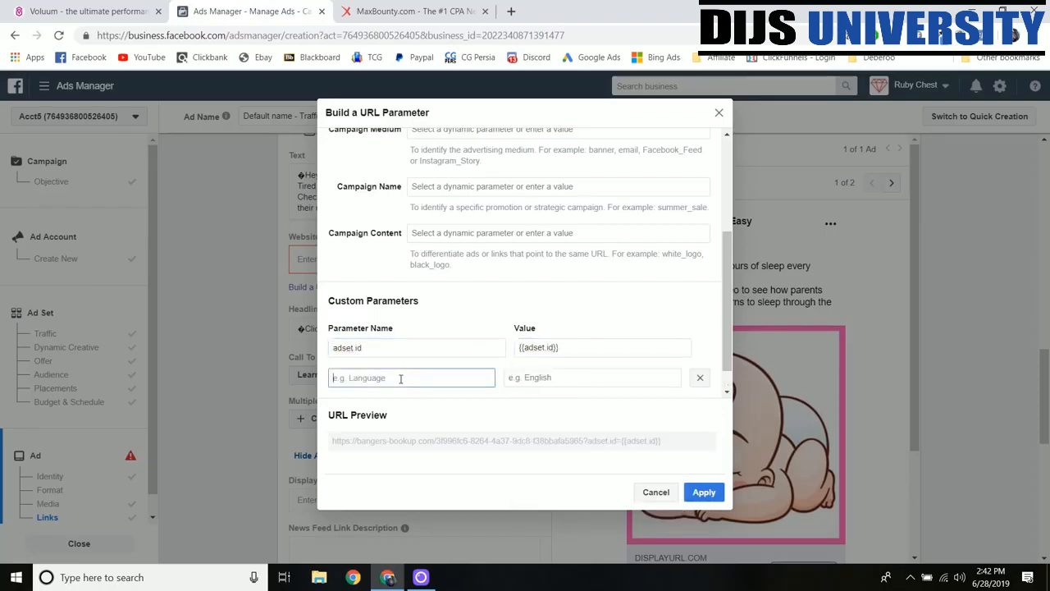
pyautogui.write('adset n')
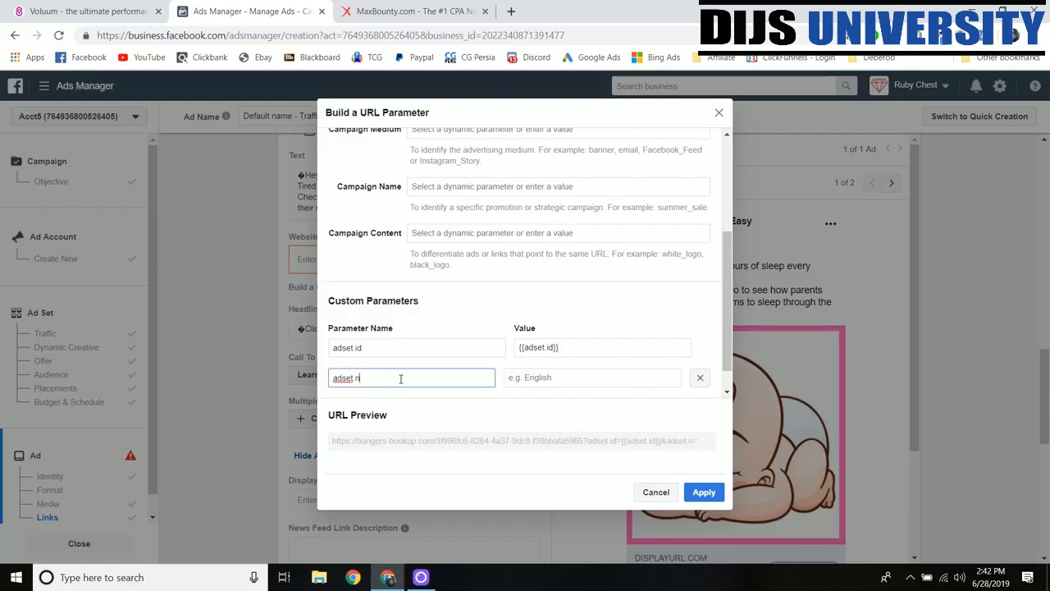
pyautogui.click(603, 377)
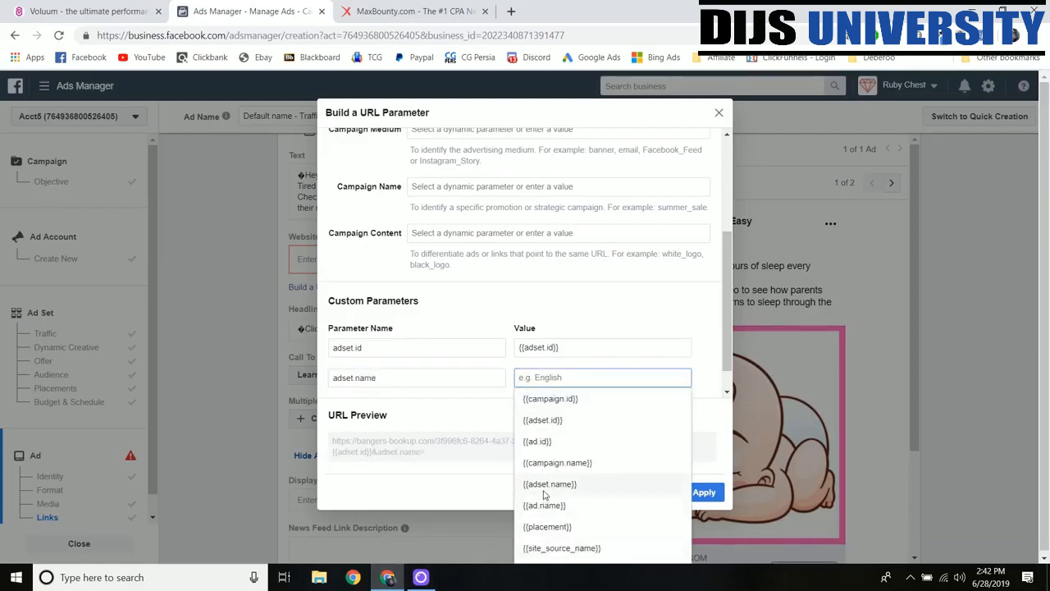
pyautogui.click(549, 483)
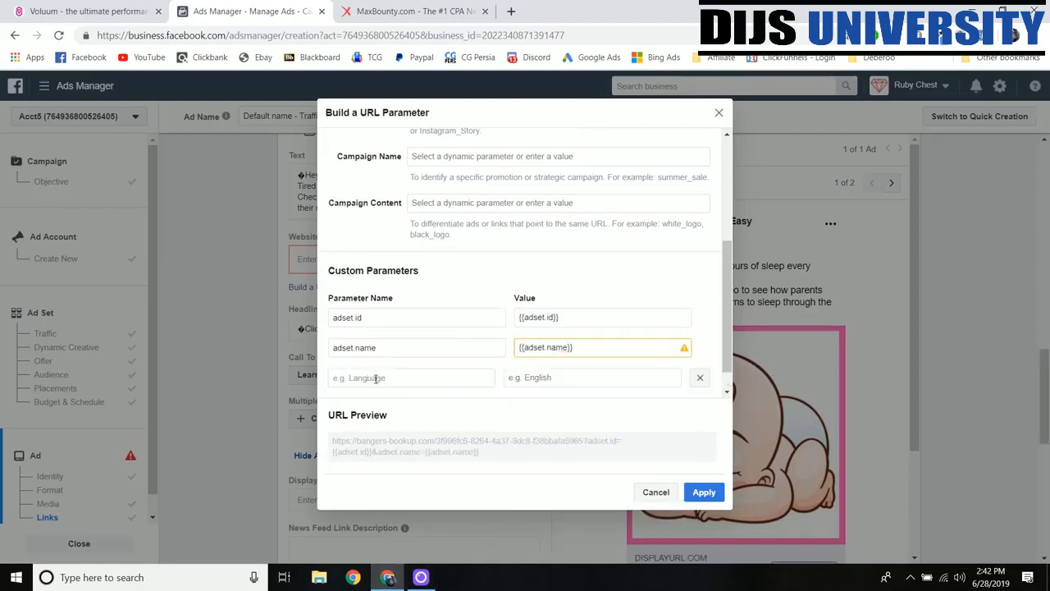
pyautogui.write('placement')
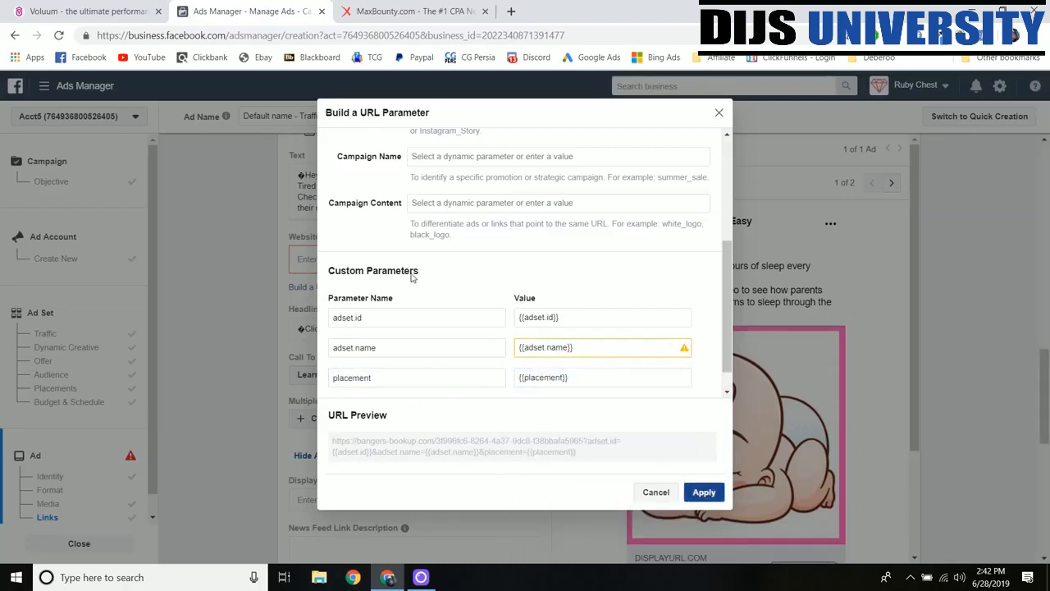
pyautogui.click(703, 491)
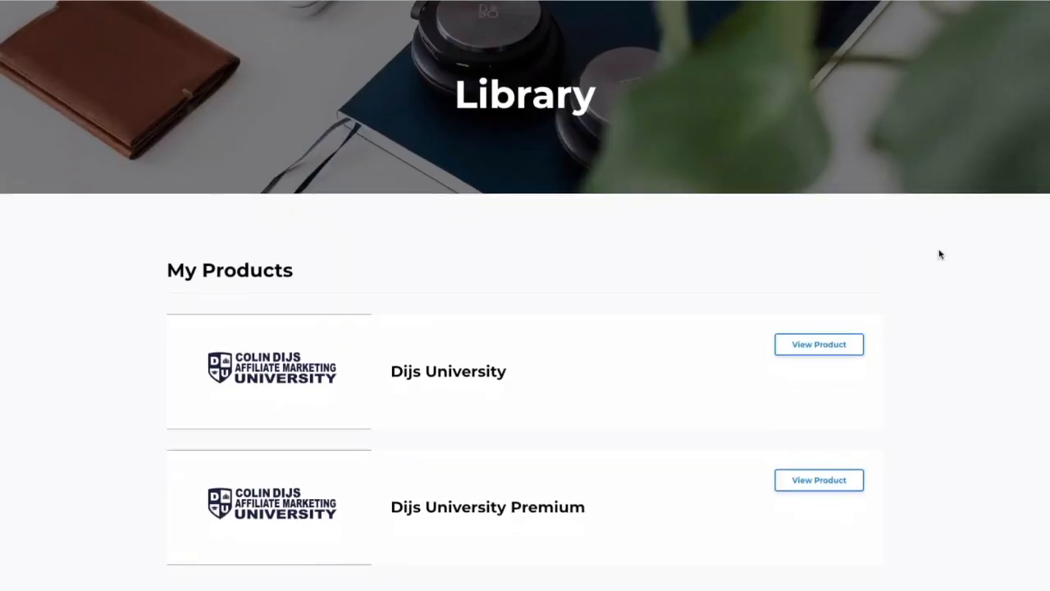
# Open the Dijs University Premium course and browse down to the Zeropark lessons
pyautogui.scroll(-3)
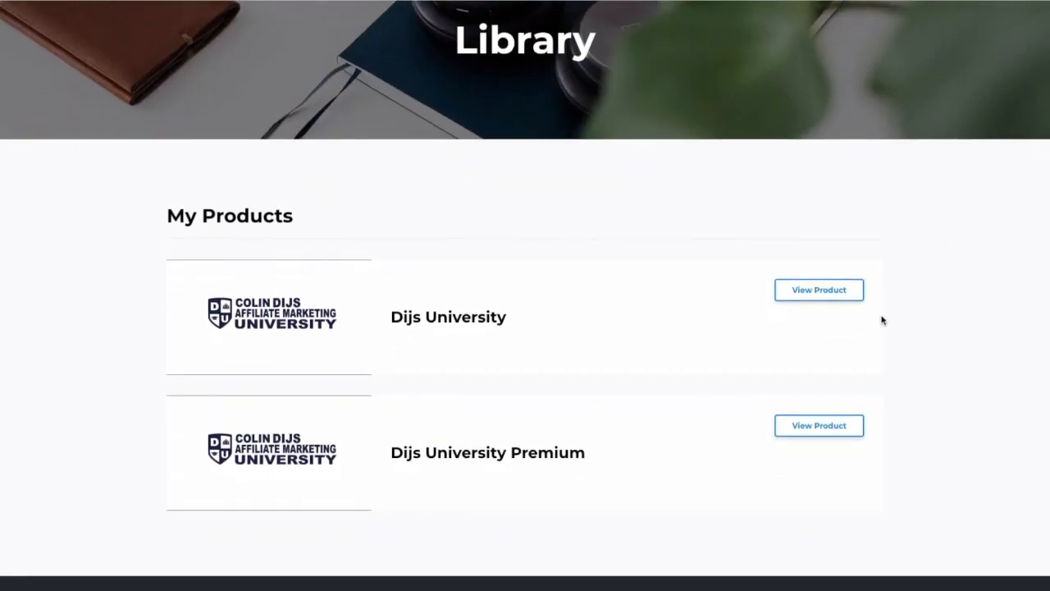
pyautogui.click(817, 425)
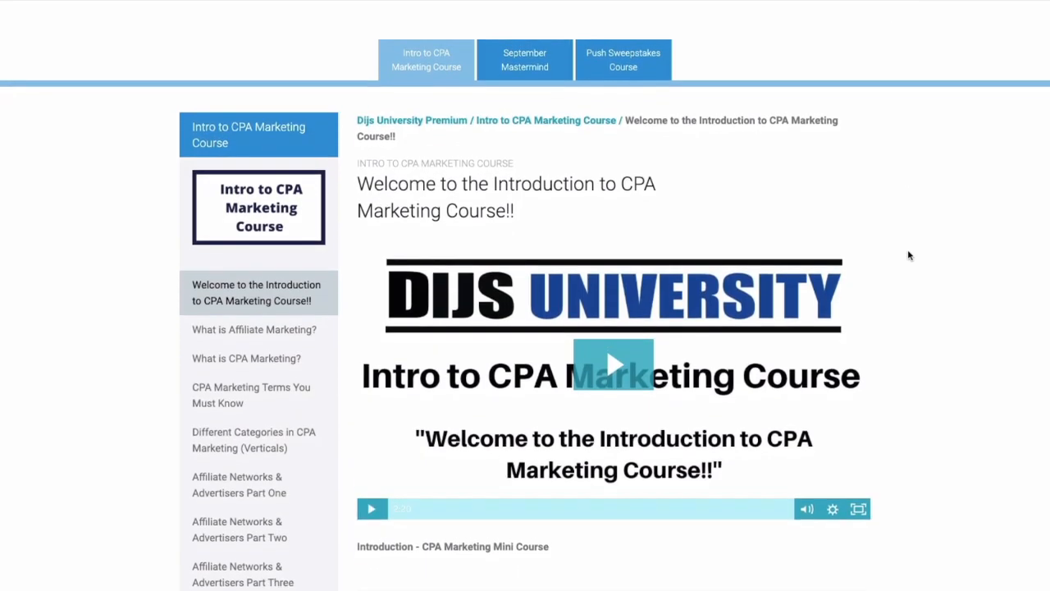
pyautogui.scroll(-3)
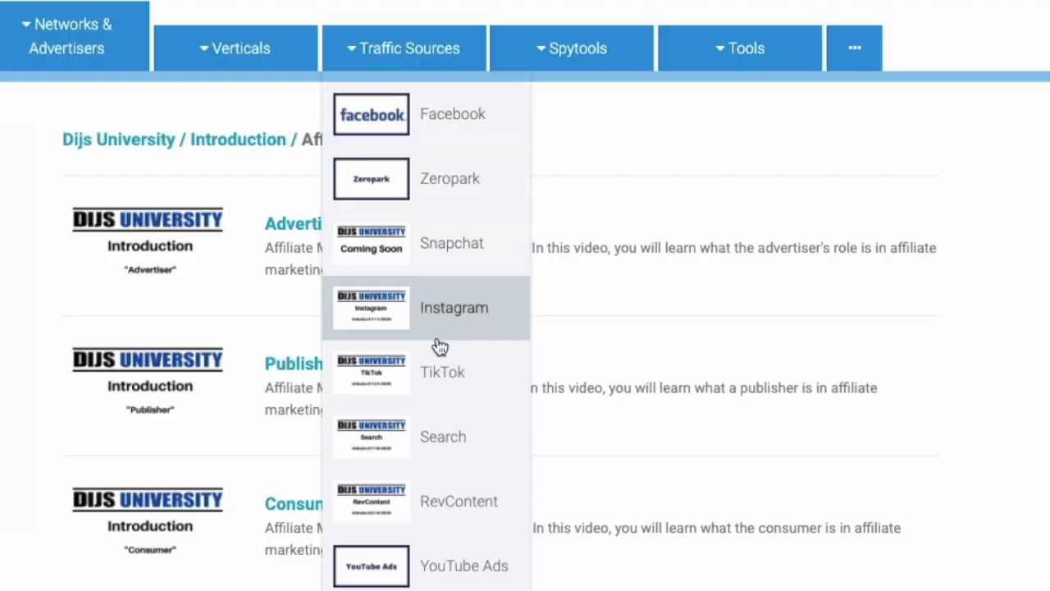
pyautogui.moveTo(437, 523)
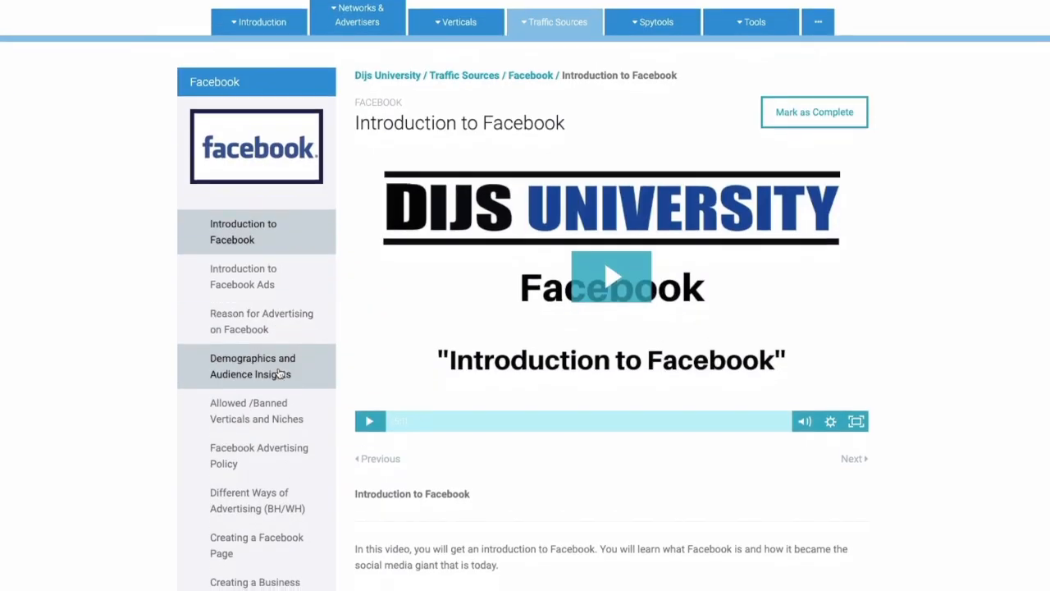
pyautogui.scroll(-3)
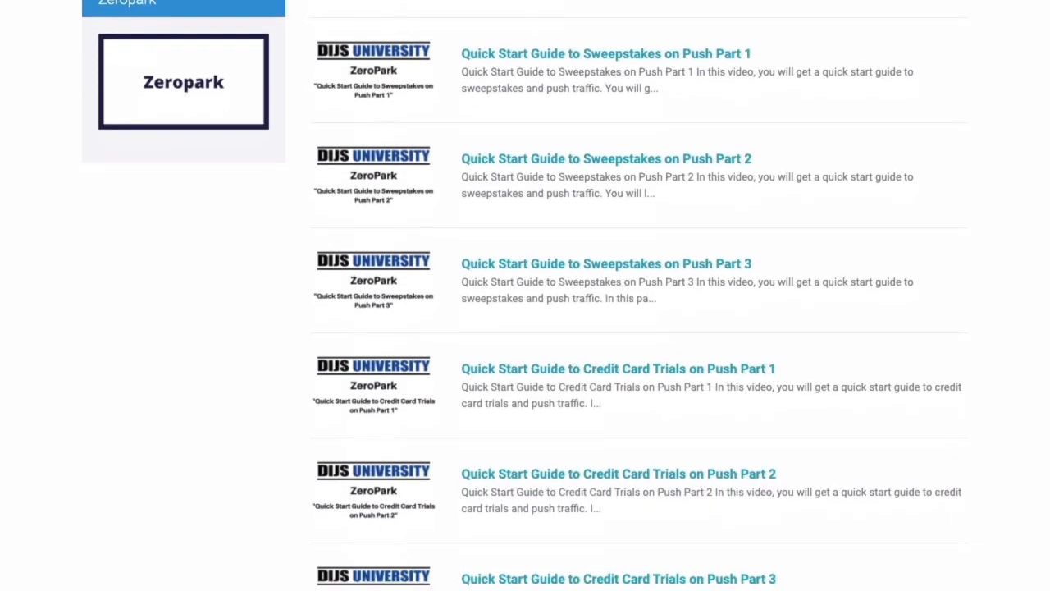
pyautogui.scroll(-3)
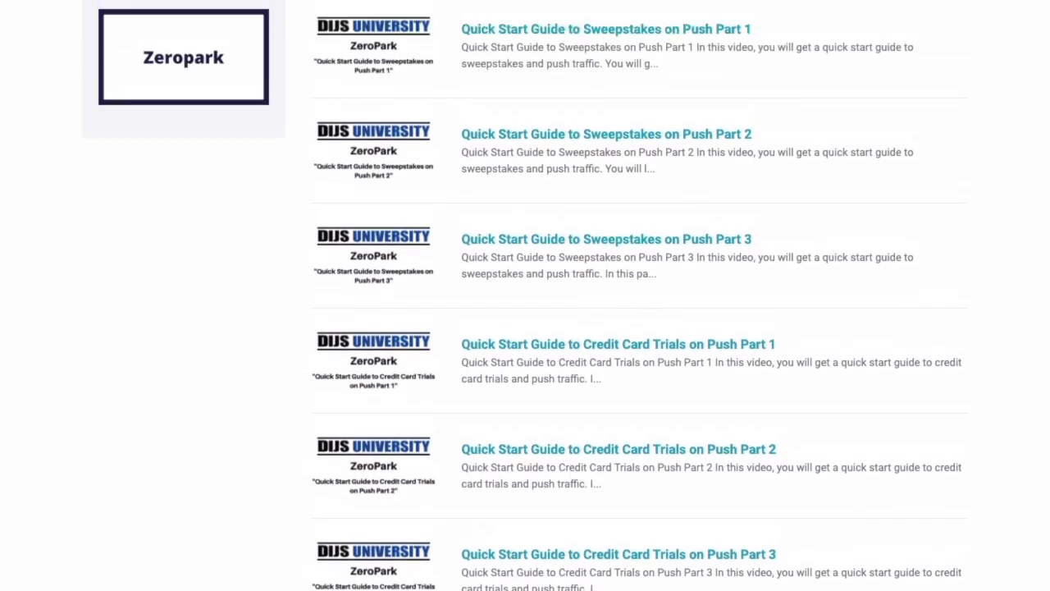